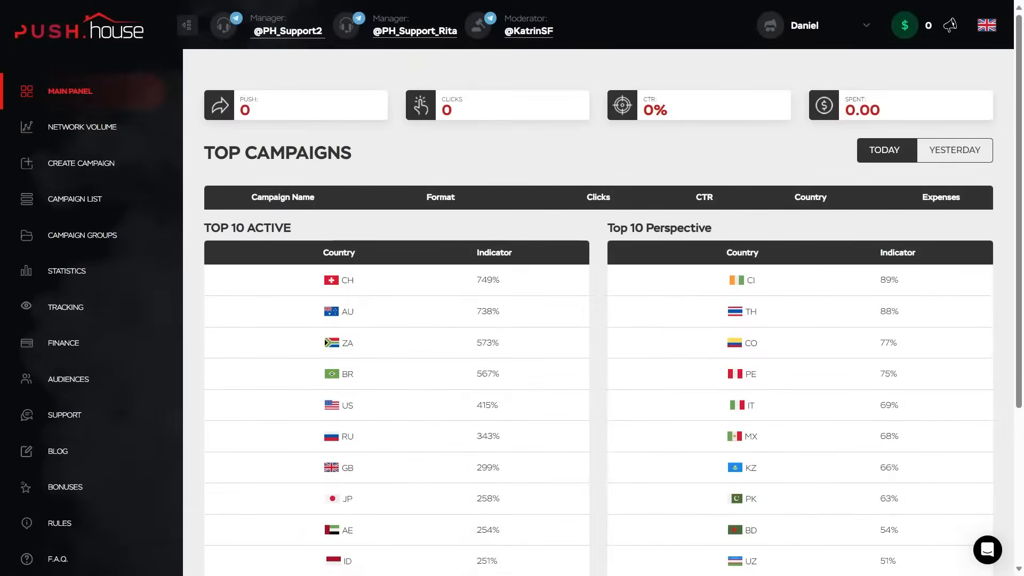
mouse_move(63, 342)
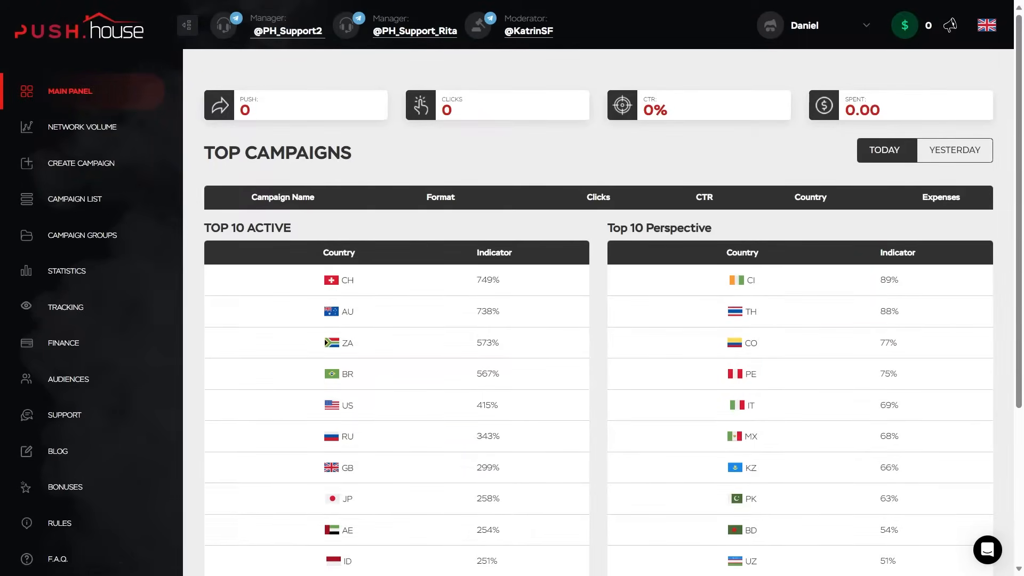
View the Network Volume + Feeds country table, peek at the Country filter, then start a new campaign.
scroll("down", 3)
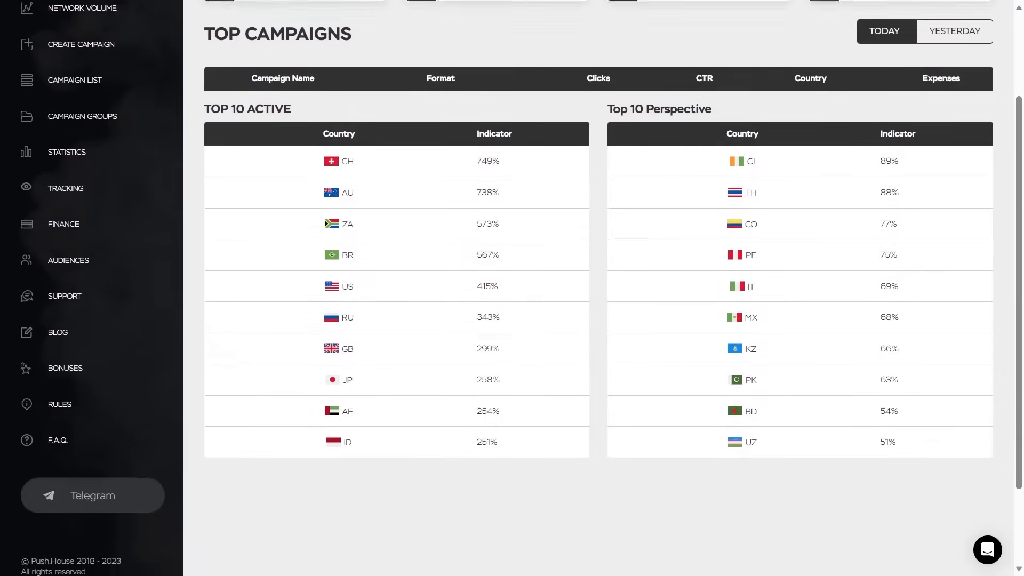
scroll("up", 3)
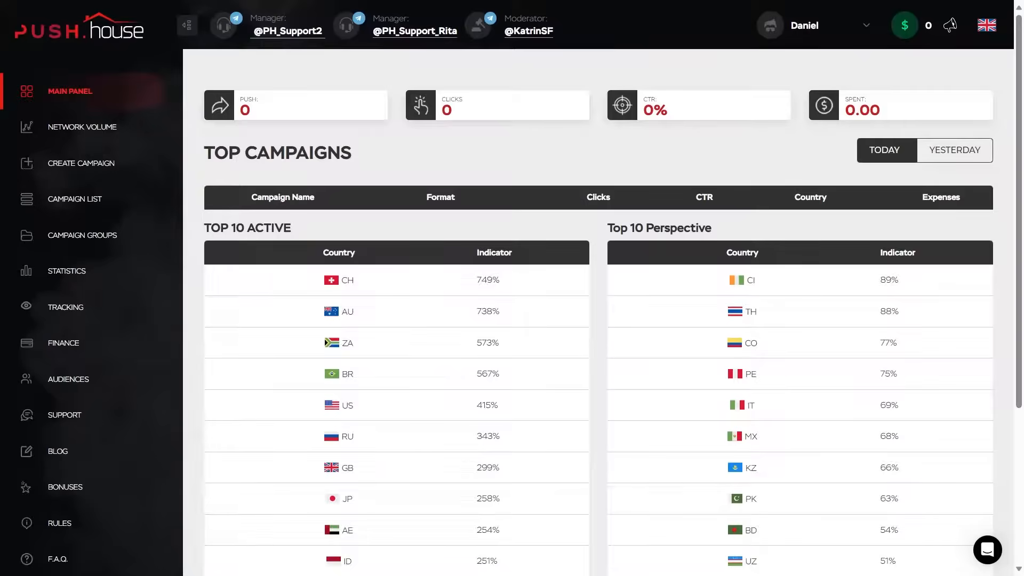
left_click(82, 125)
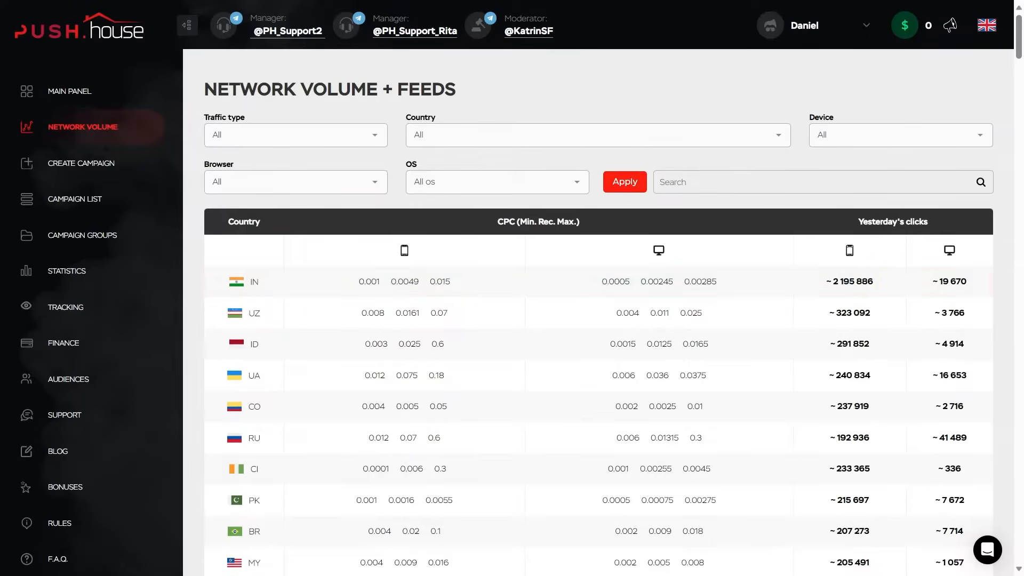
left_click(594, 134)
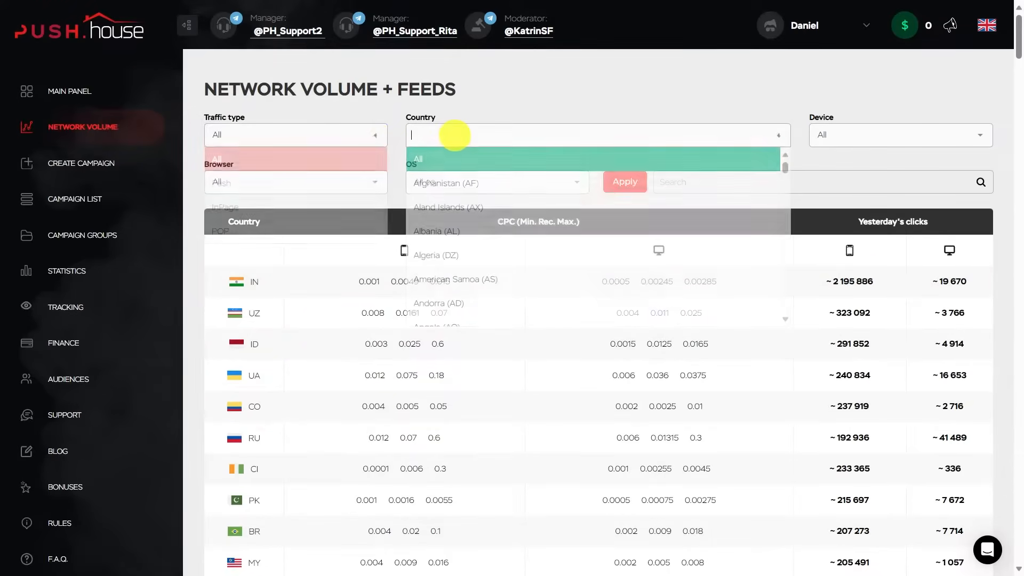
left_click(898, 135)
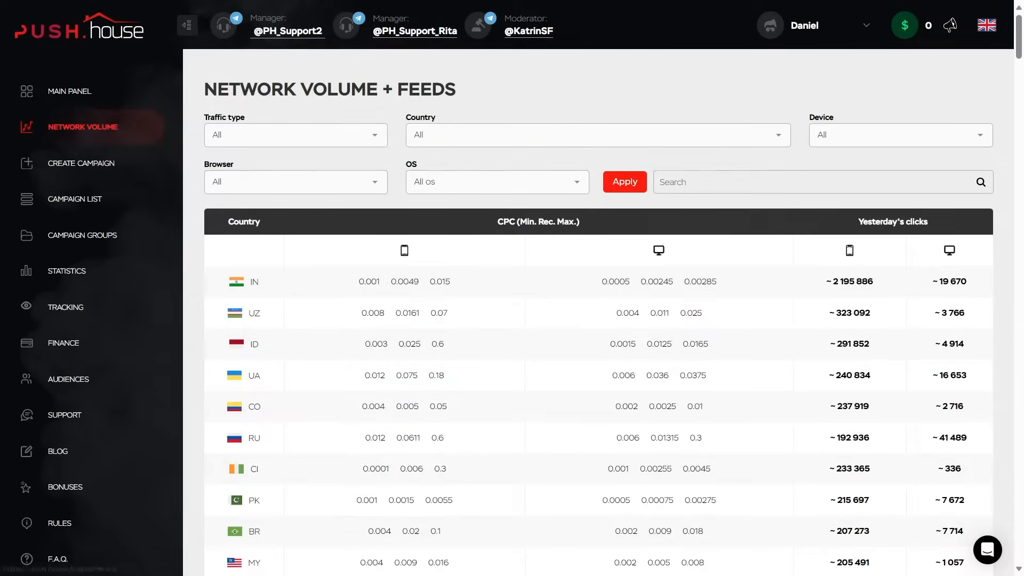
left_click(82, 162)
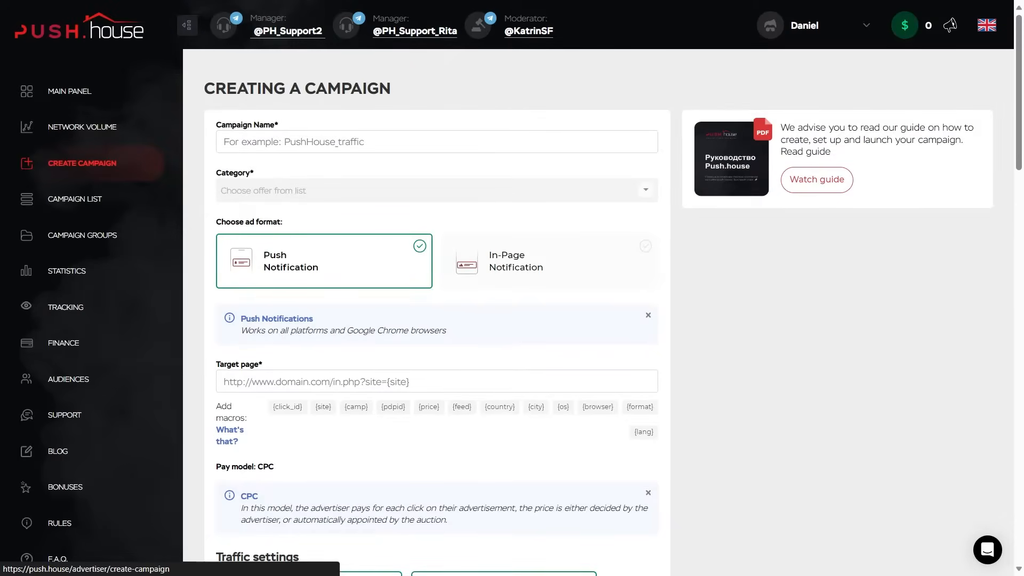
Visit Campaign List and Campaign Groups, then go to the Statistics report.
left_click(75, 198)
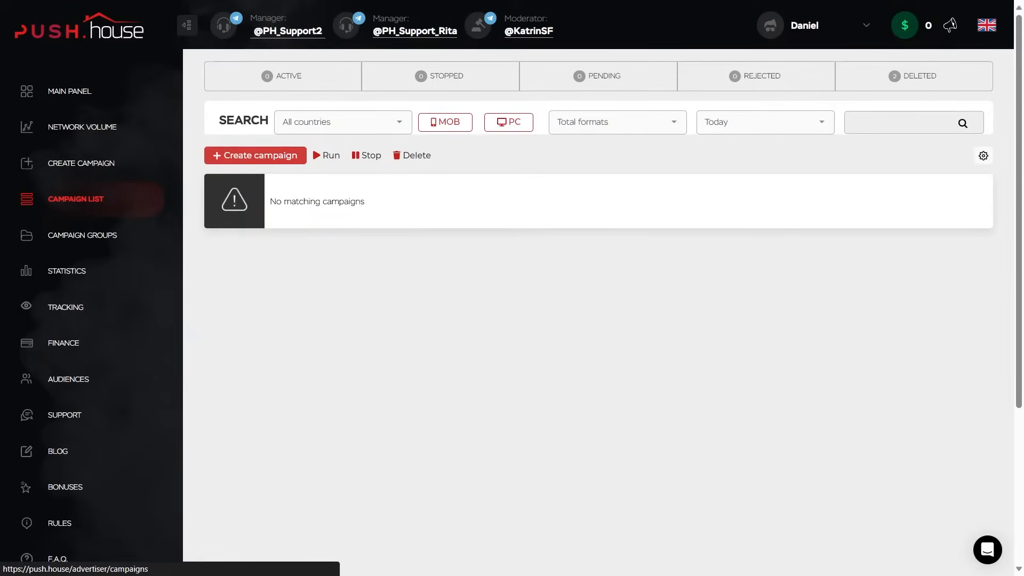
left_click(82, 234)
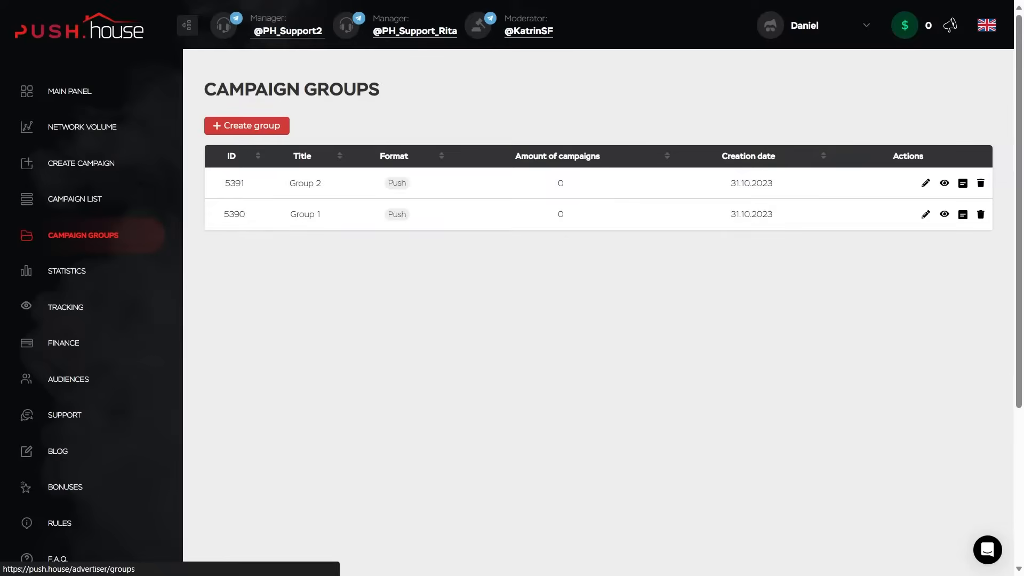
mouse_move(65, 270)
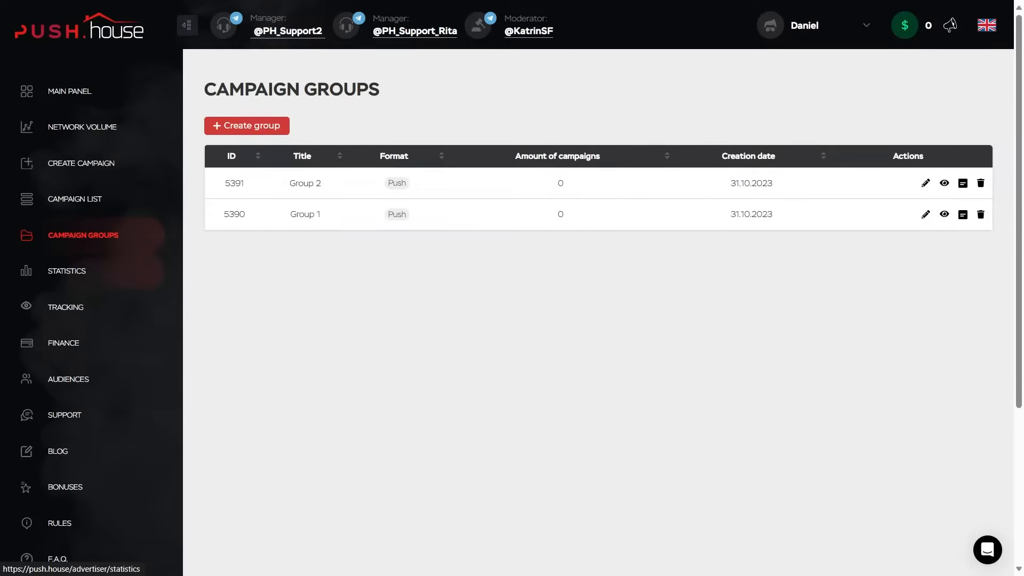
left_click(66, 270)
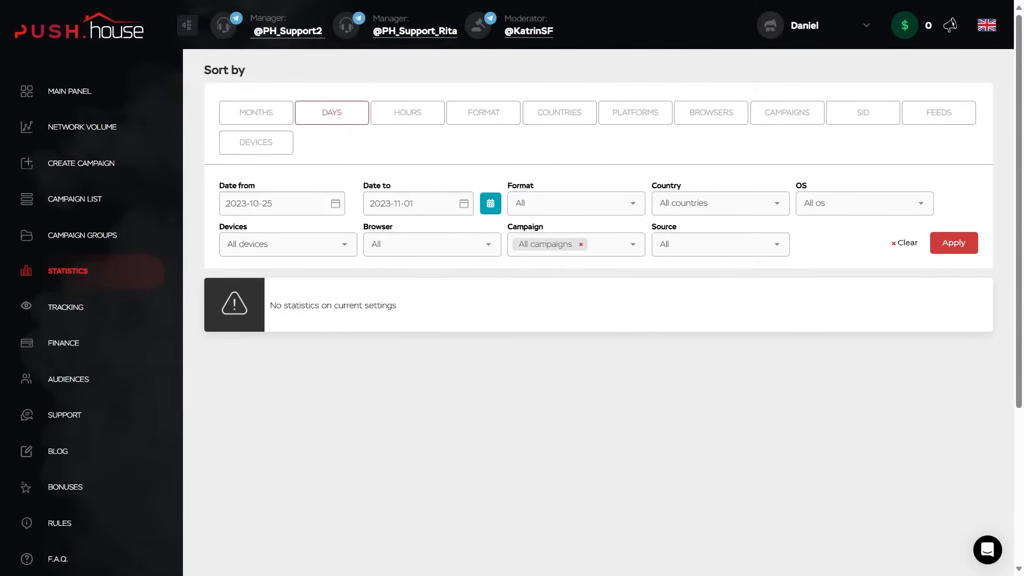
Inspect the date, Format, Country and Browser filters without changing them (2023-10-25 to 2023-11-01, all).
left_click(281, 203)
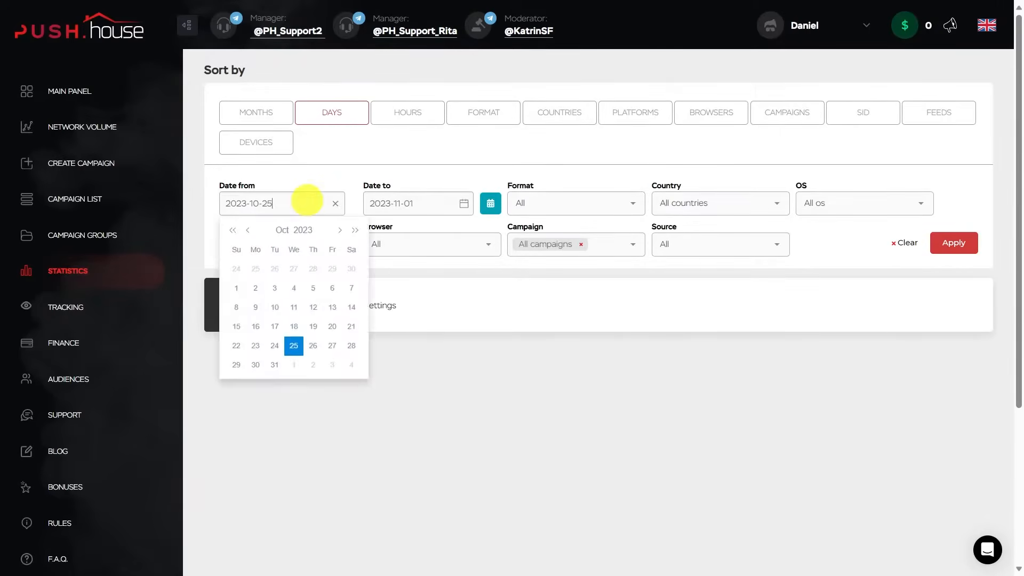
left_click(417, 203)
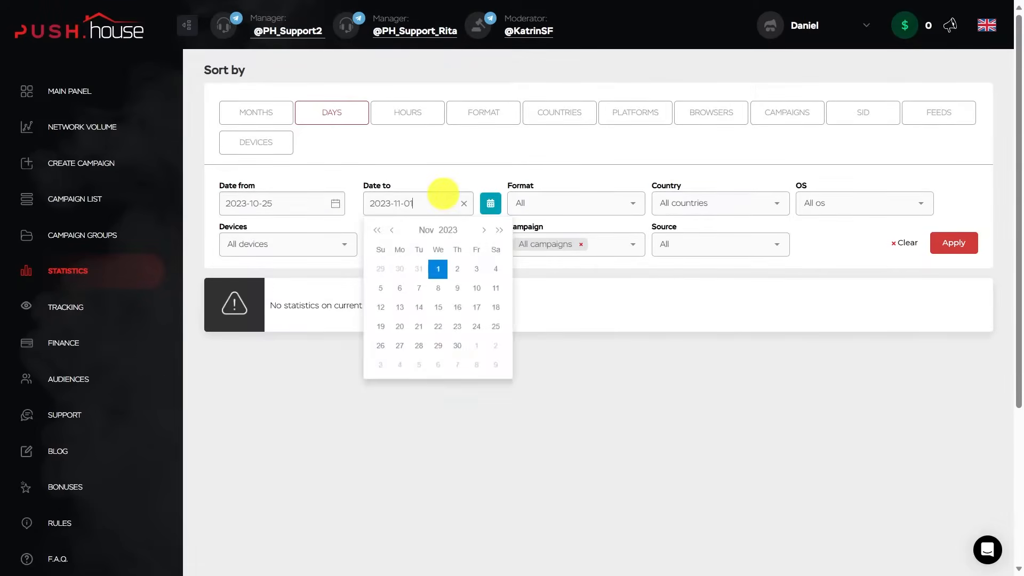
left_click(574, 202)
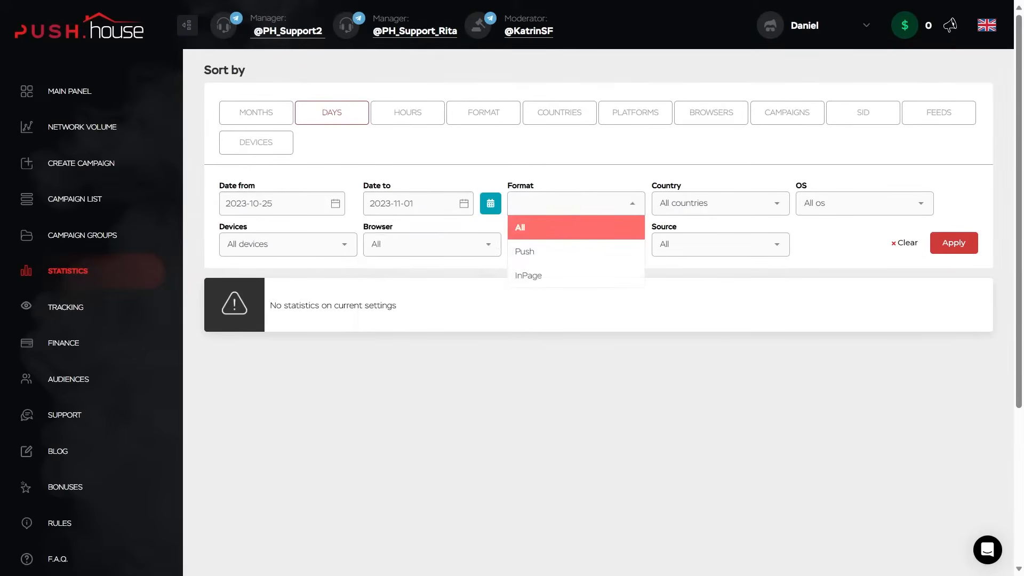
left_click(719, 203)
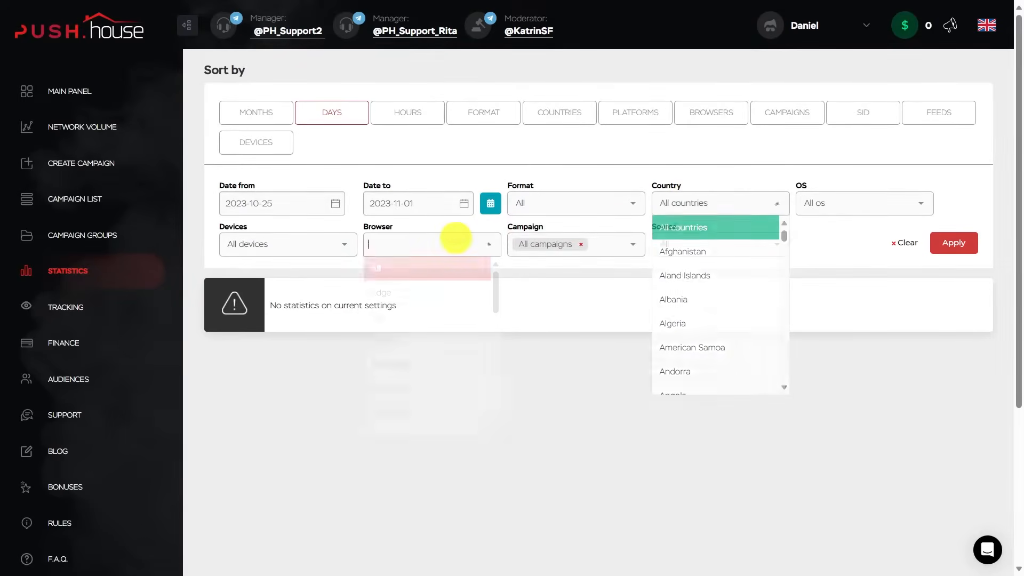
left_click(718, 243)
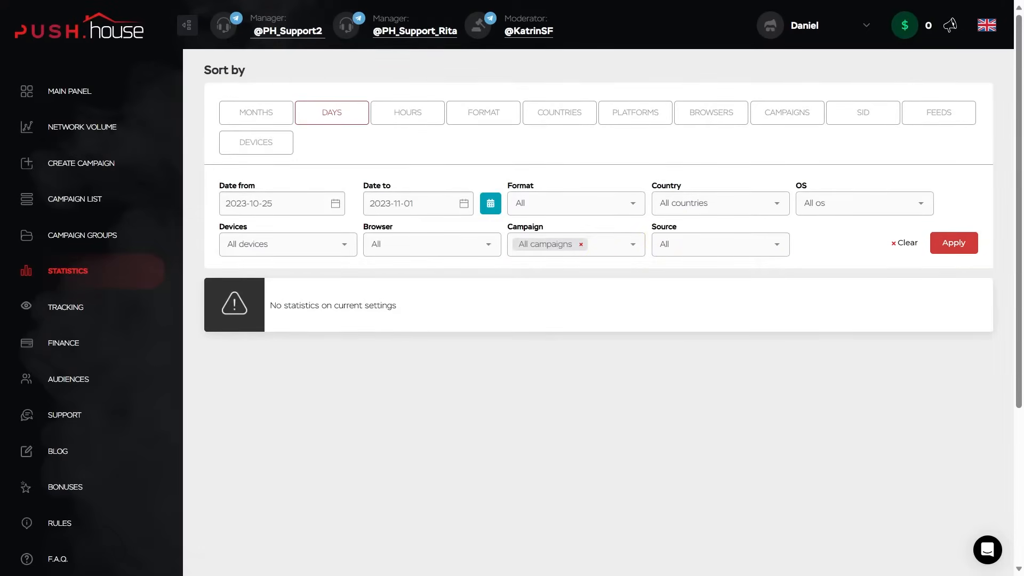
Review the Tracking, Finance and Audiences pages, then go to Support showing no help requests.
left_click(65, 307)
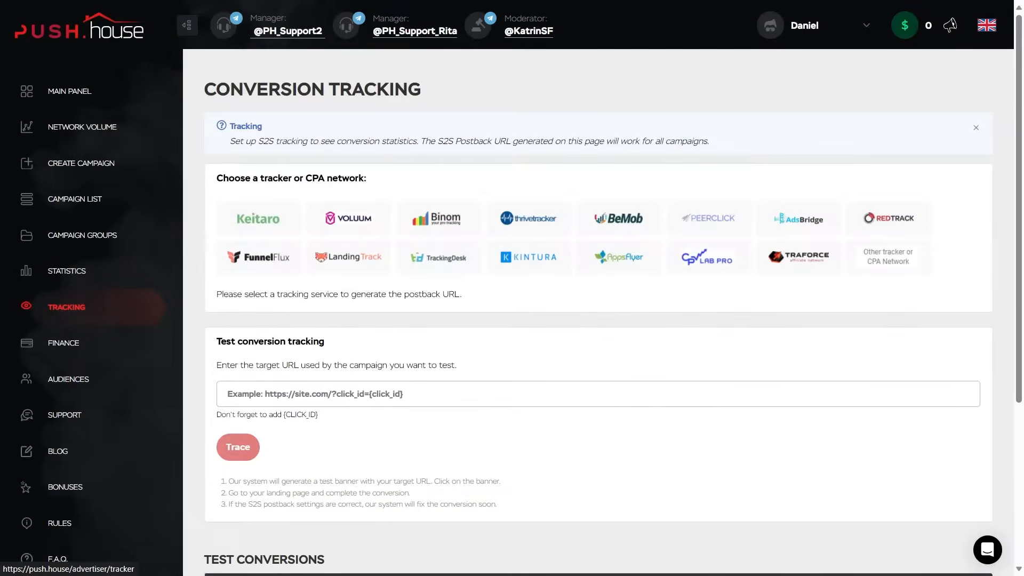
scroll("down", 3)
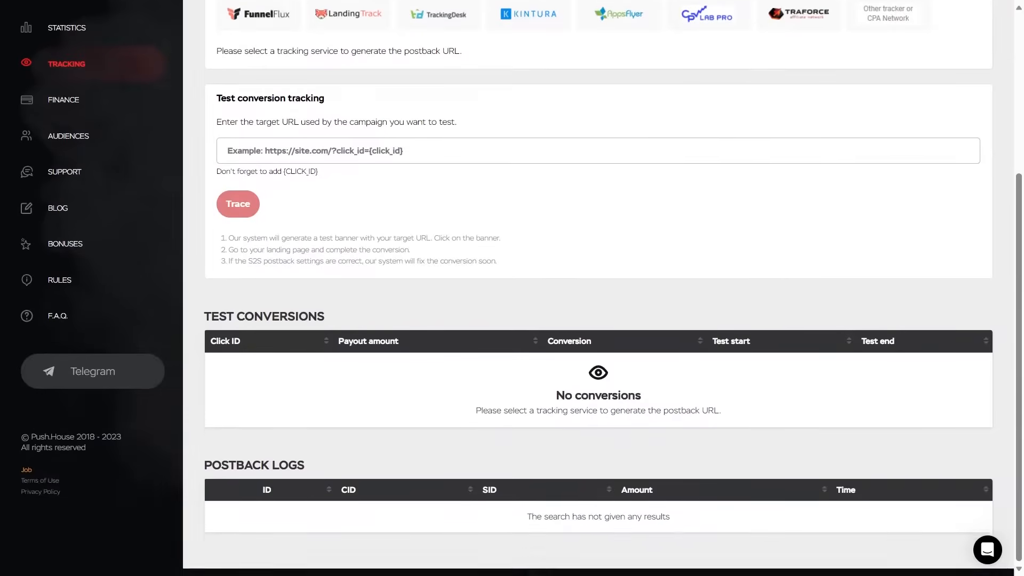
scroll("up", 3)
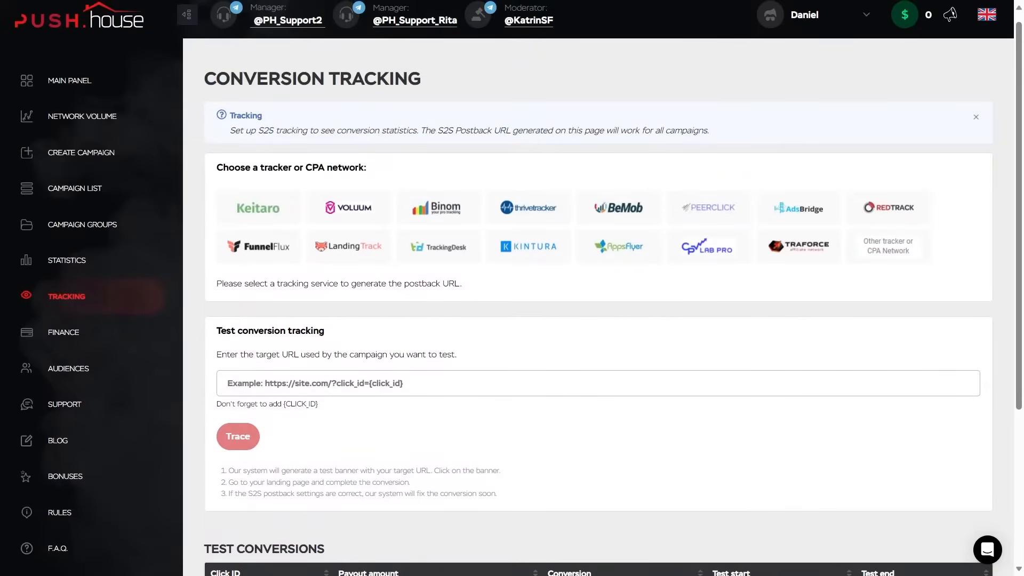
left_click(62, 332)
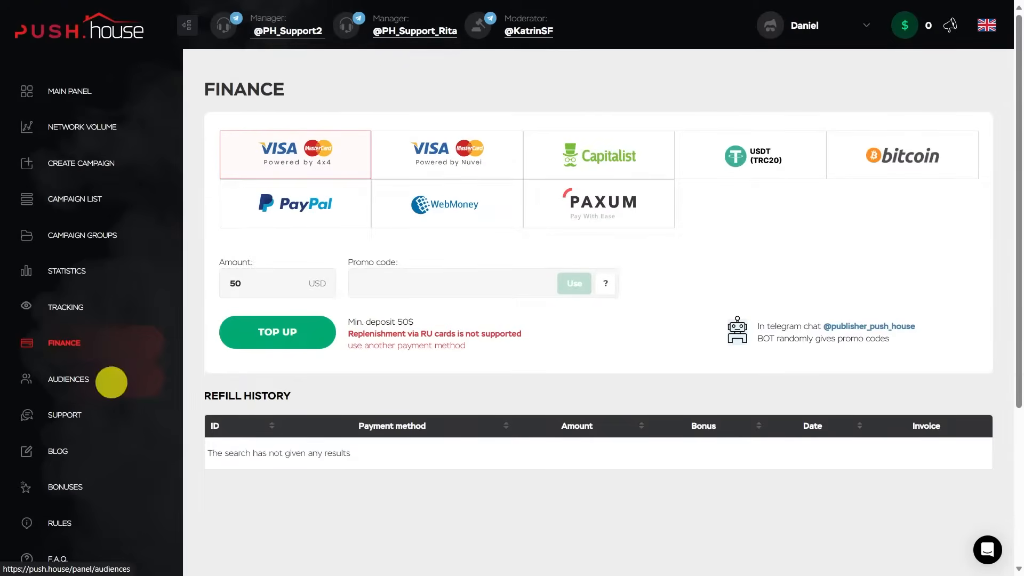
left_click(69, 379)
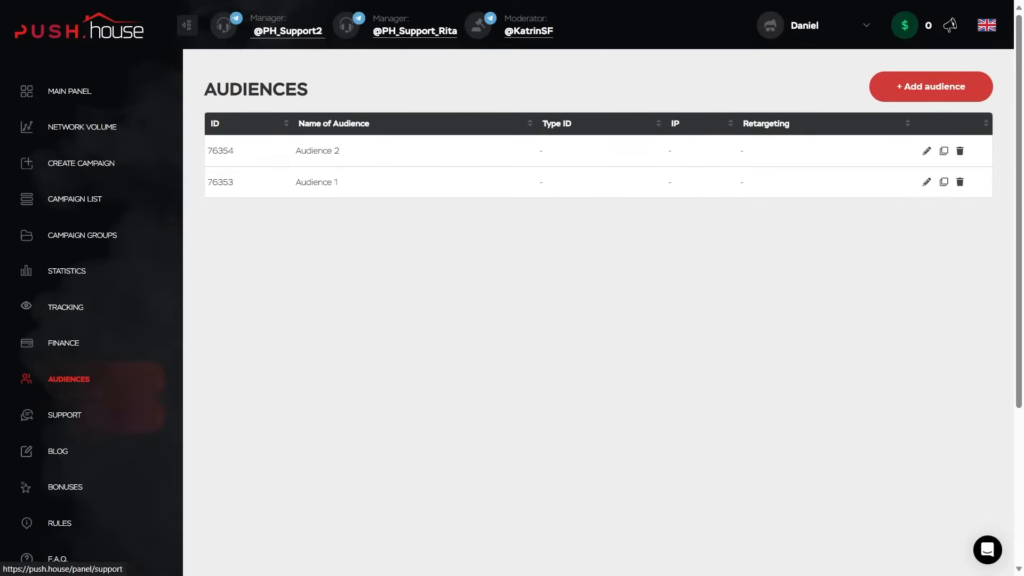
left_click(64, 415)
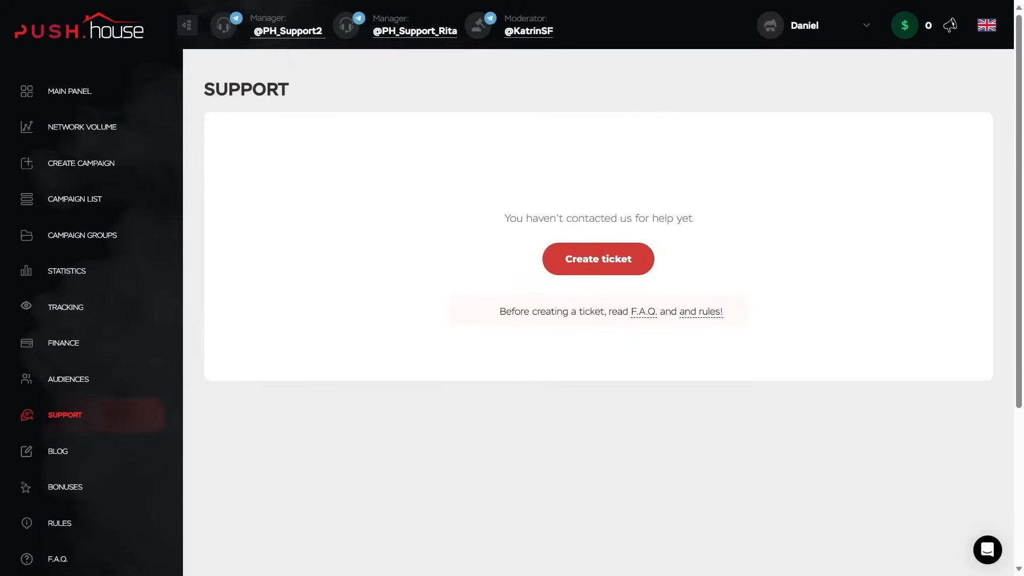
Browse the Services and bonuses offers and read through the platform rules page.
left_click(65, 486)
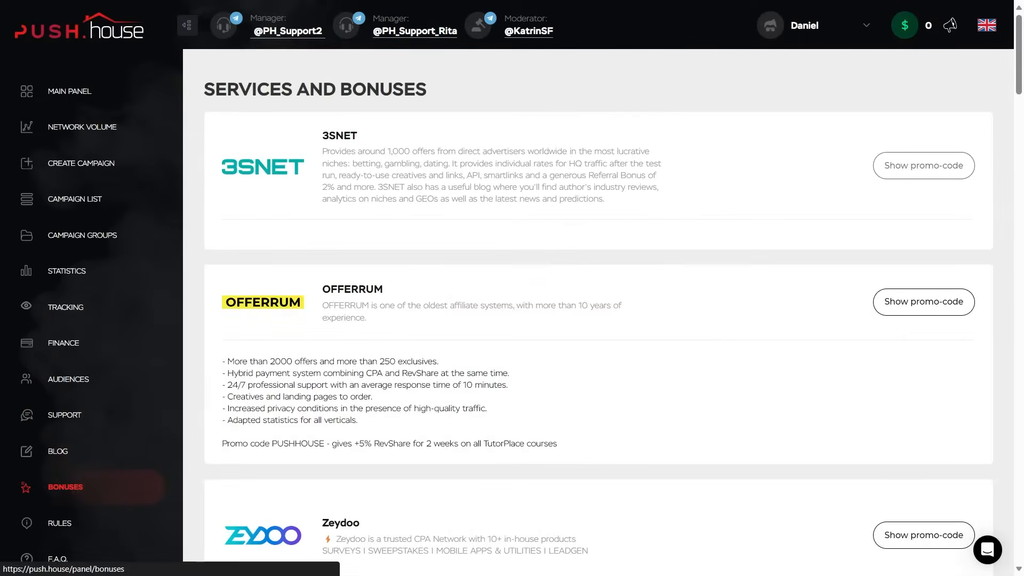
scroll("down", 3)
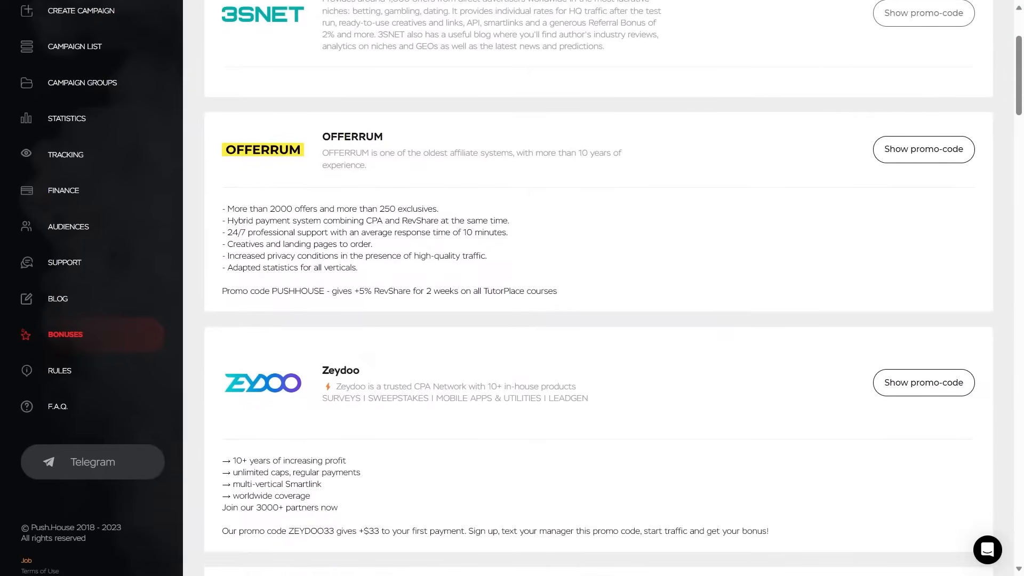
scroll("up", 3)
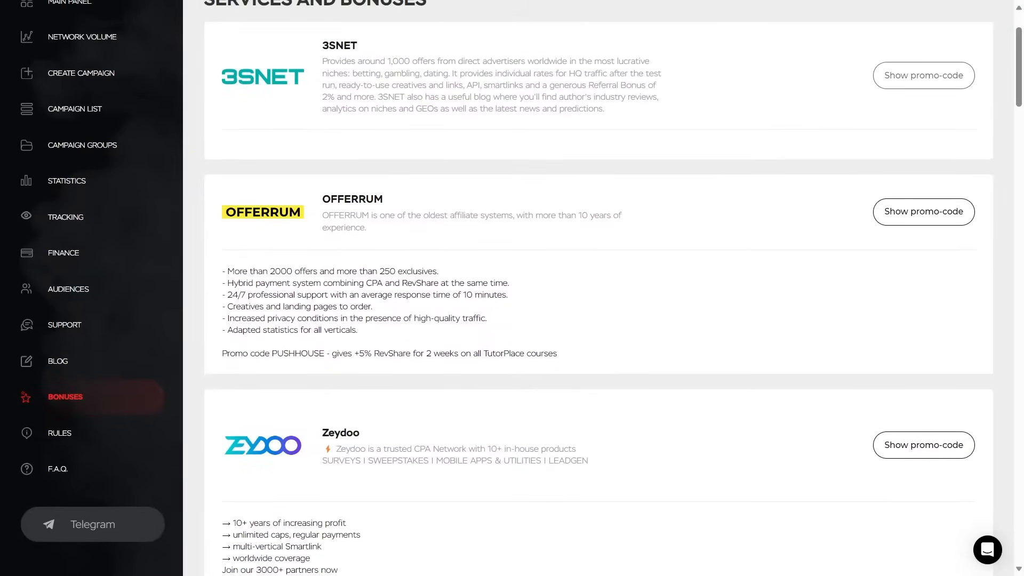
left_click(60, 432)
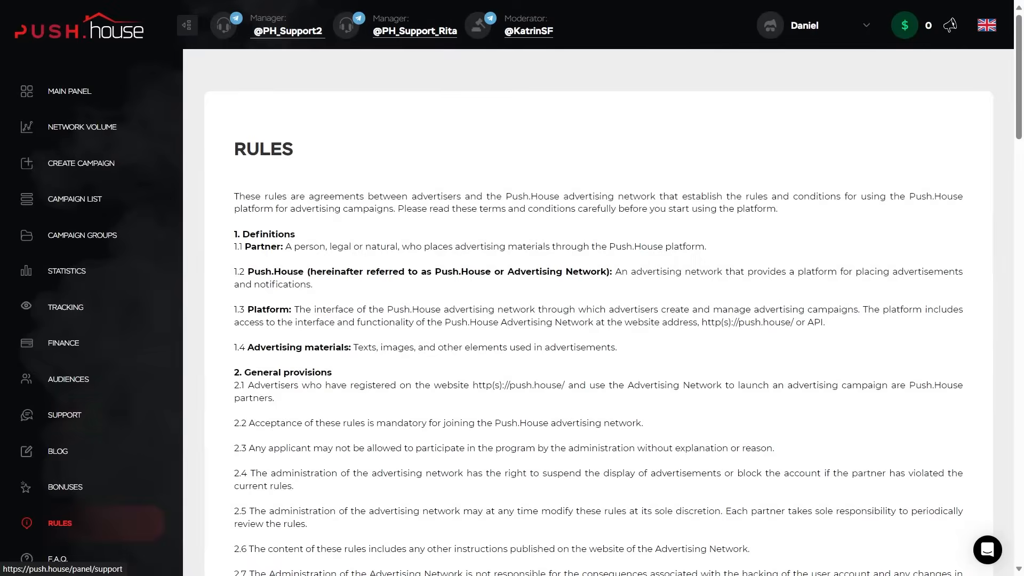
scroll("down", 3)
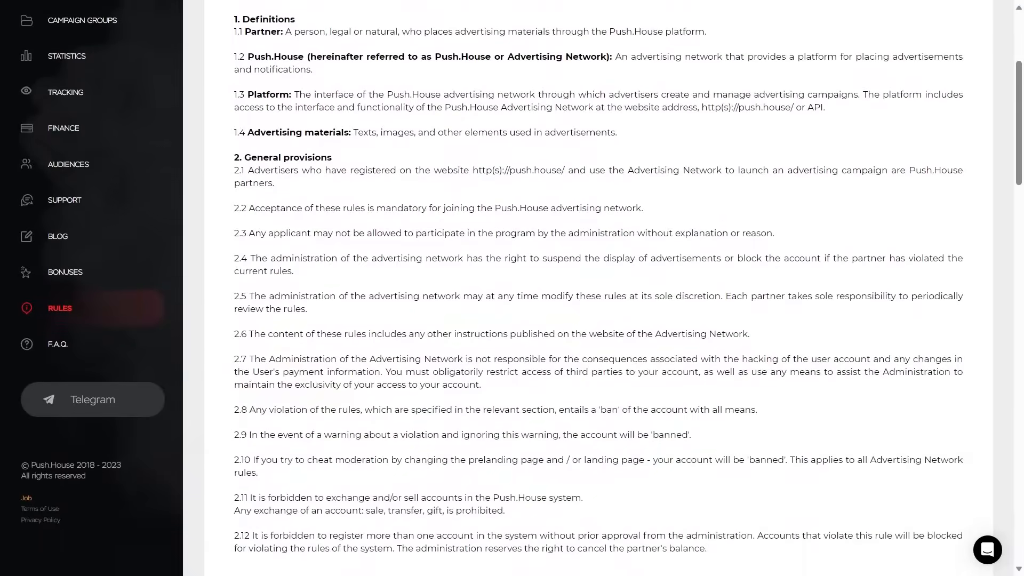
scroll("down", 3)
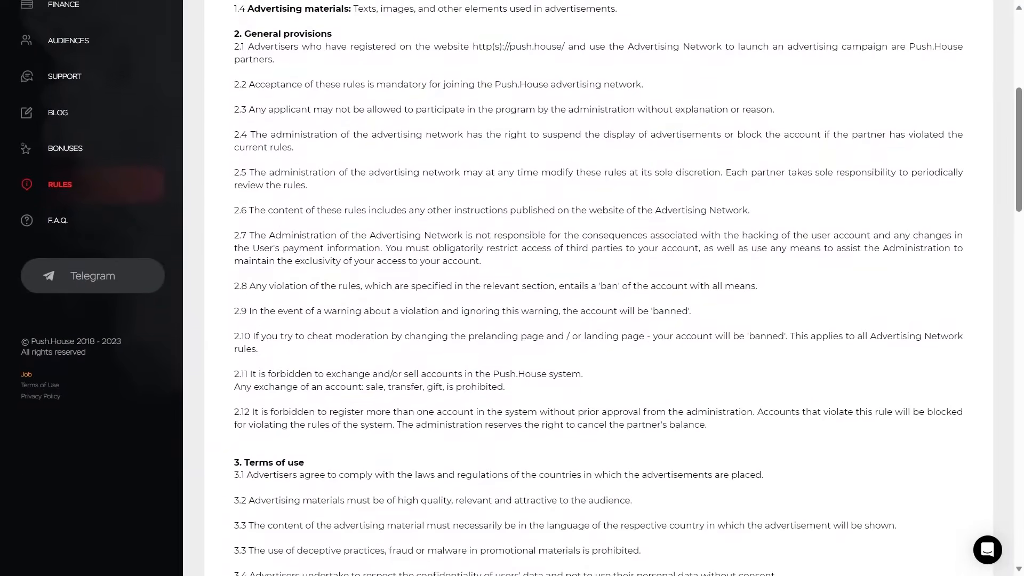
scroll("up", 3)
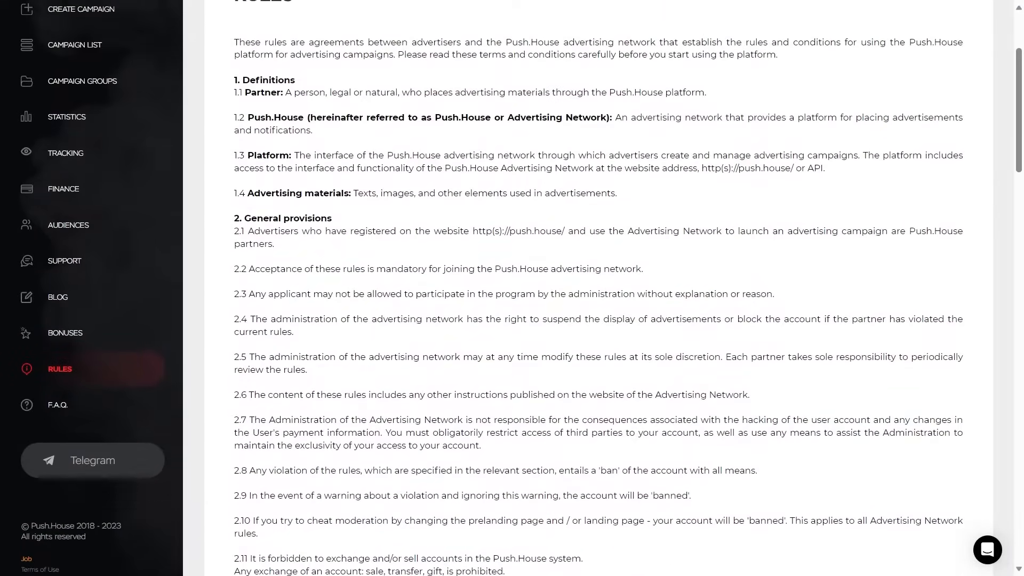
Visit the F.A.Q., the advertiser Rules and the Telegram community page, then return to the dashboard.
left_click(57, 404)
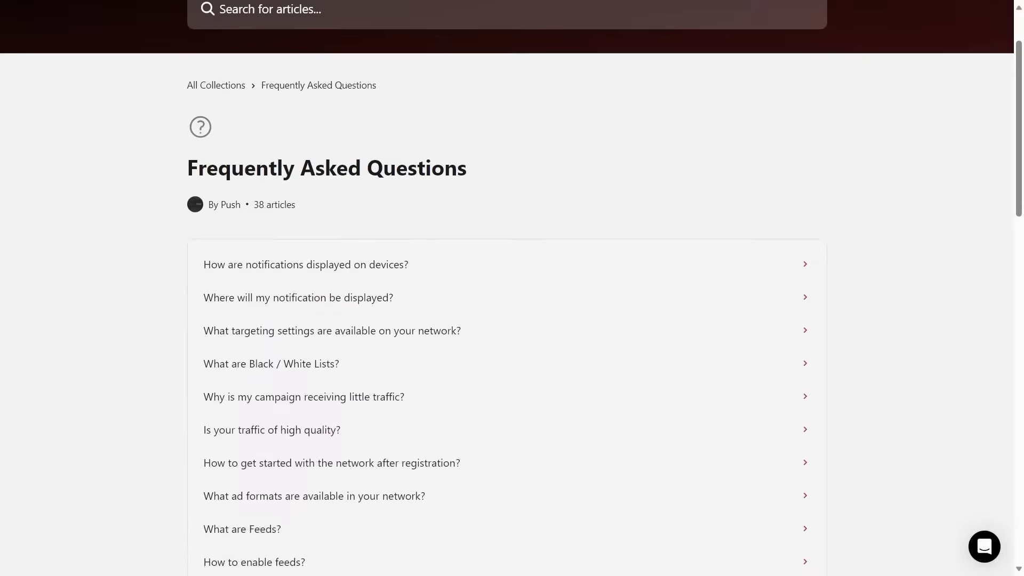
scroll("up", 3)
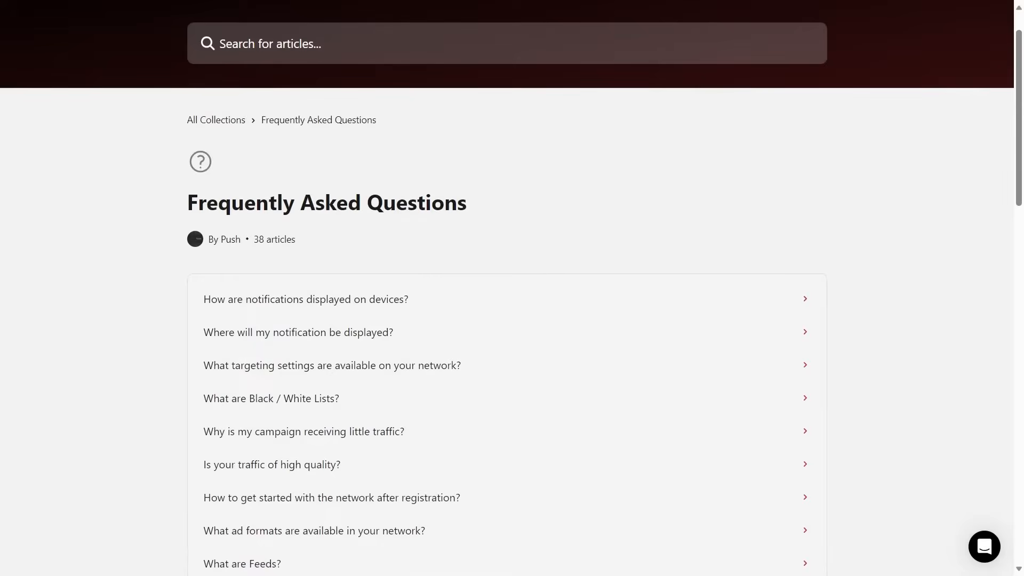
left_click(60, 368)
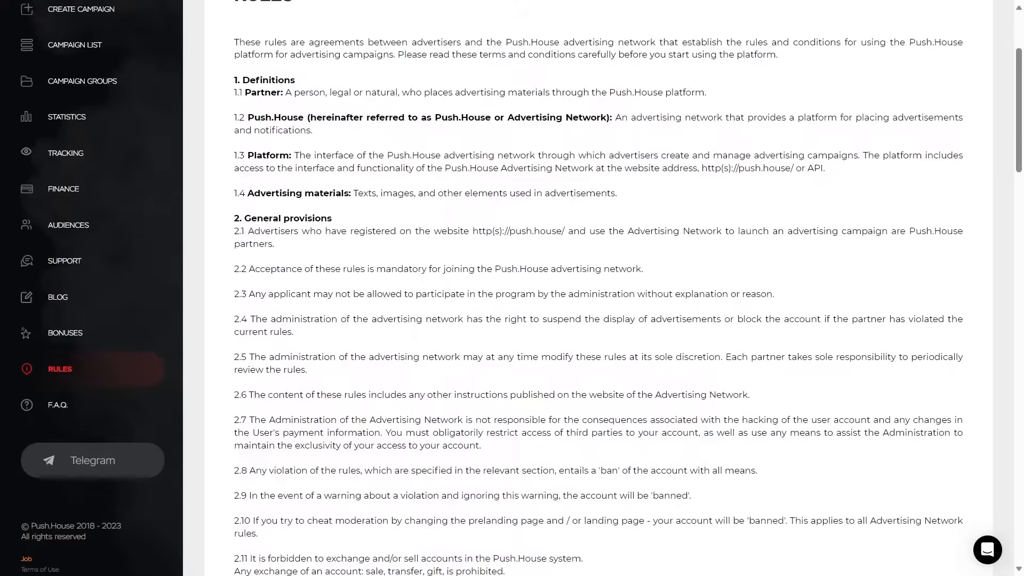
left_click(91, 459)
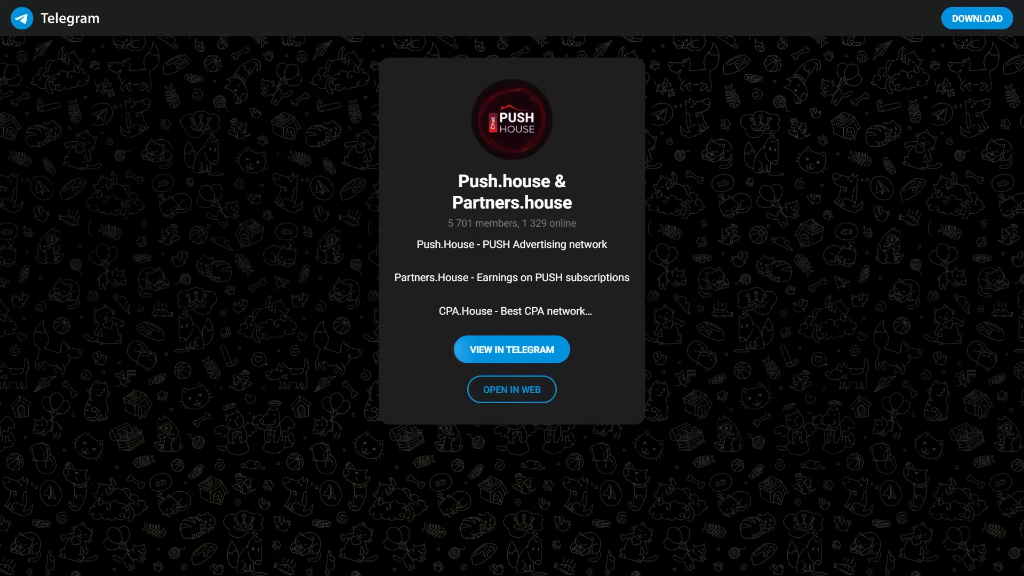
left_click(510, 389)
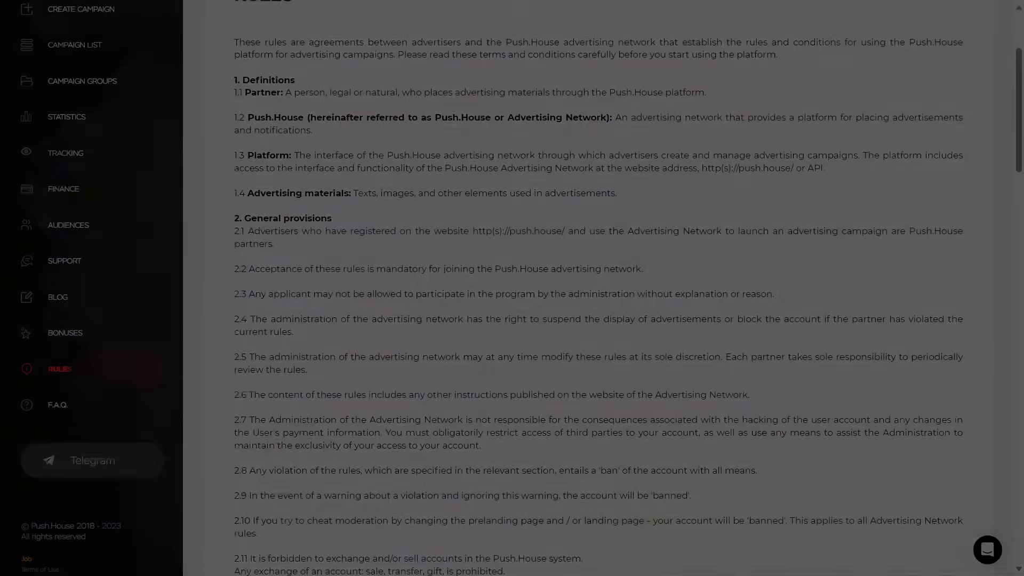
left_click(70, 90)
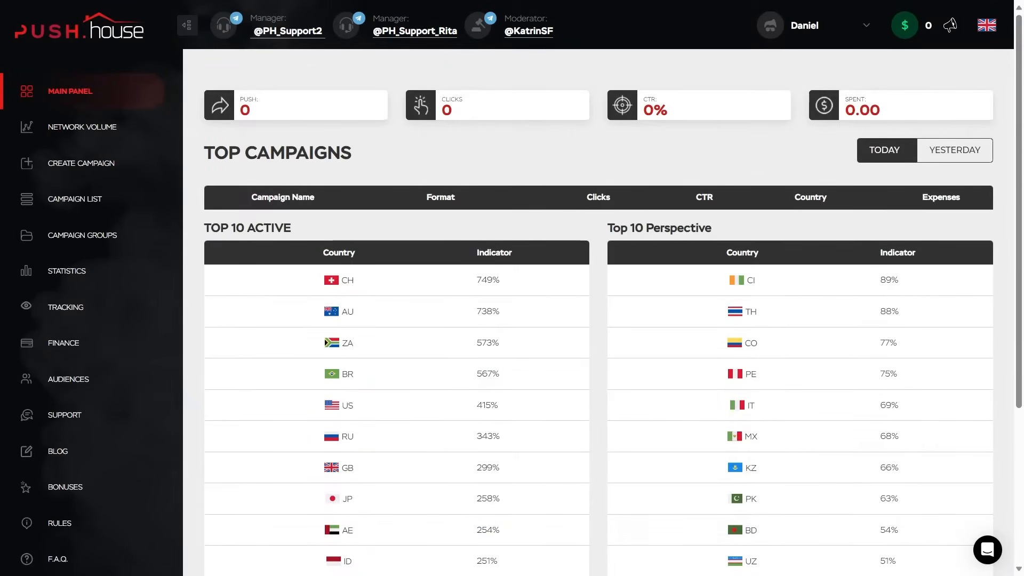
Start a new campaign named 'Demo Campaign' with category Other.
left_click(81, 162)
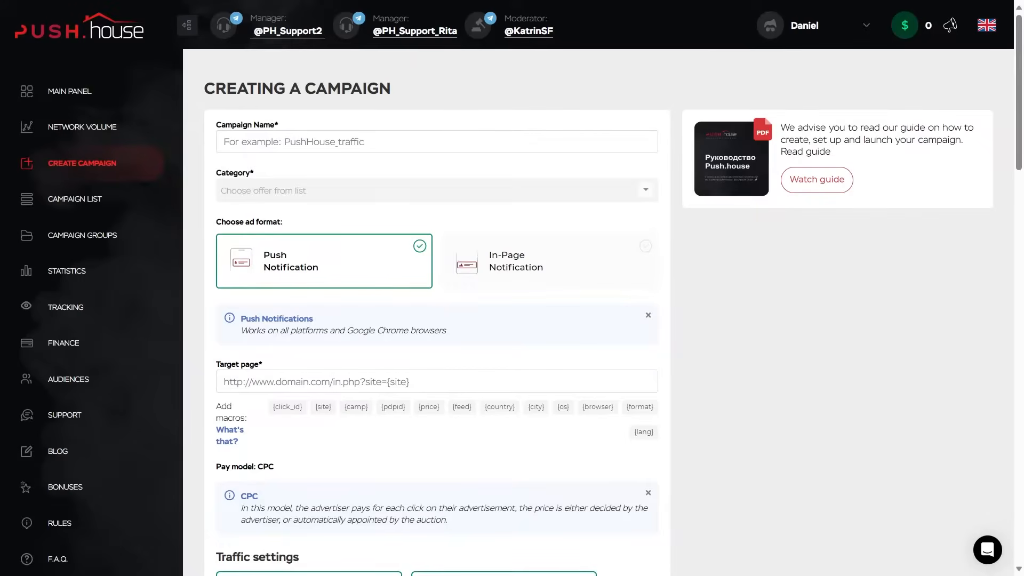
type("D")
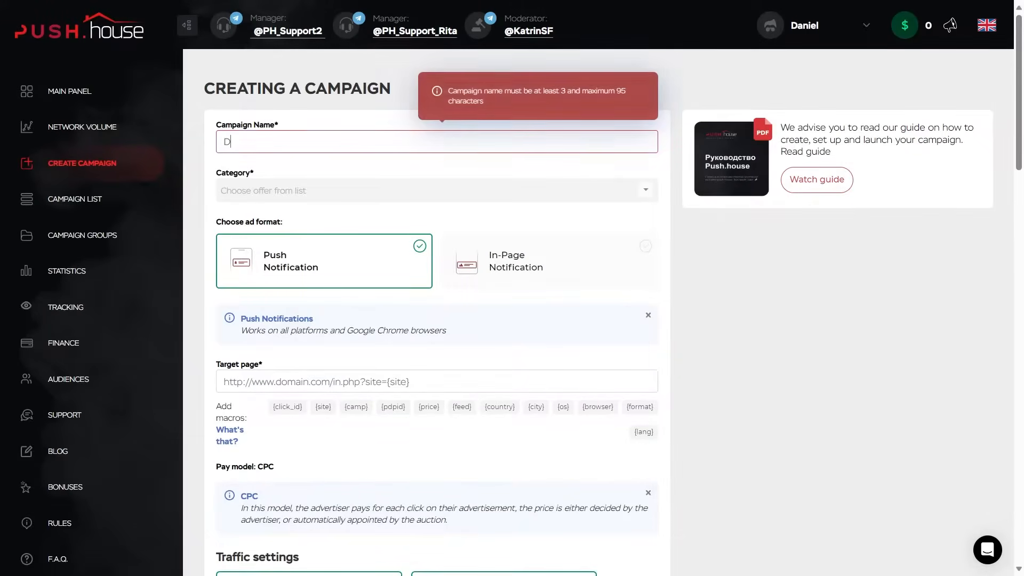
type("Demo Cam")
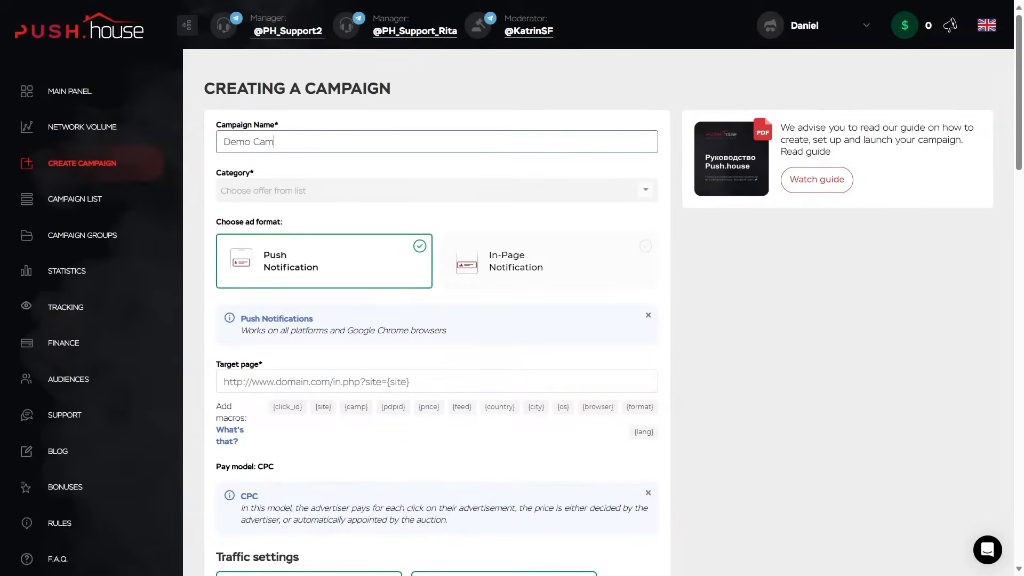
type("paign")
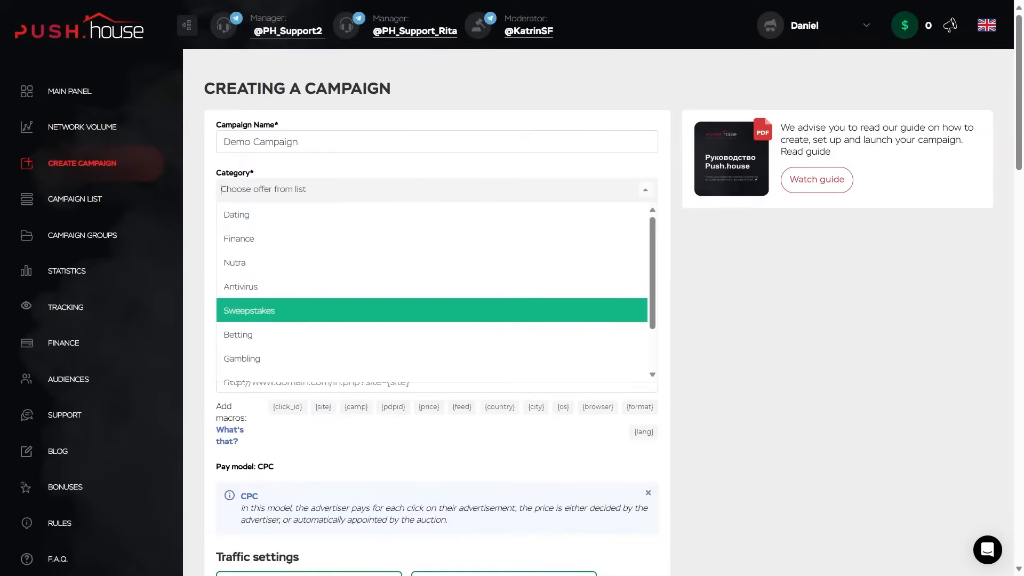
scroll("down", 3)
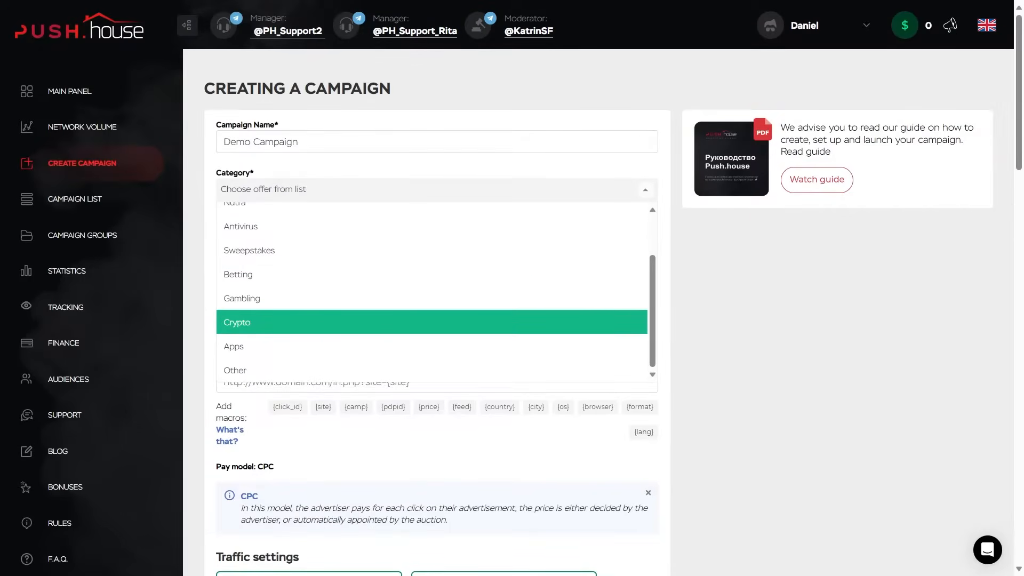
scroll("up", 3)
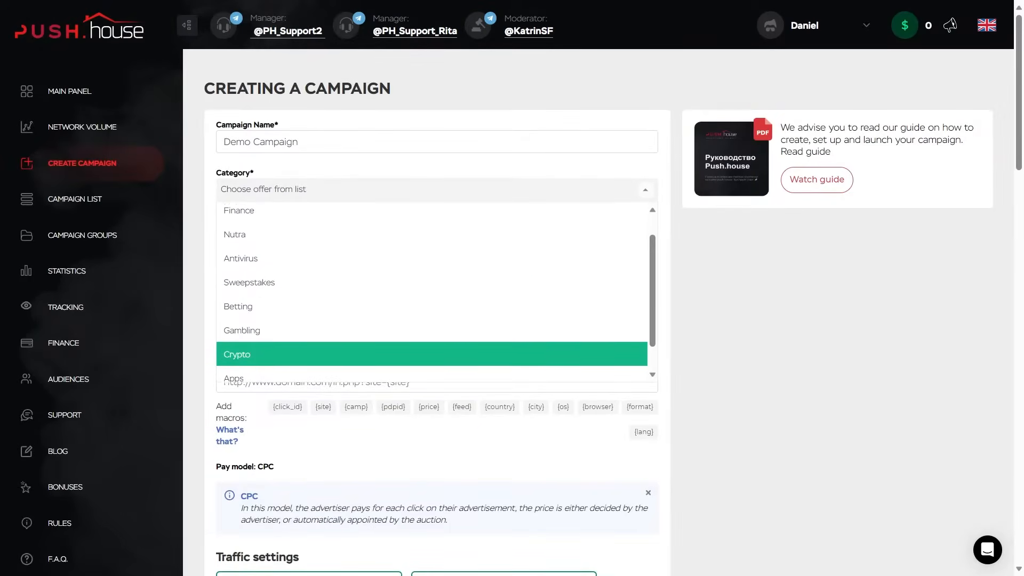
scroll("down", 3)
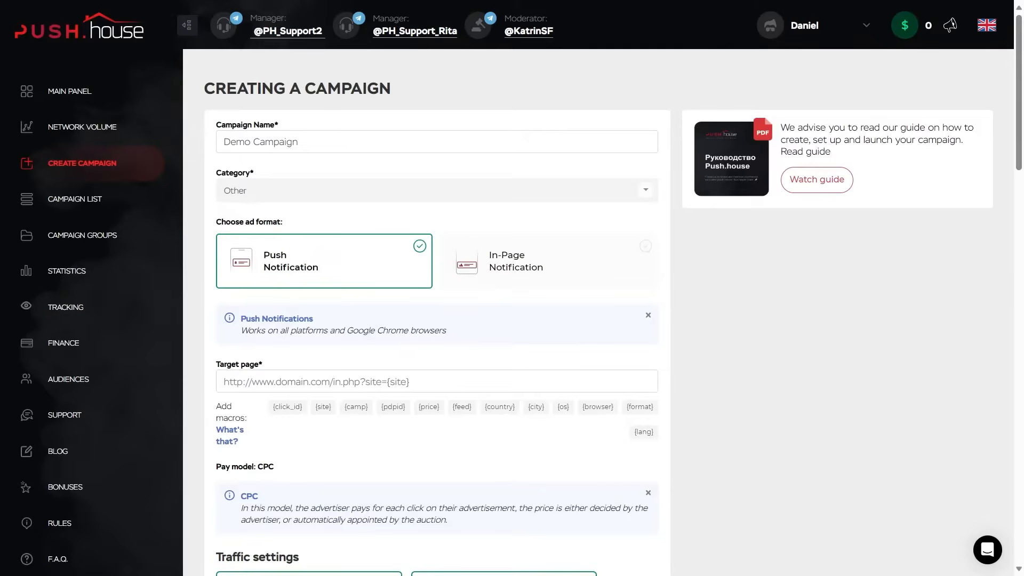
left_click(548, 260)
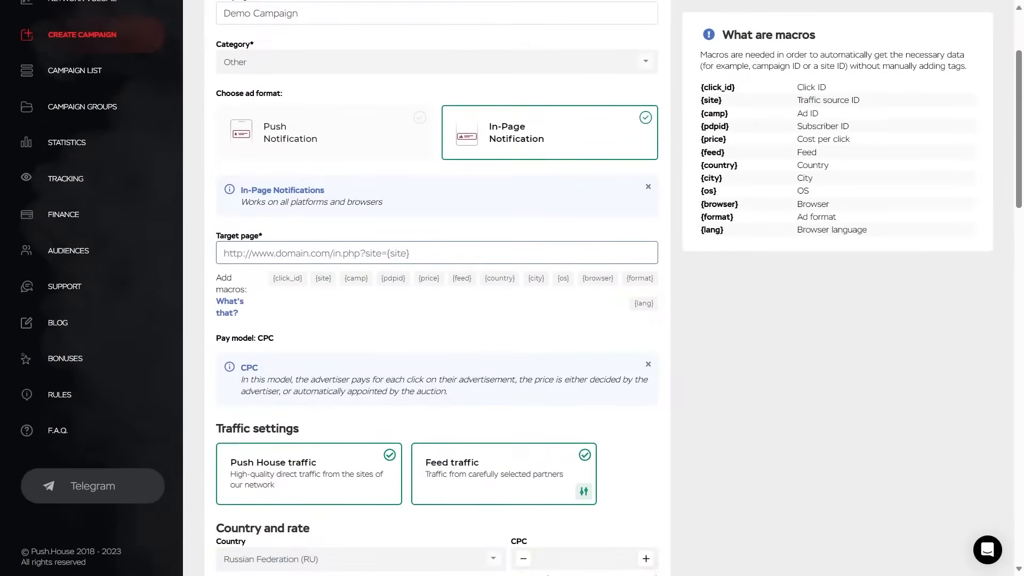
type("https://push.house/")
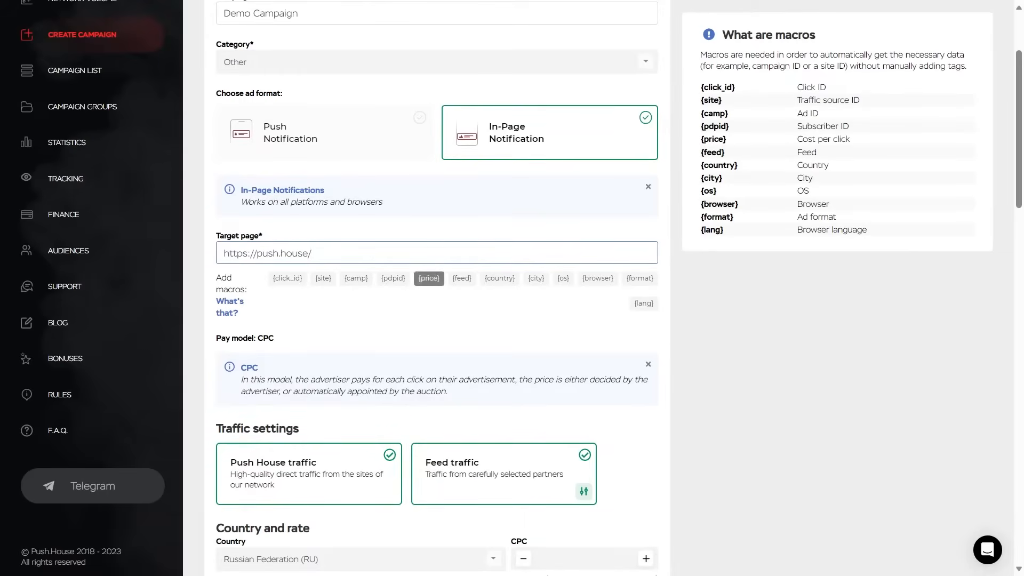
left_click(428, 278)
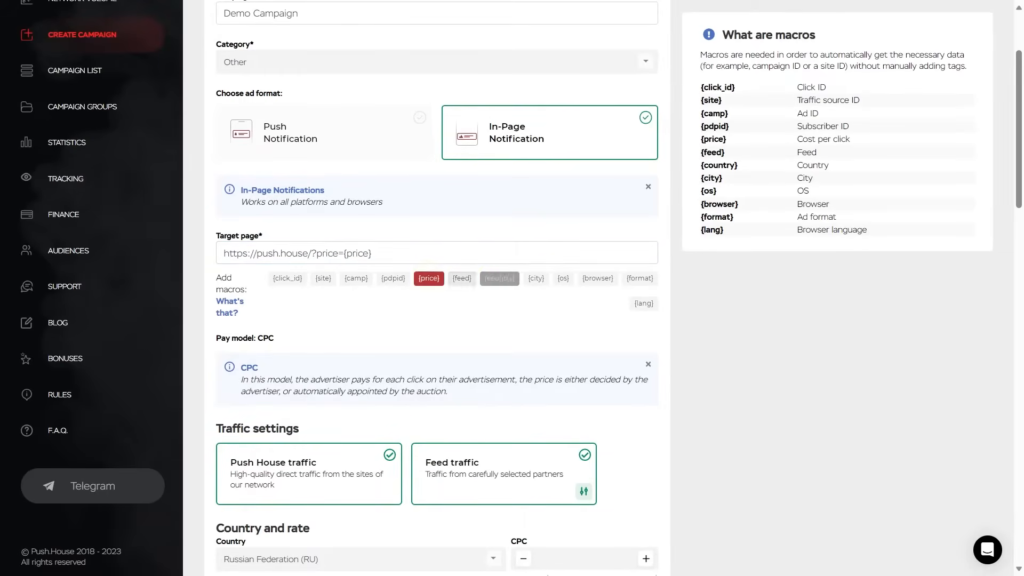
left_click(499, 278)
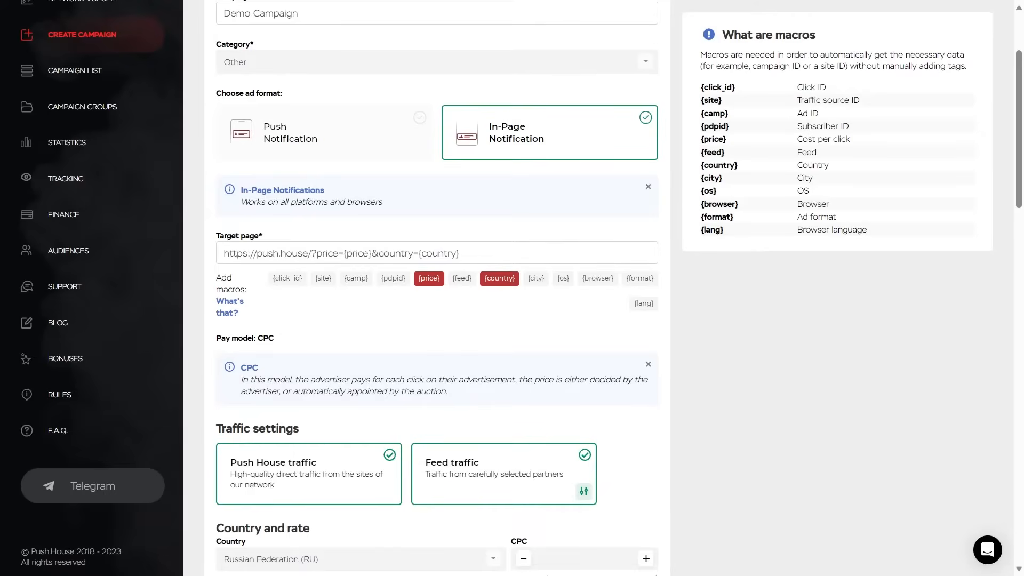
In Feed settings, switch off traffic from feed-198, feed-206 and feed-262.
scroll("down", 3)
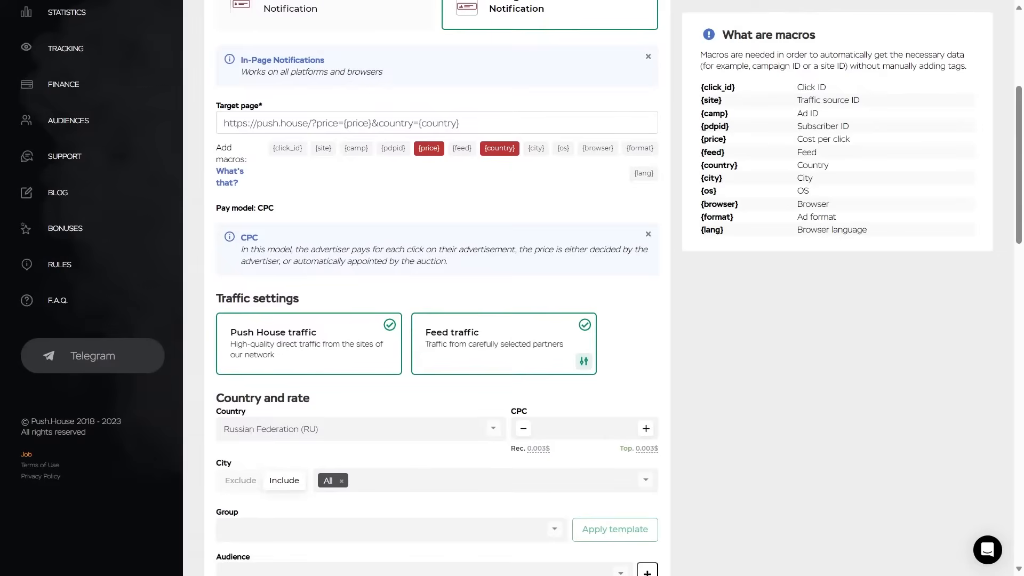
double_click(248, 236)
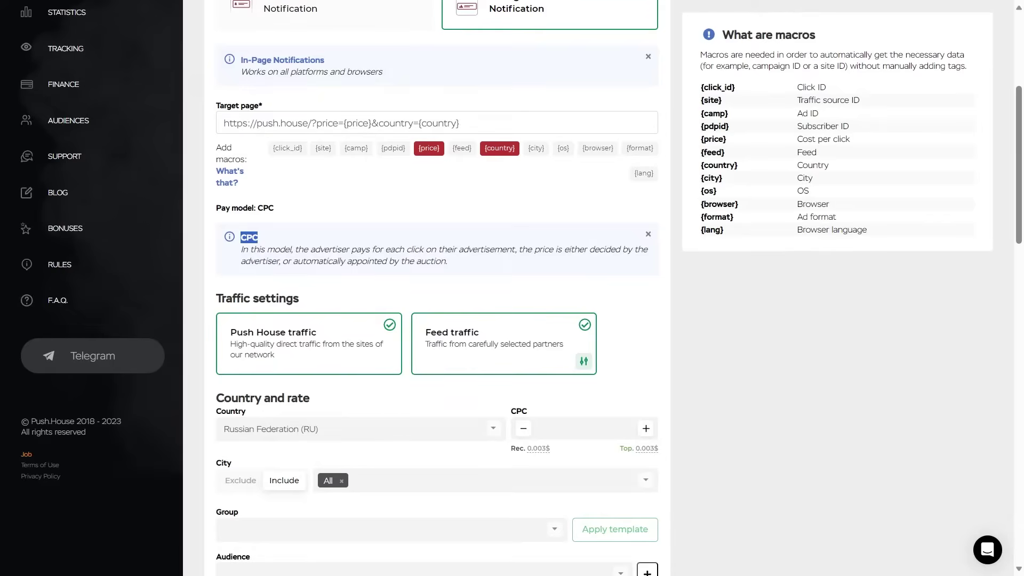
scroll("down", 3)
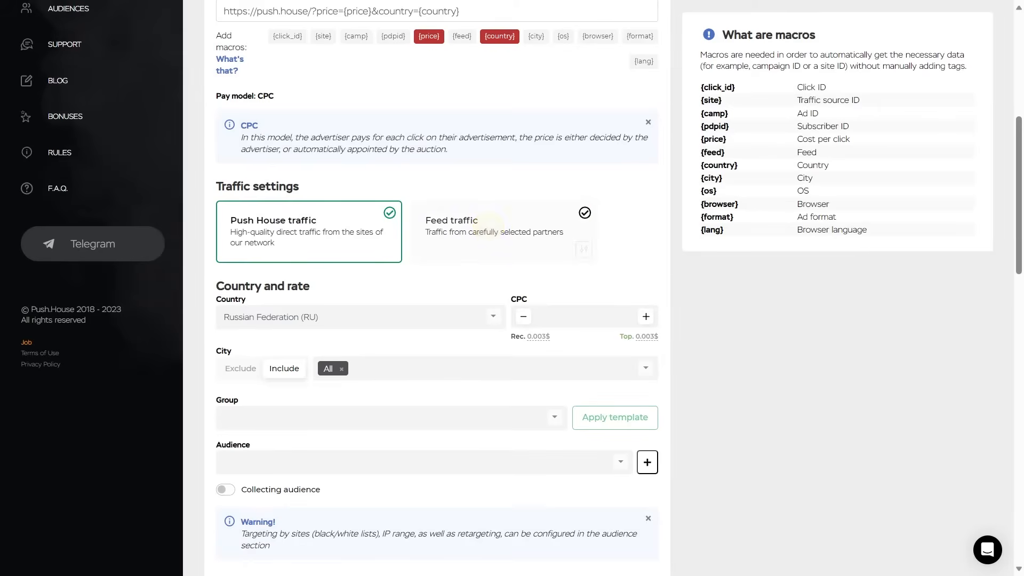
left_click(502, 231)
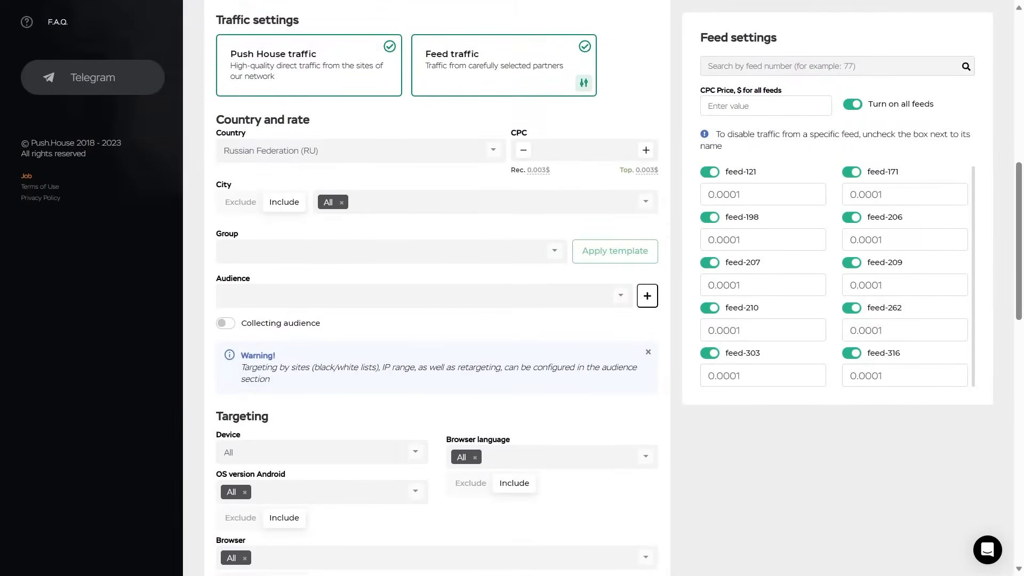
left_click(709, 217)
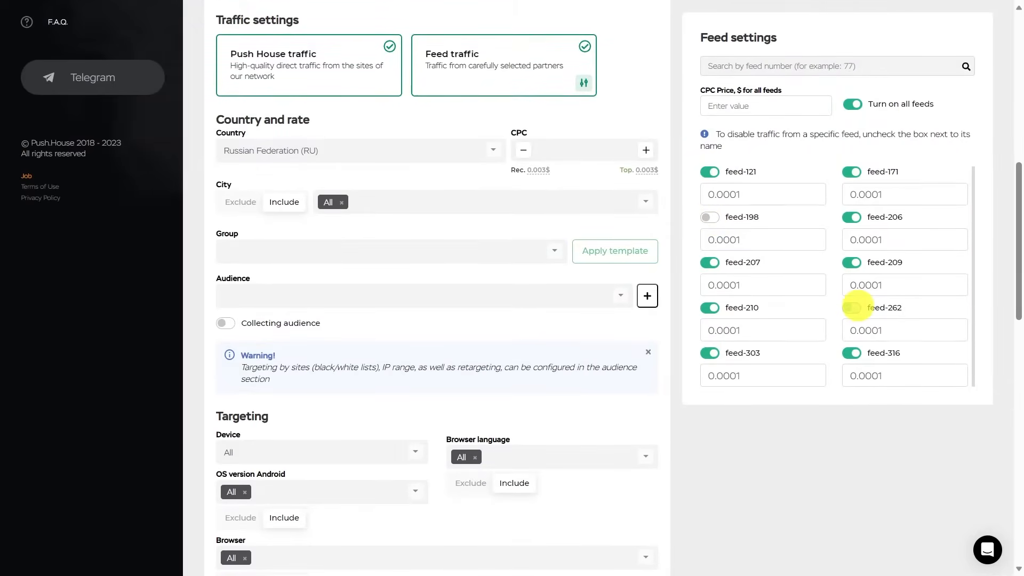
left_click(850, 308)
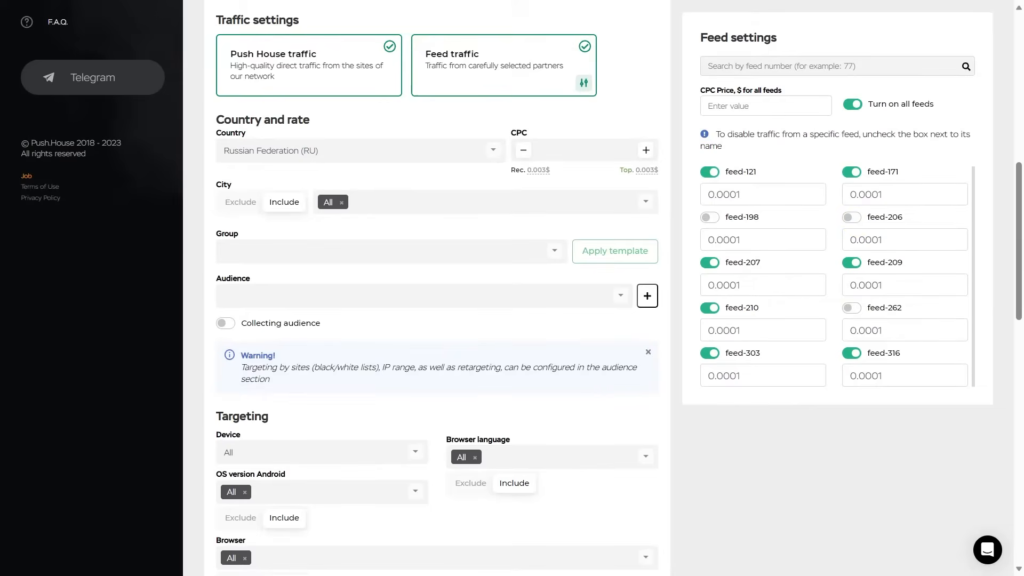
Target Australia (AU) at the recommended 0.006 CPC and include the city Aberdare.
left_click(360, 150)
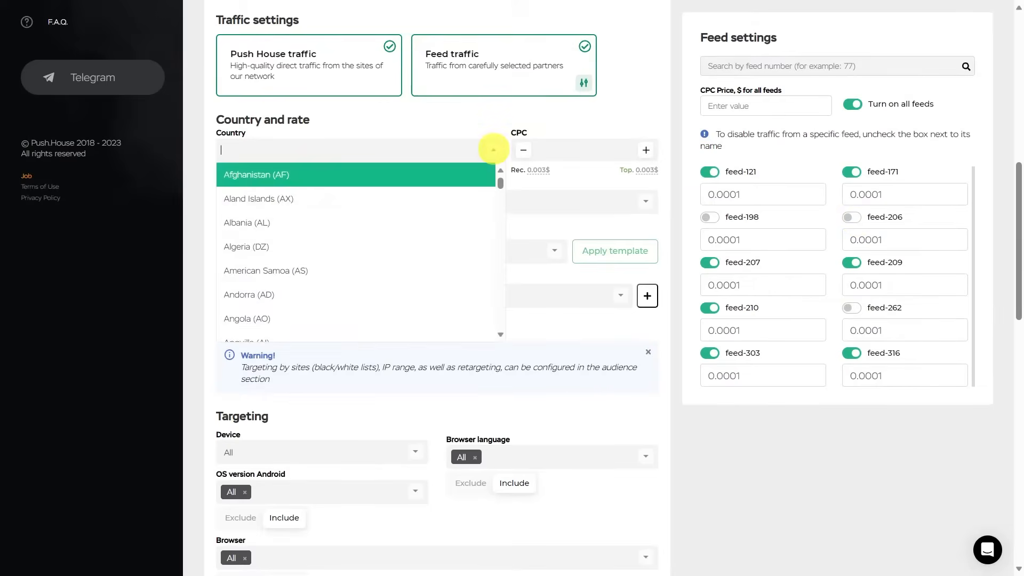
scroll("down", 3)
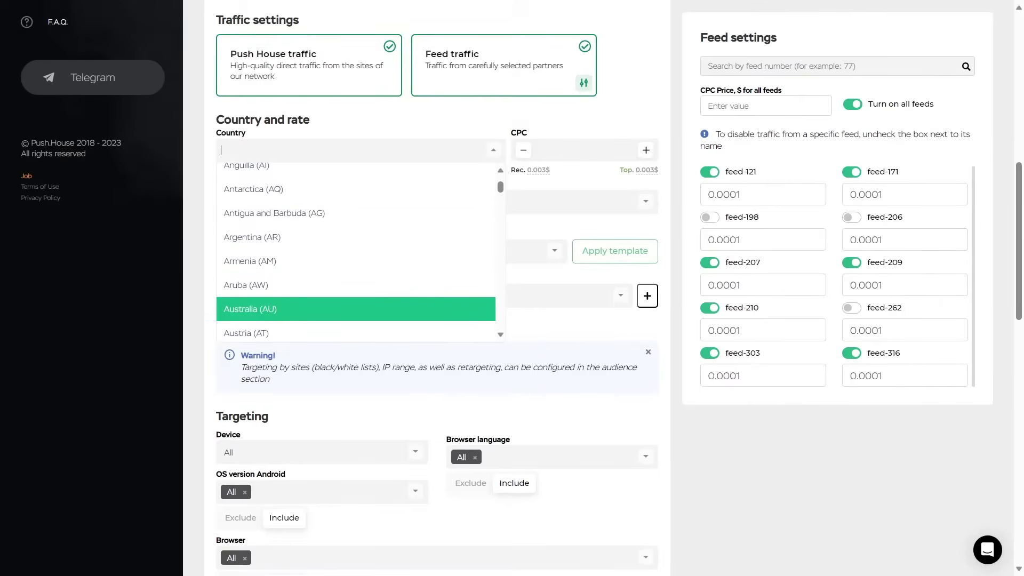
left_click(250, 308)
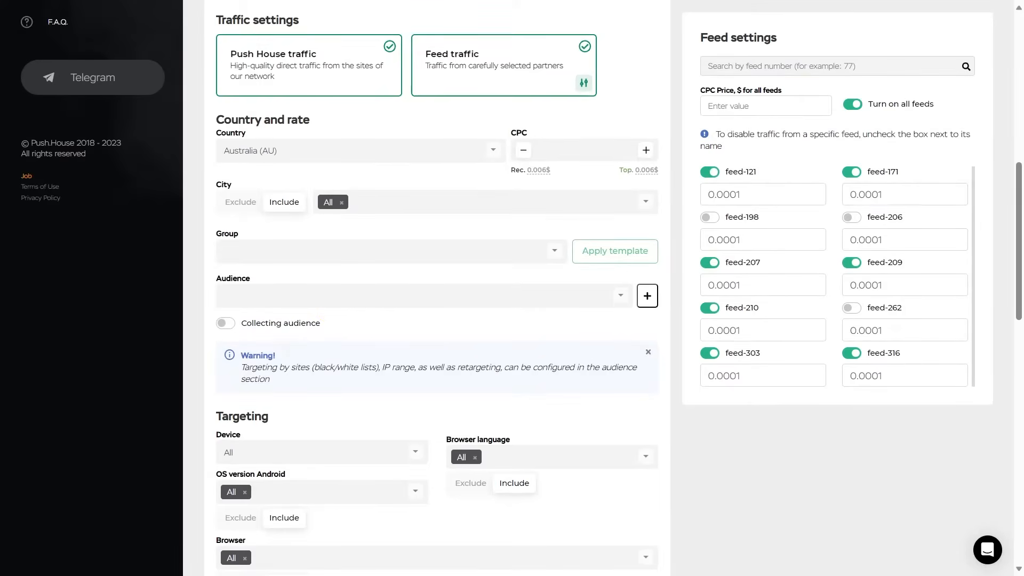
left_click(581, 150)
type("0.006")
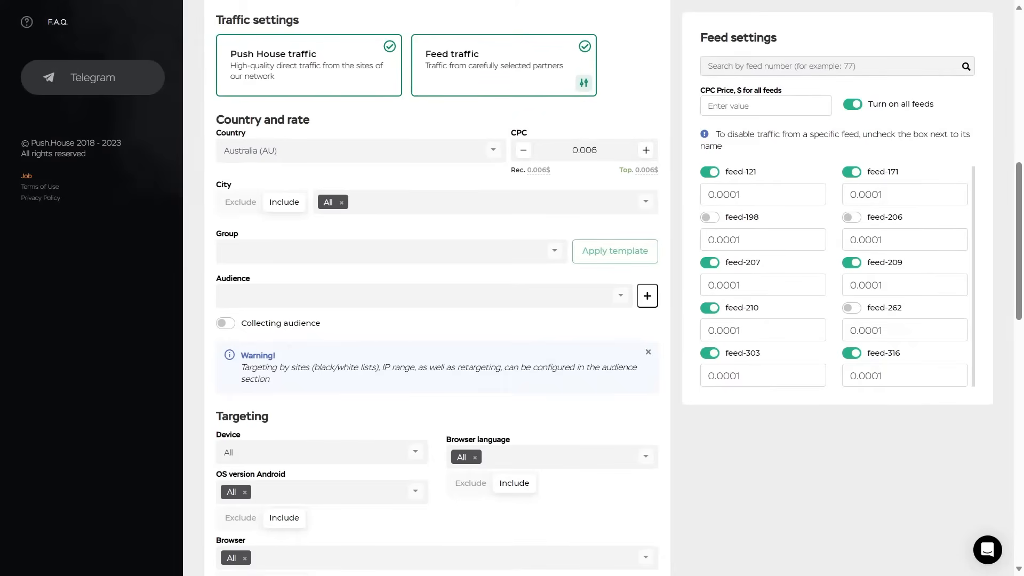
left_click(240, 202)
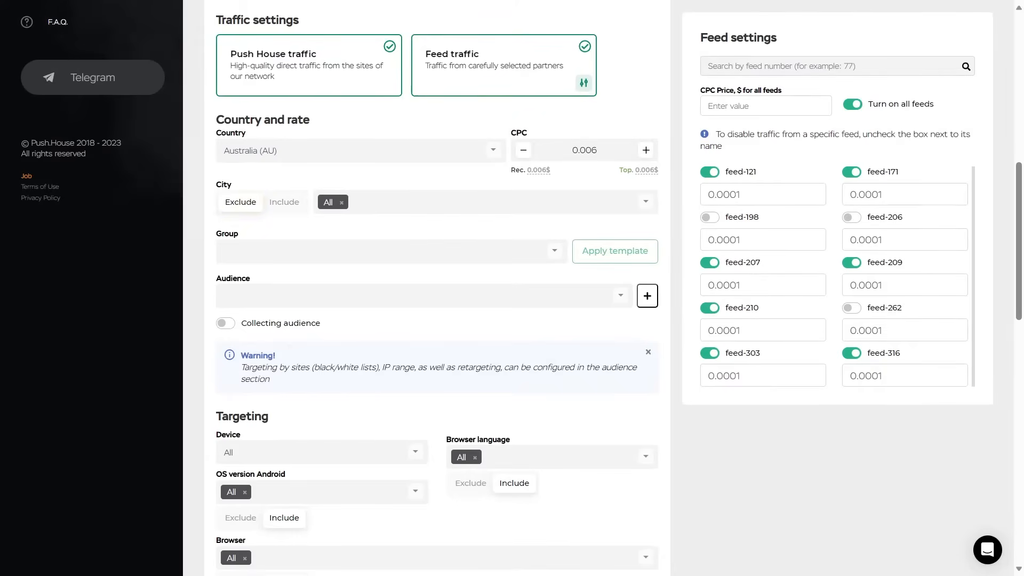
left_click(284, 202)
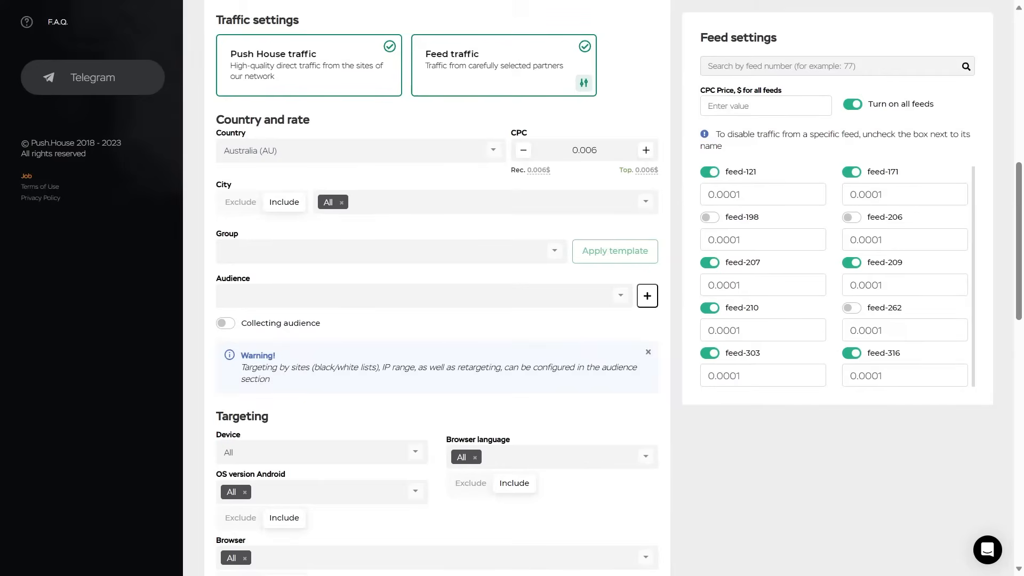
left_click(486, 201)
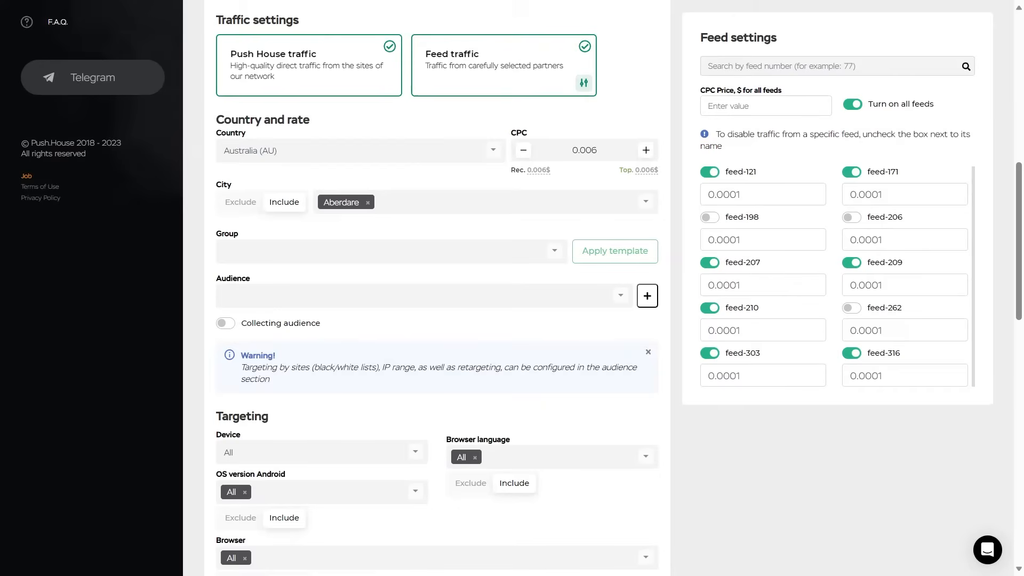
Select Group 2 (5391) and Audience 1 (76353), opening and cancelling the Add audience dialog.
left_click(368, 202)
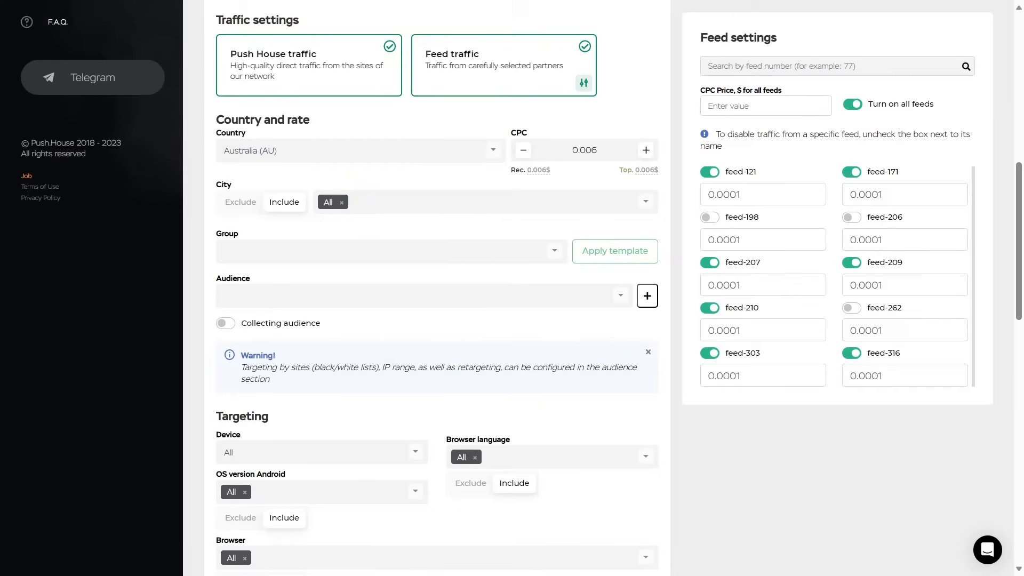
left_click(554, 251)
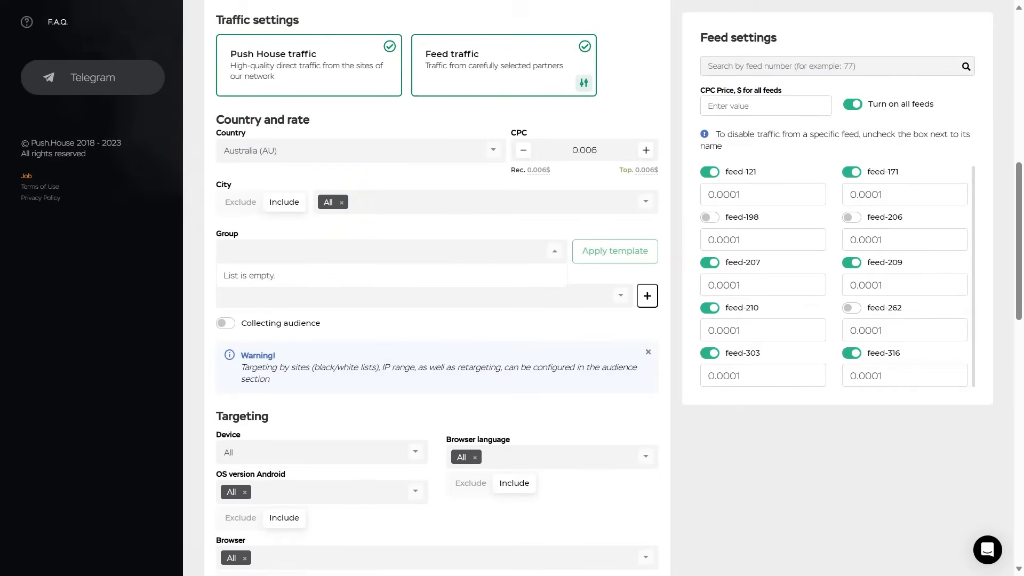
left_click(555, 251)
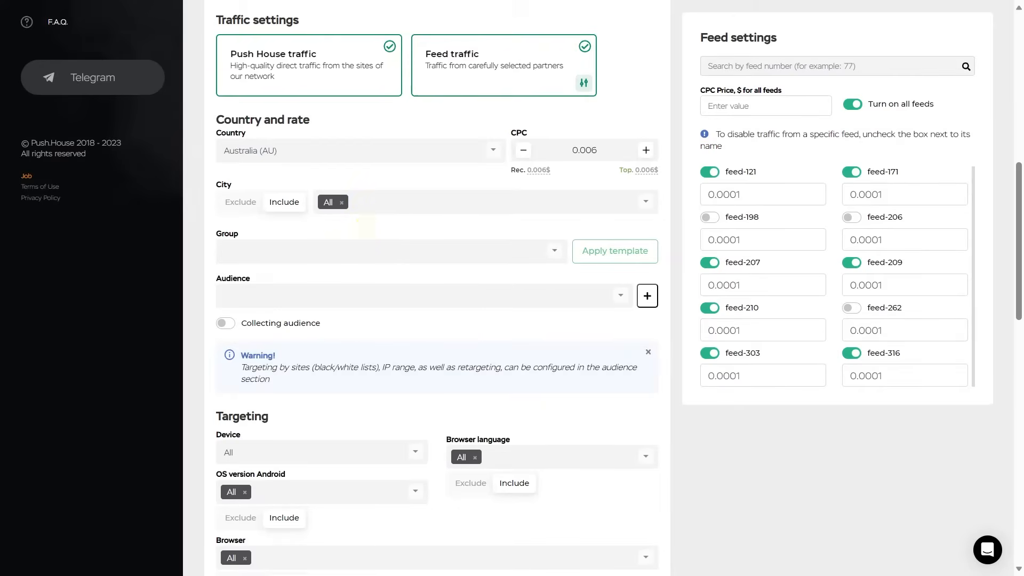
left_click(423, 295)
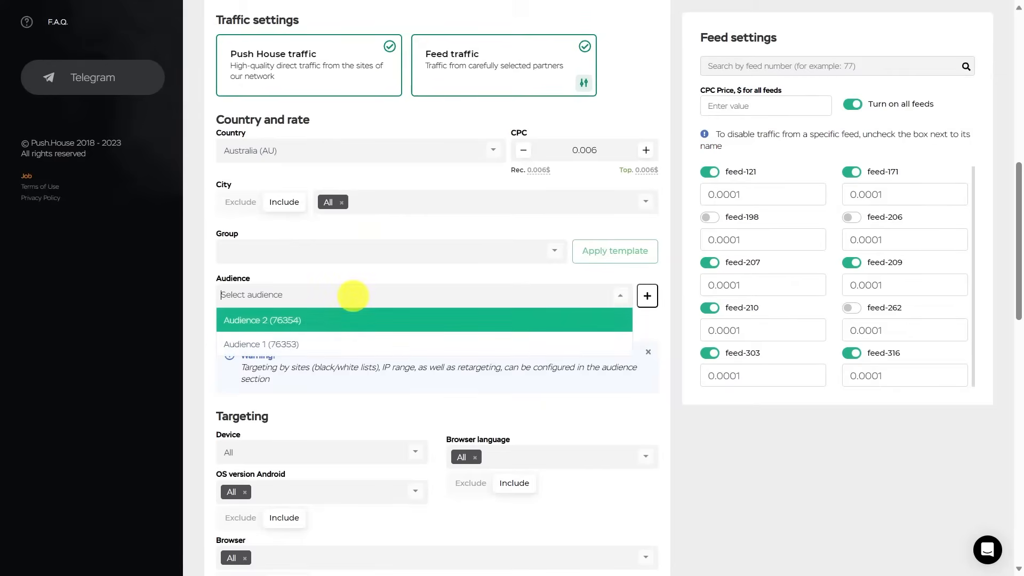
mouse_move(323, 344)
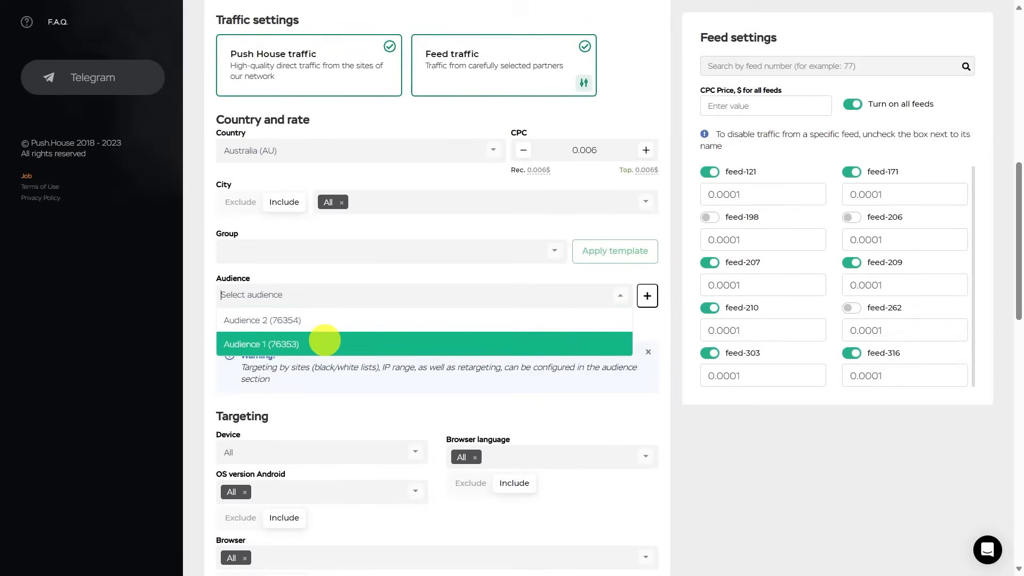
left_click(262, 320)
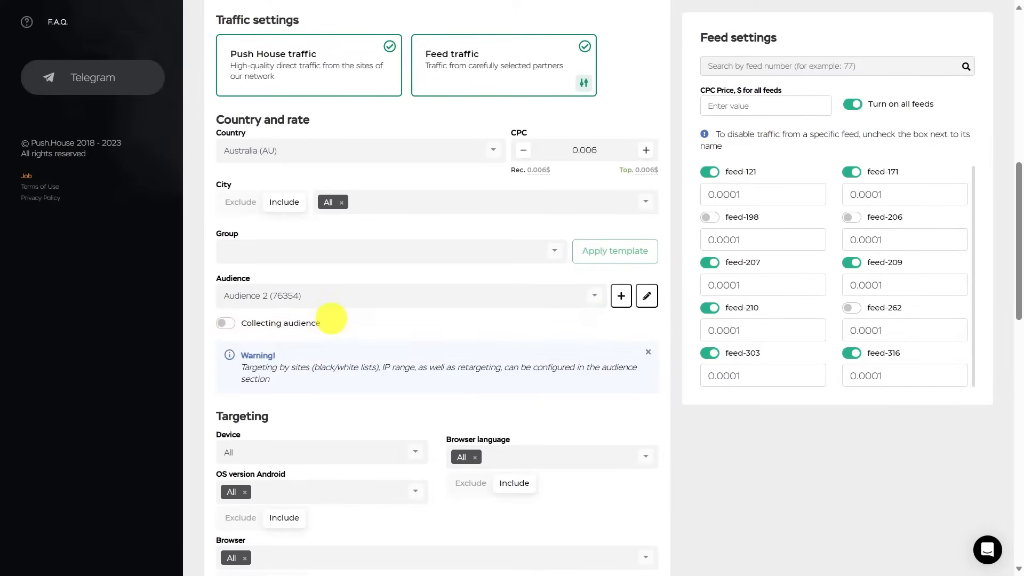
left_click(620, 295)
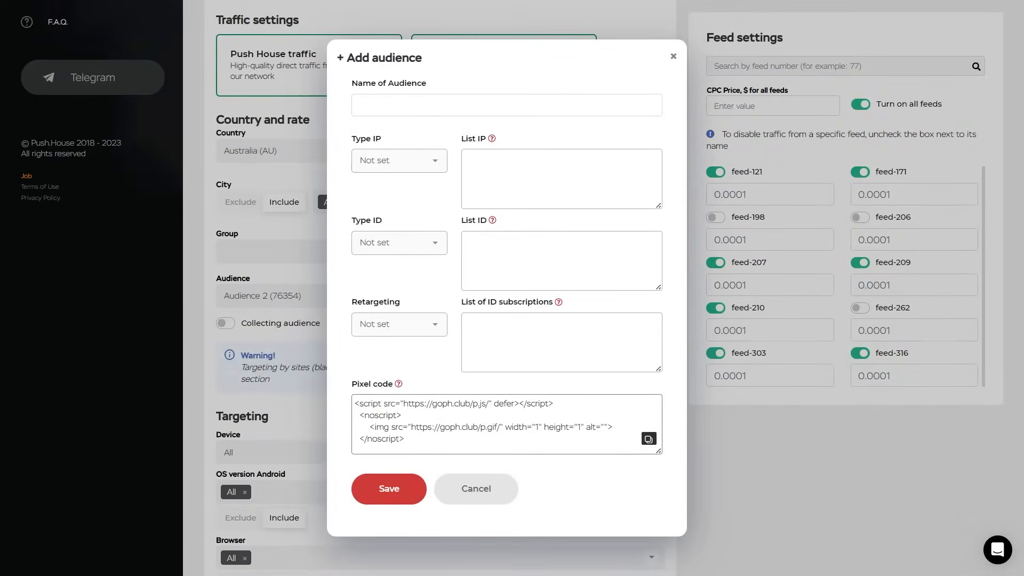
left_click(475, 488)
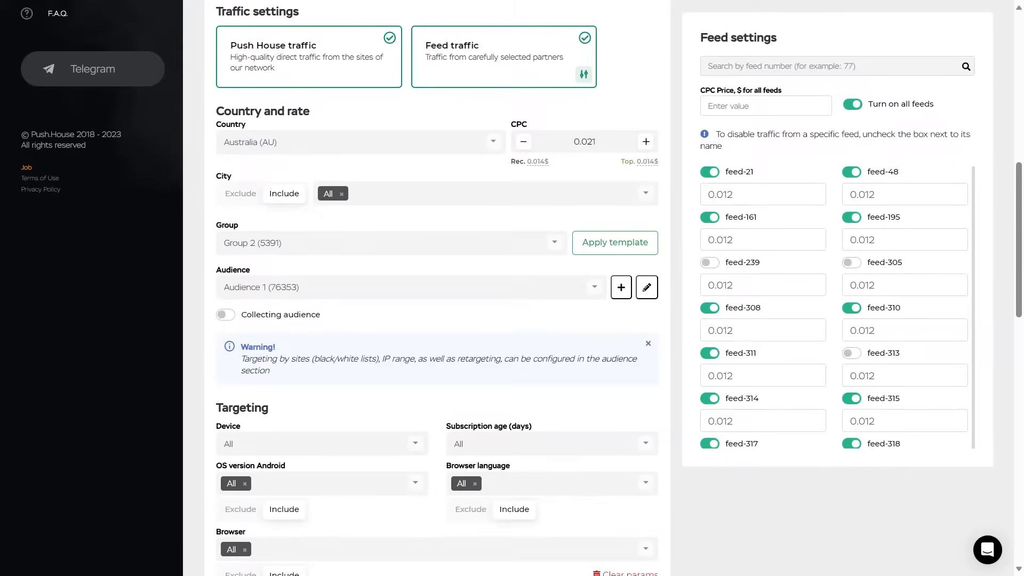
Clear All from Device targeting and limit Subscription age to 0-7 days (Price * 1.75).
scroll("down", 3)
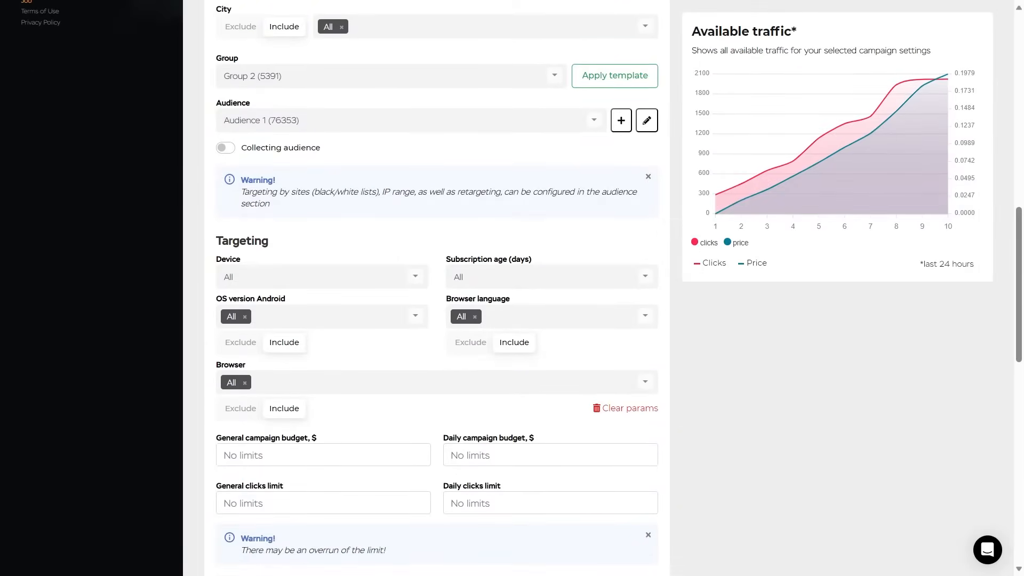
left_click(320, 276)
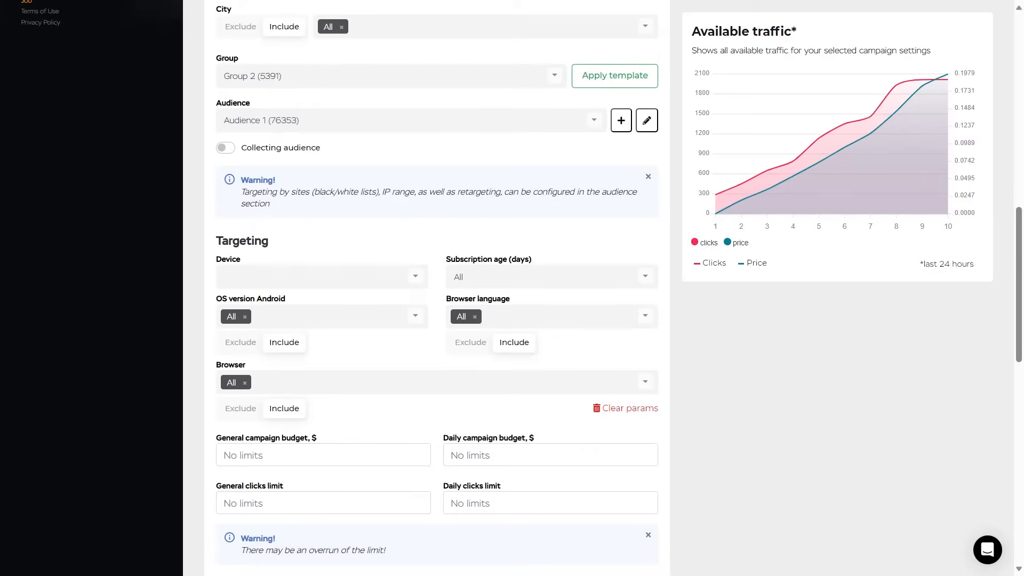
left_click(415, 316)
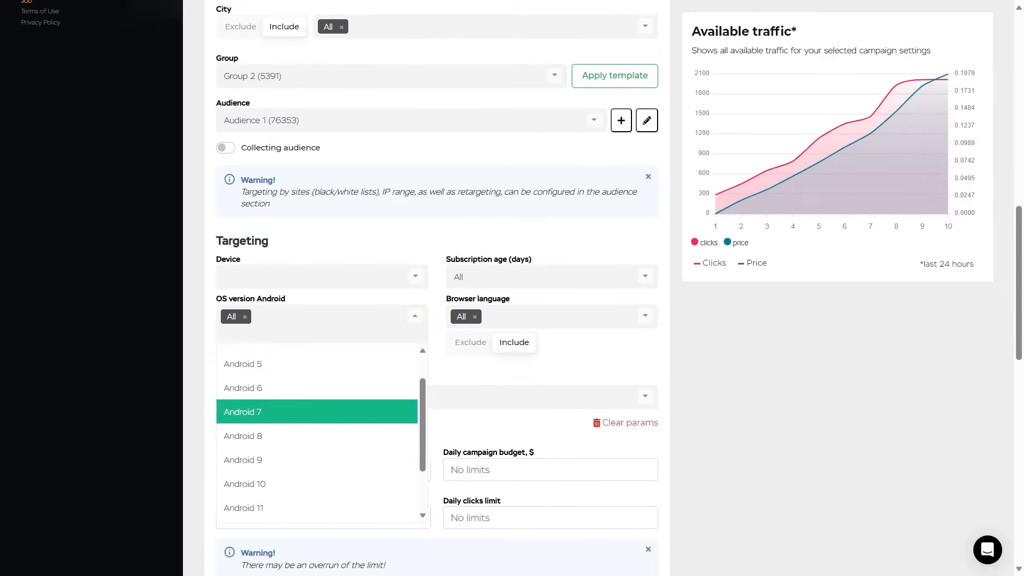
scroll("up", 3)
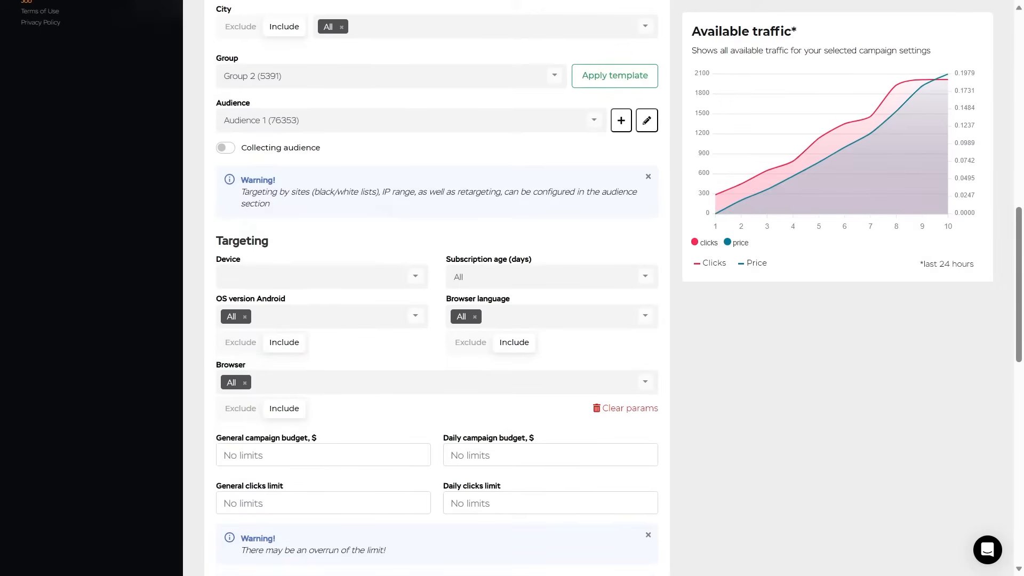
left_click(240, 342)
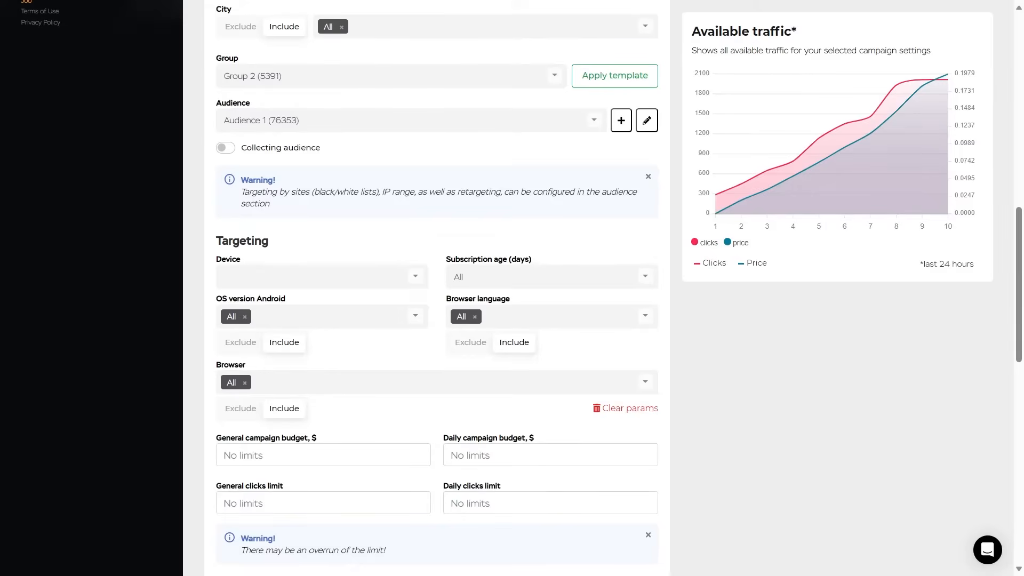
left_click(548, 276)
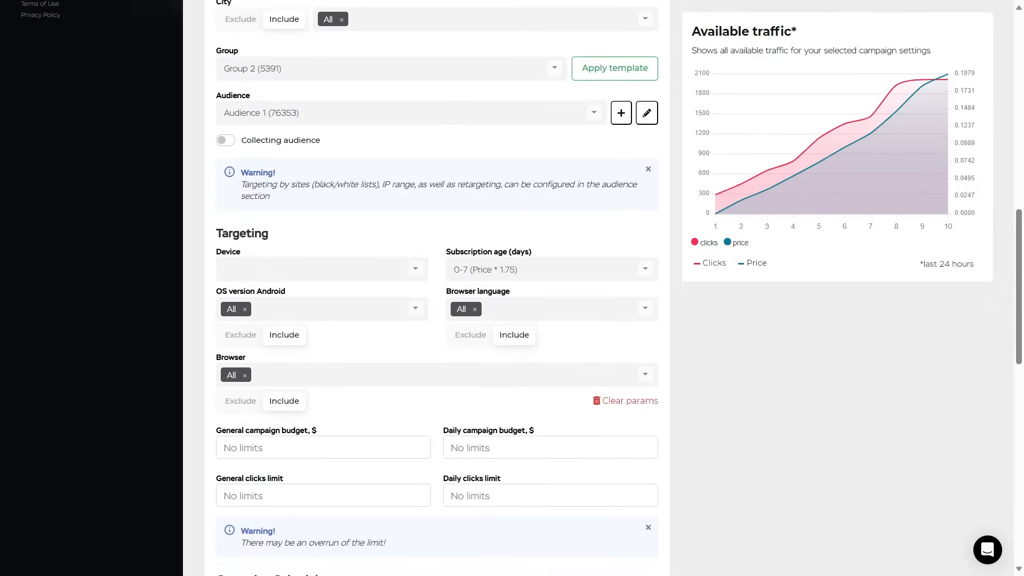
scroll("down", 3)
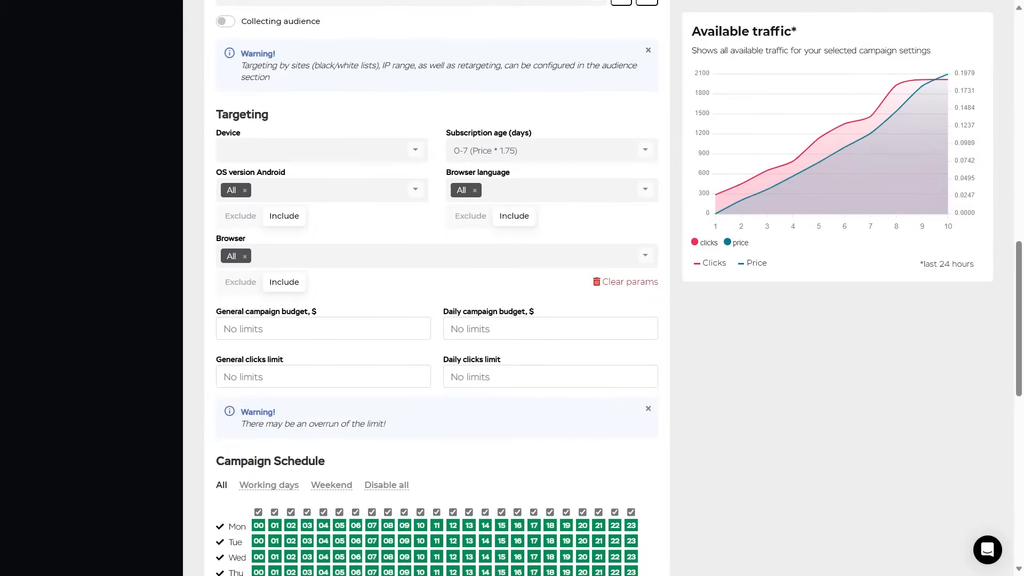
Enter a general campaign budget of 100 and a daily budget of 10.
scroll("down", 3)
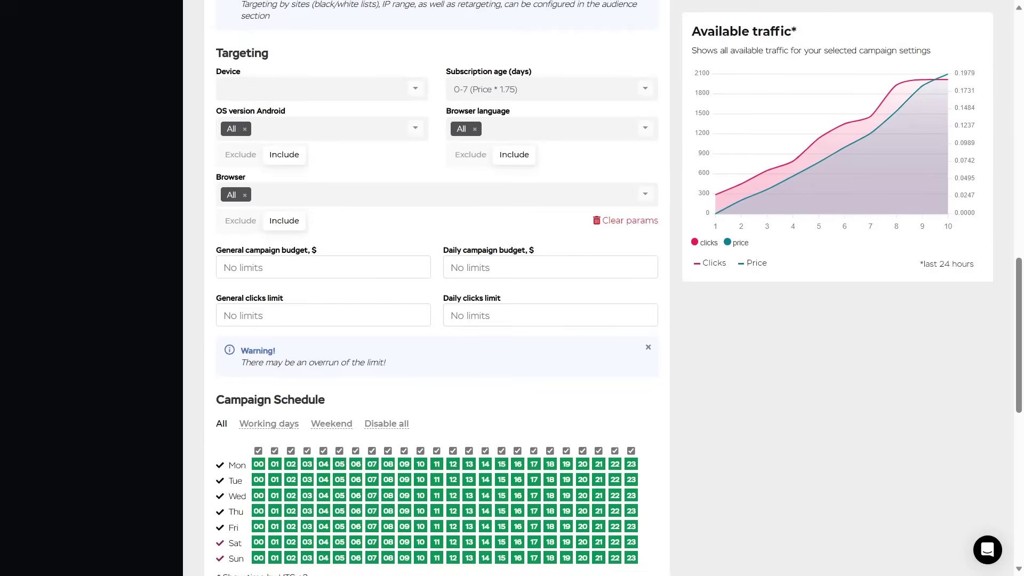
type("10")
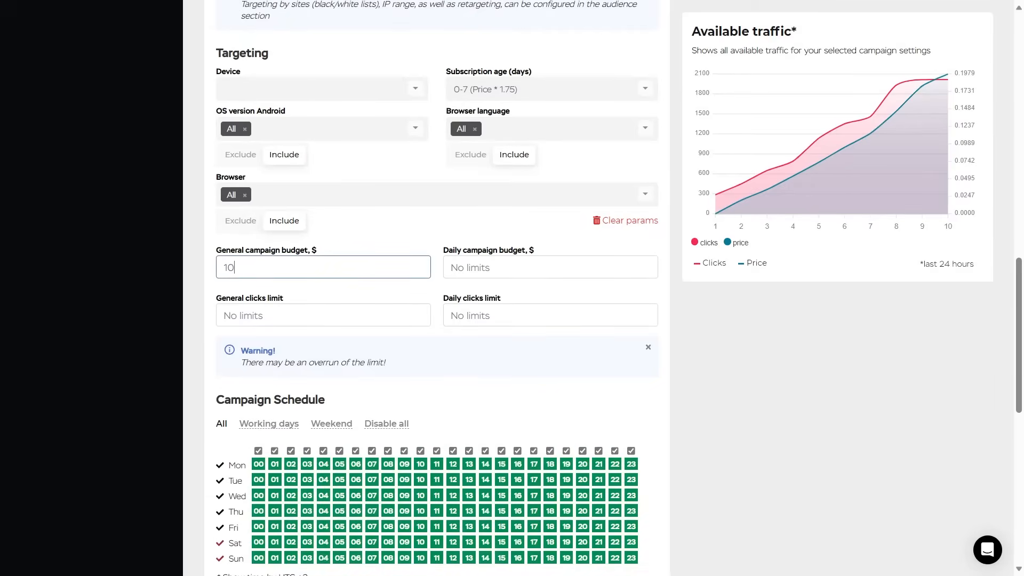
type("0")
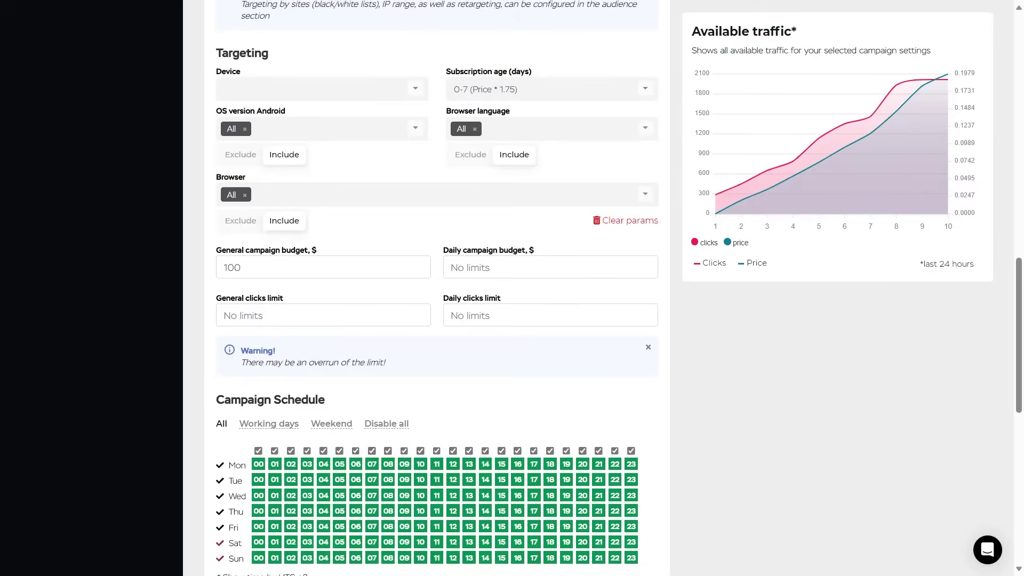
left_click(549, 266)
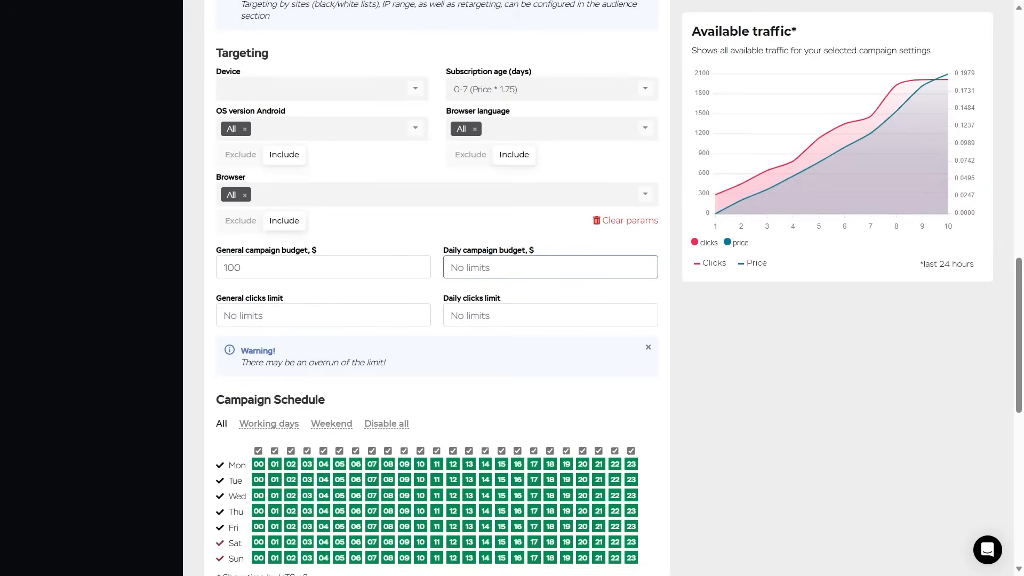
type("10")
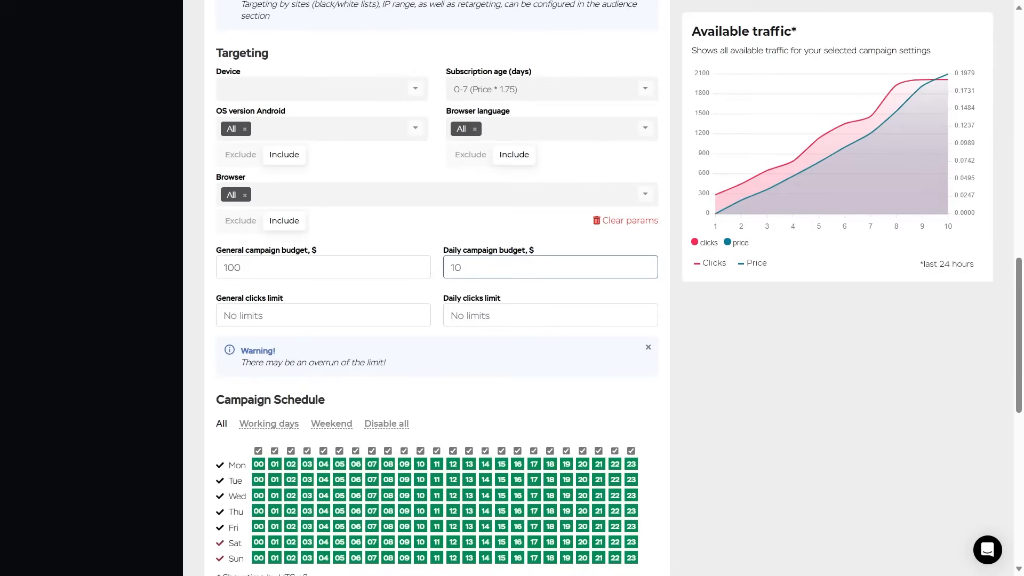
Enter a general clicks limit of 1000.
left_click(322, 314)
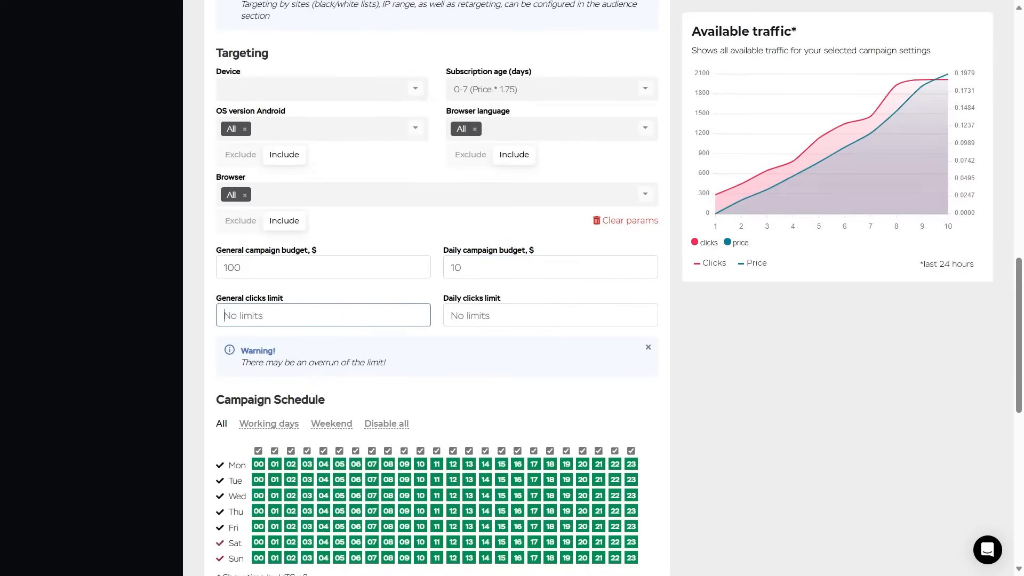
type("1000")
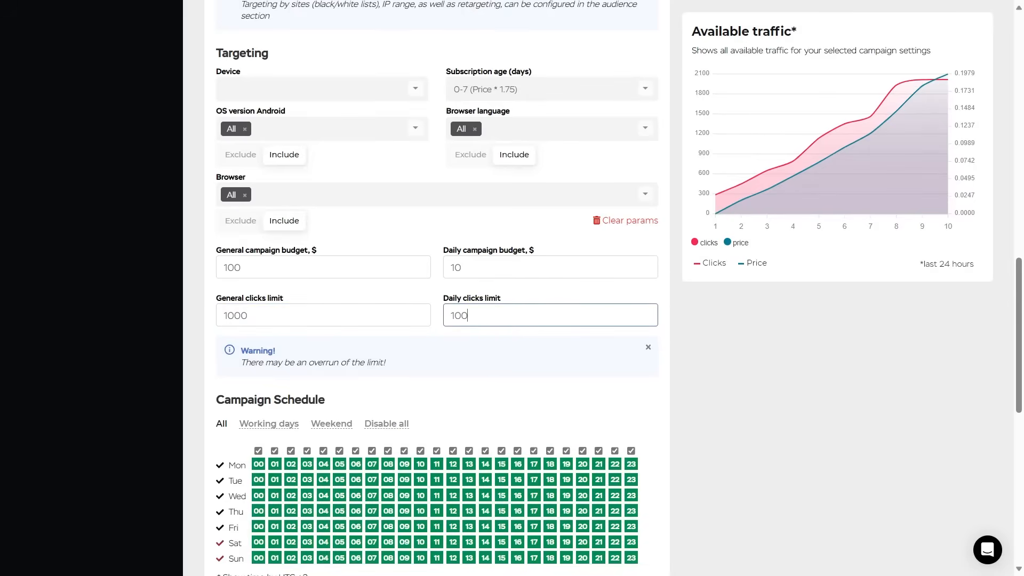
Choose the Weekend preset, then switch off hour 06 on all days and Thursday's 00 hour.
scroll("down", 3)
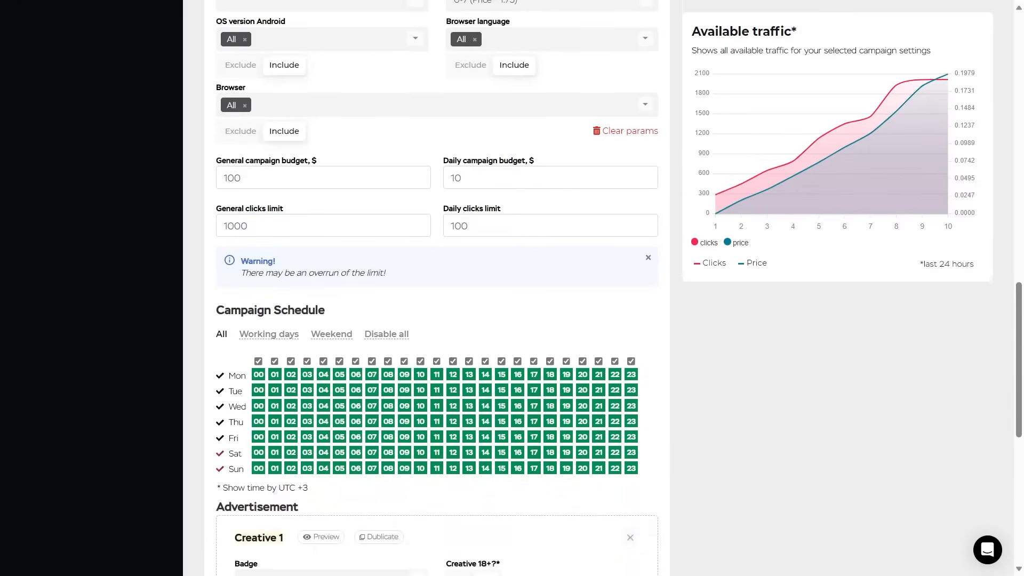
scroll("down", 3)
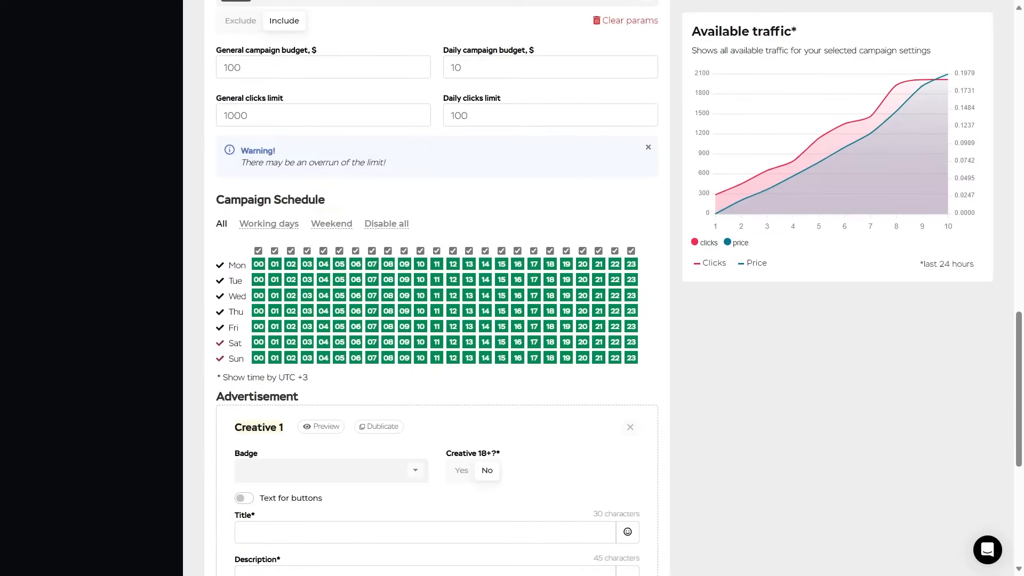
left_click(330, 223)
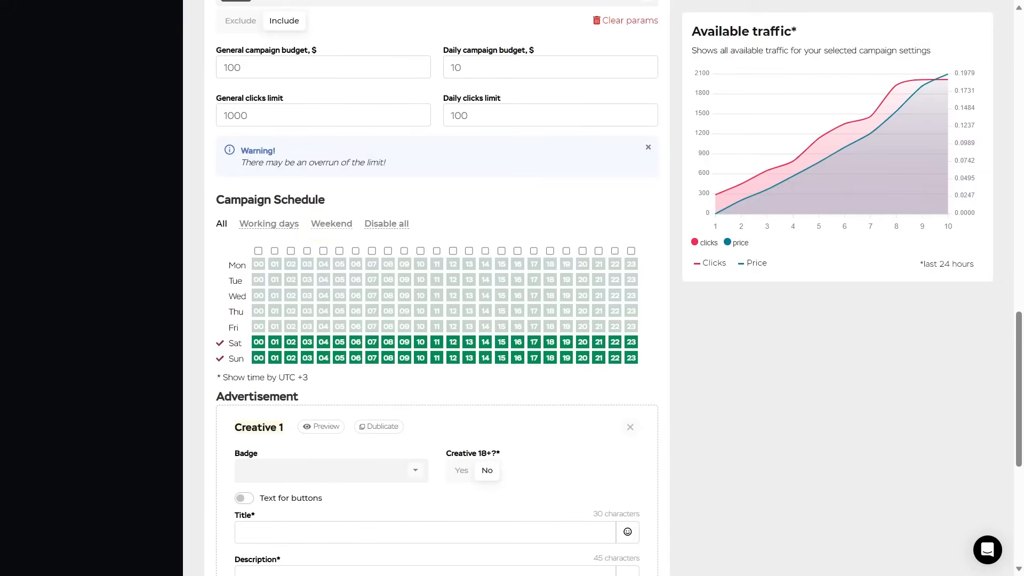
left_click(269, 223)
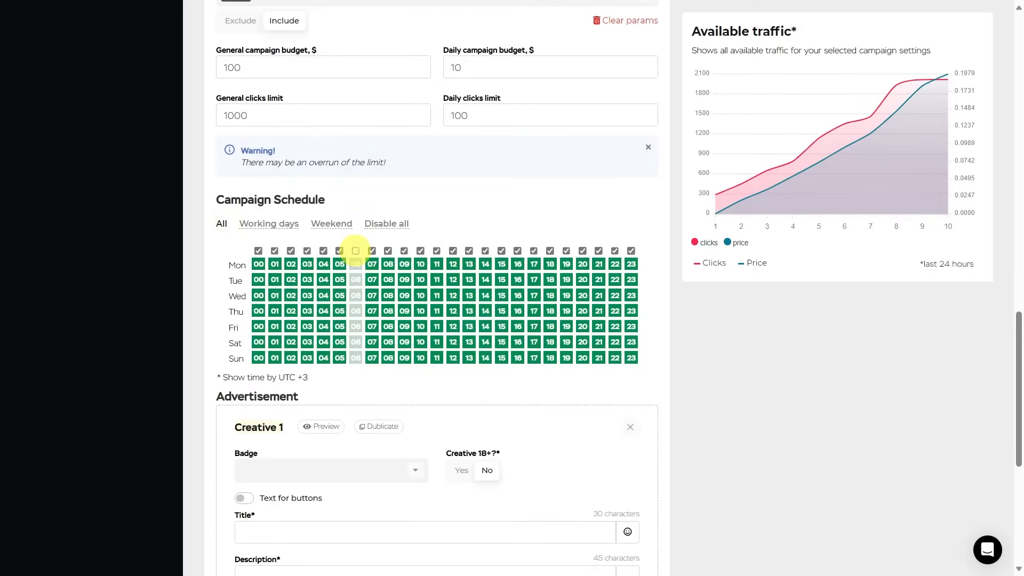
left_click(355, 251)
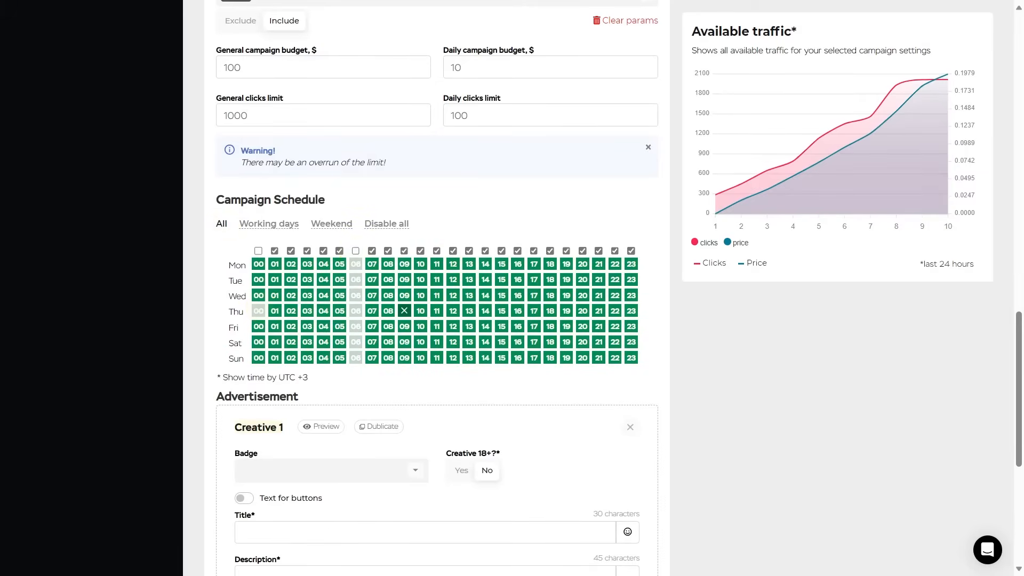
Remove the second creative and review Creative 1's badge list.
scroll("down", 3)
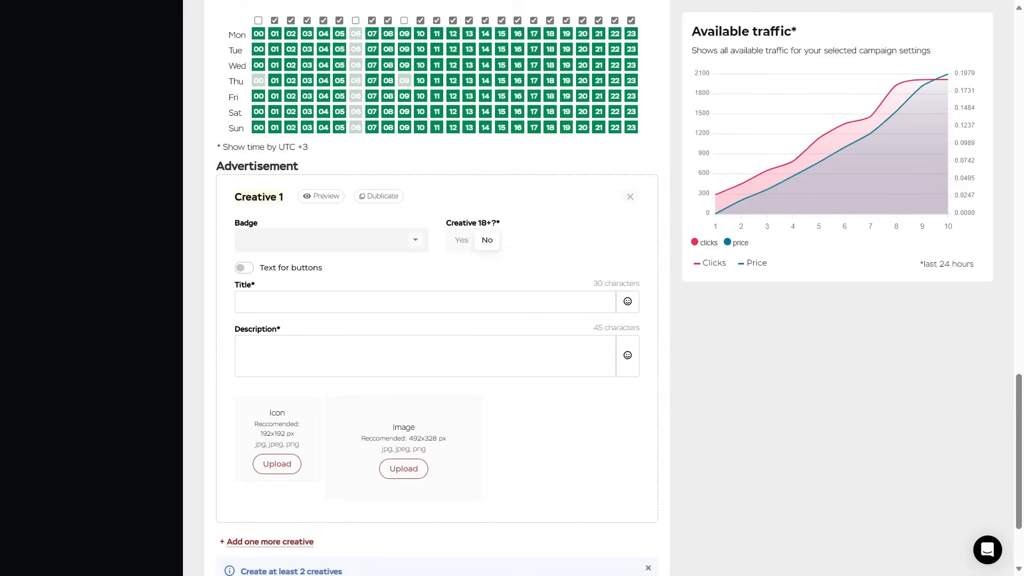
scroll("down", 3)
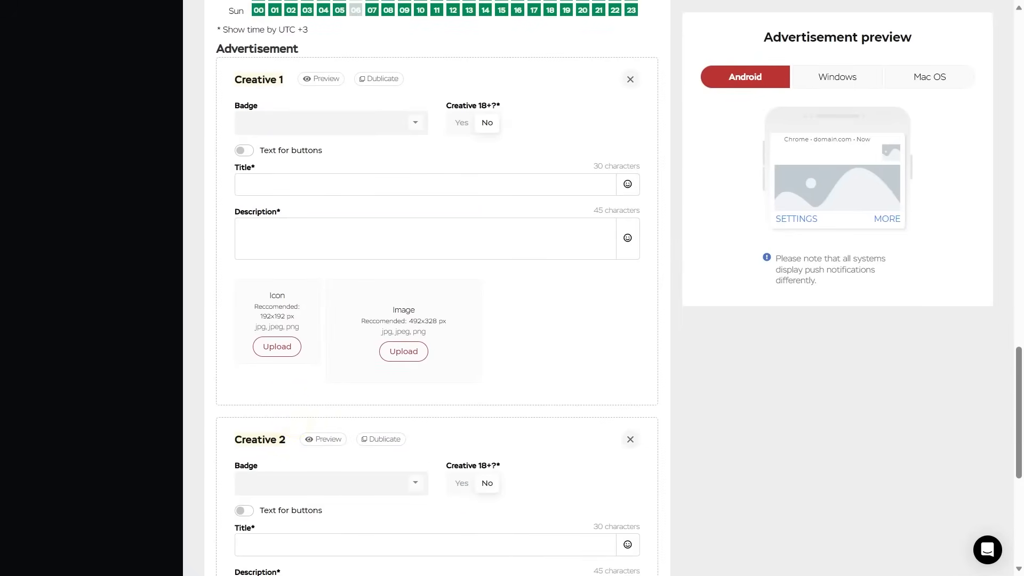
left_click(629, 439)
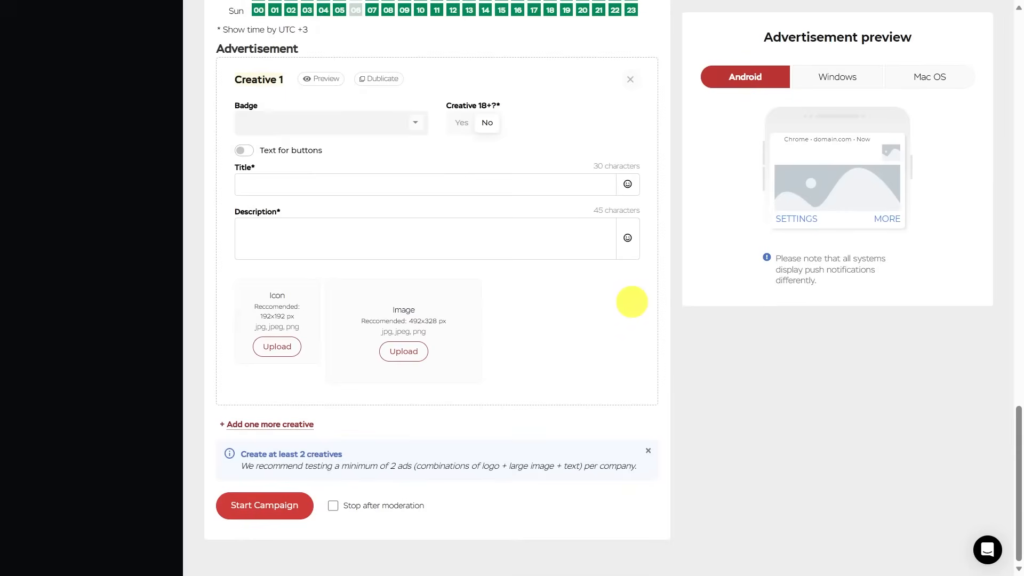
scroll("down", 3)
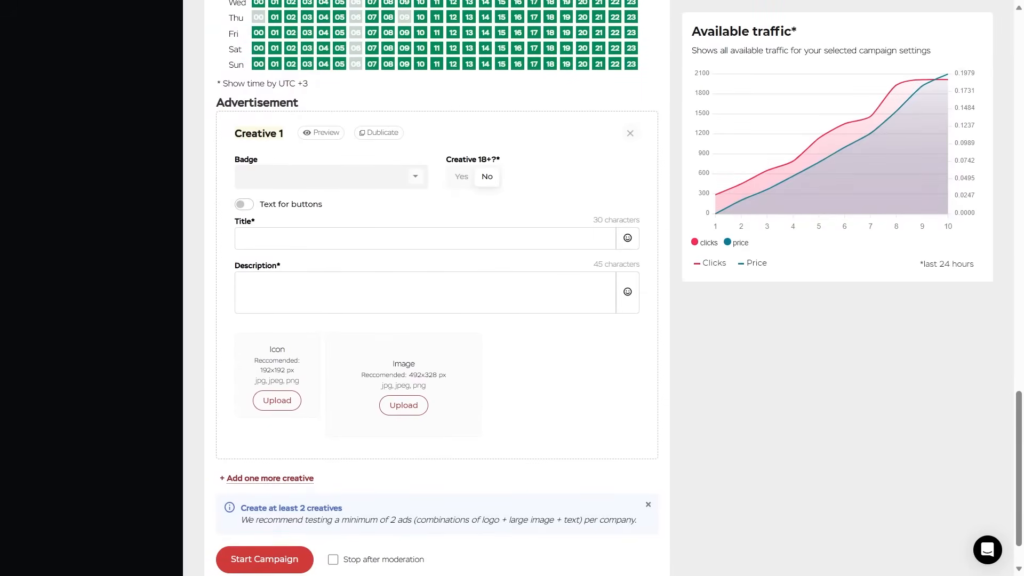
left_click(330, 176)
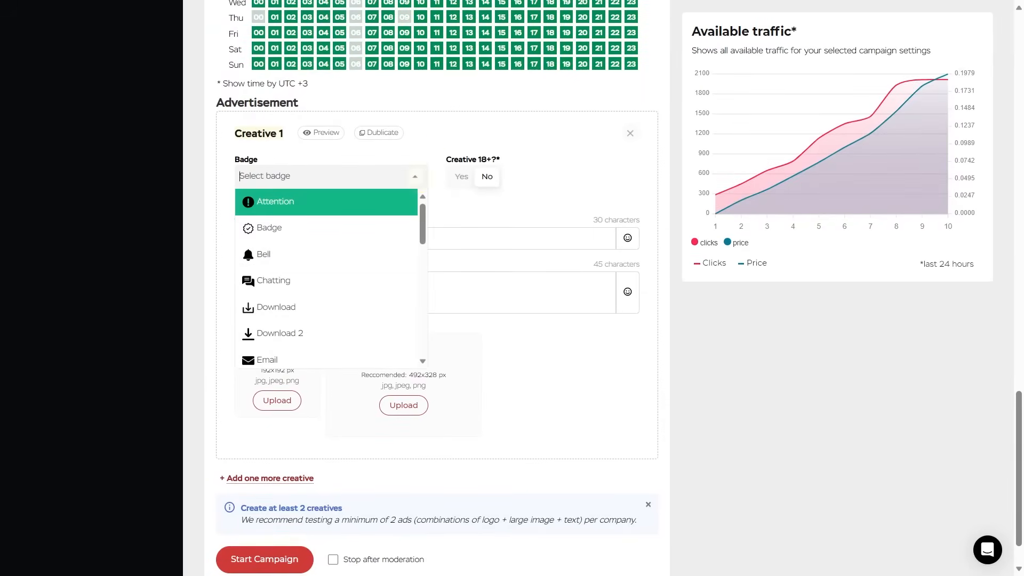
mouse_move(280, 333)
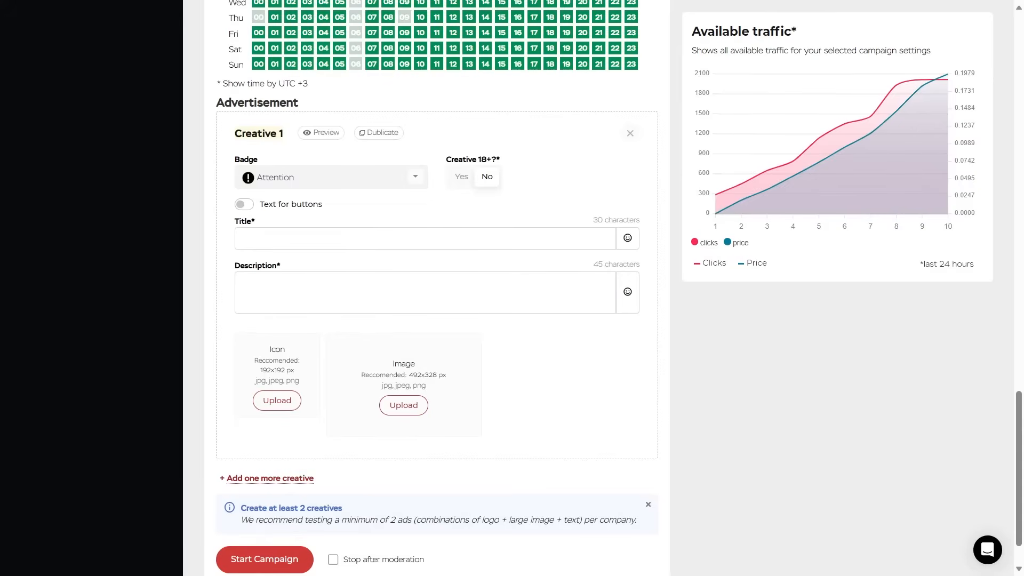
Mark Creative 1 as not 18+ and enable custom text for notification buttons.
left_click(460, 176)
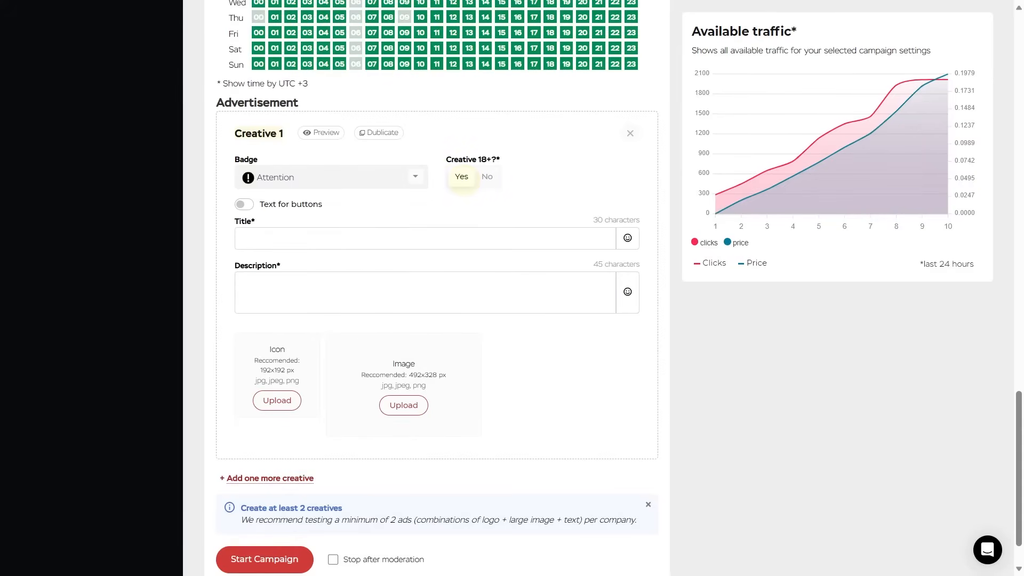
left_click(486, 176)
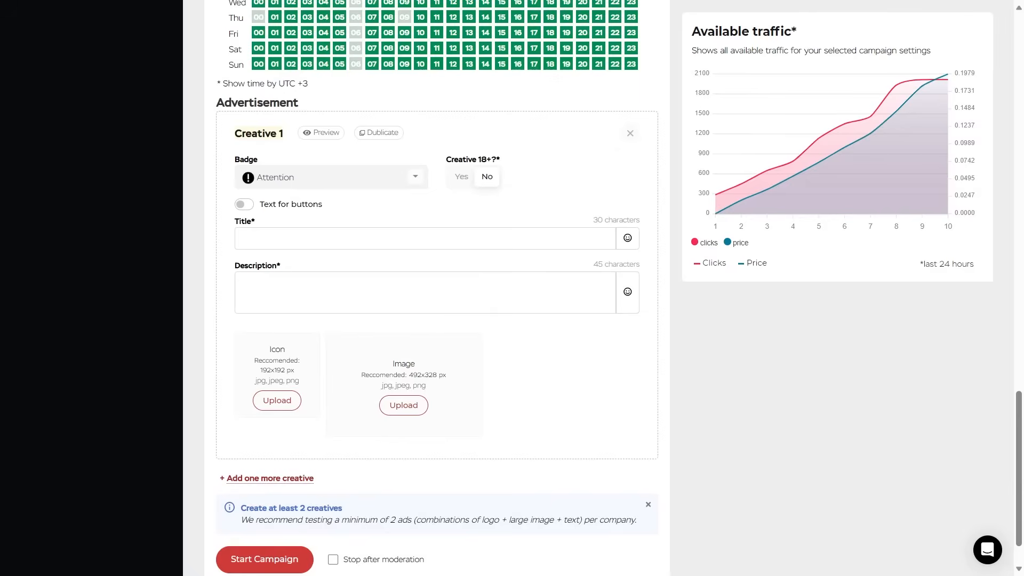
left_click(243, 203)
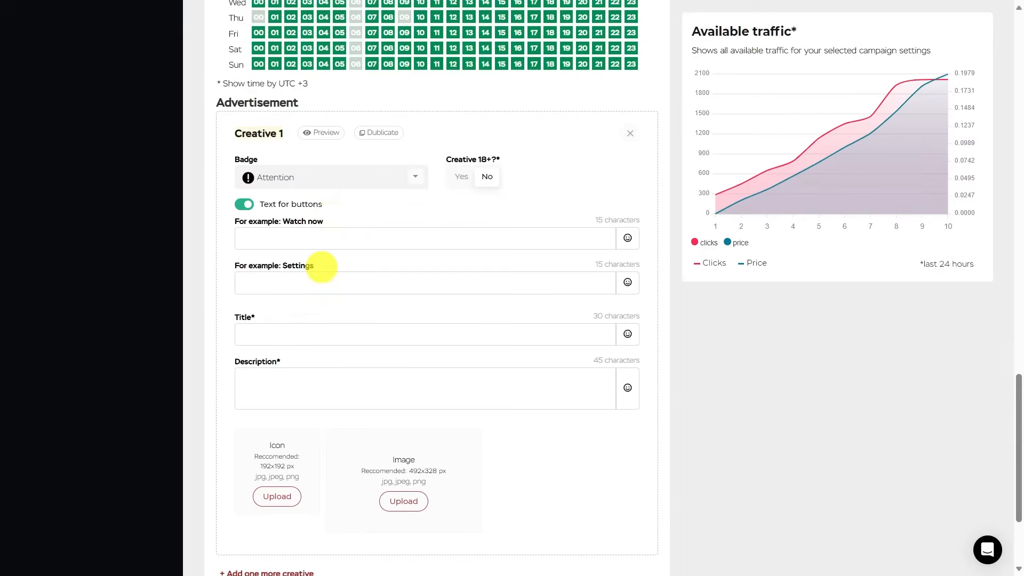
mouse_move(320, 265)
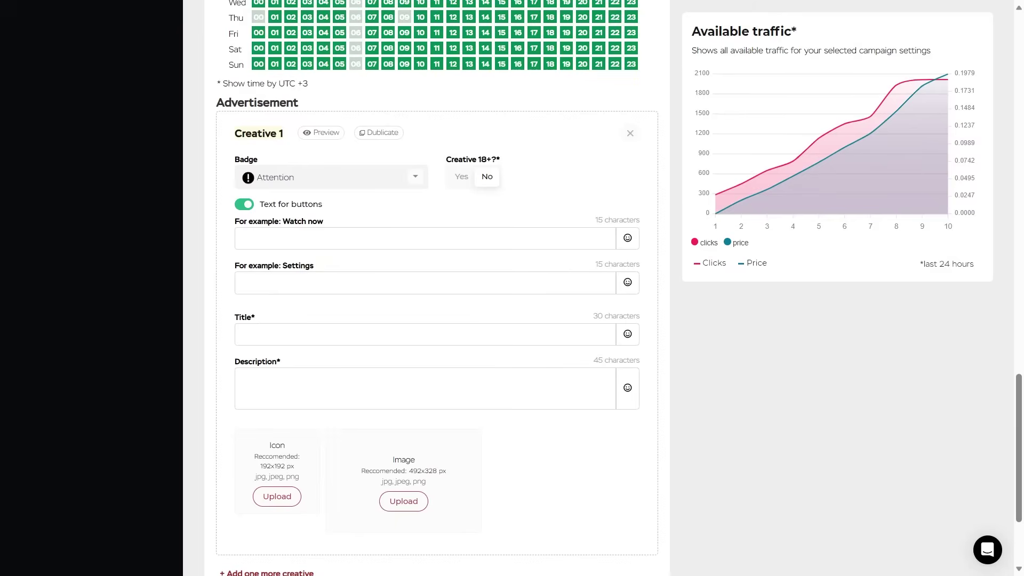
Turn button text off again and title the creative 'Best Campaign'.
left_click(243, 203)
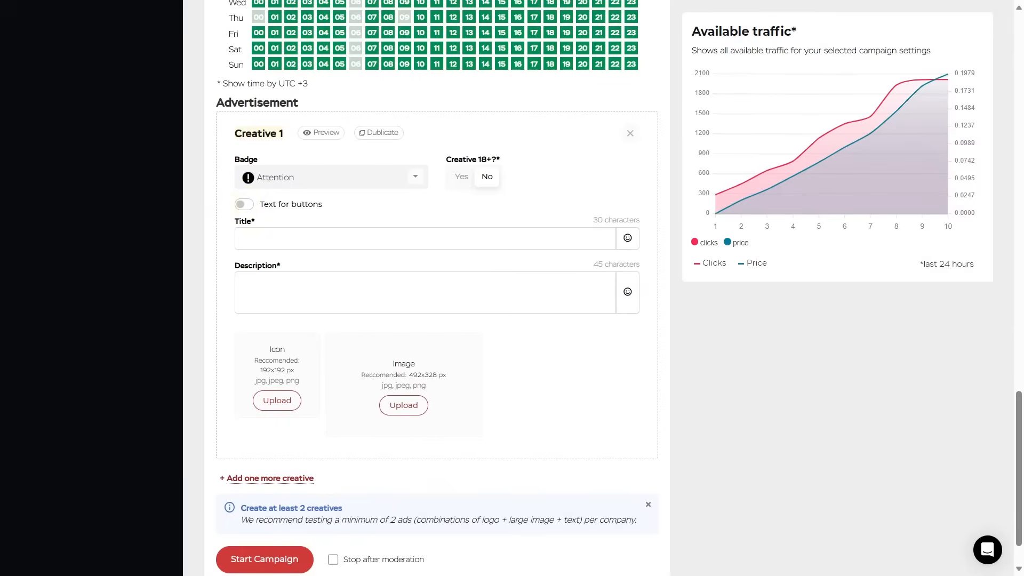
type("Best")
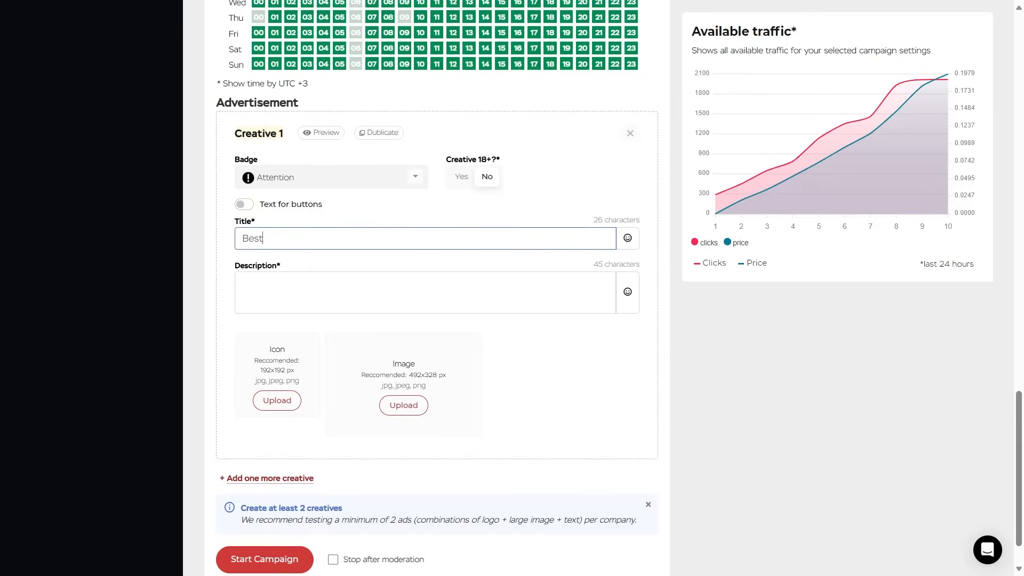
type("Cam")
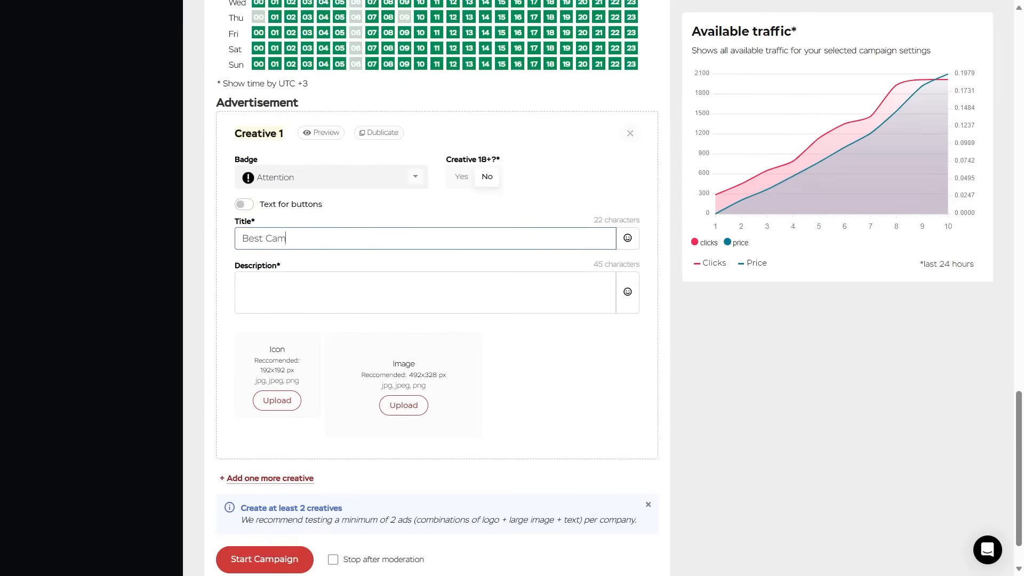
type("paign")
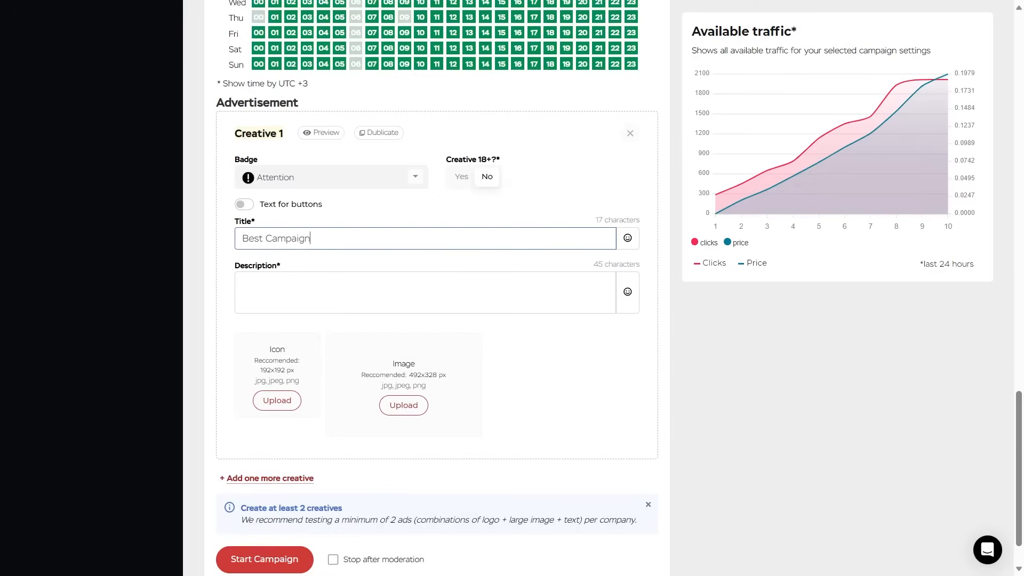
Start the description with 'Best Ca'.
scroll("up", 3)
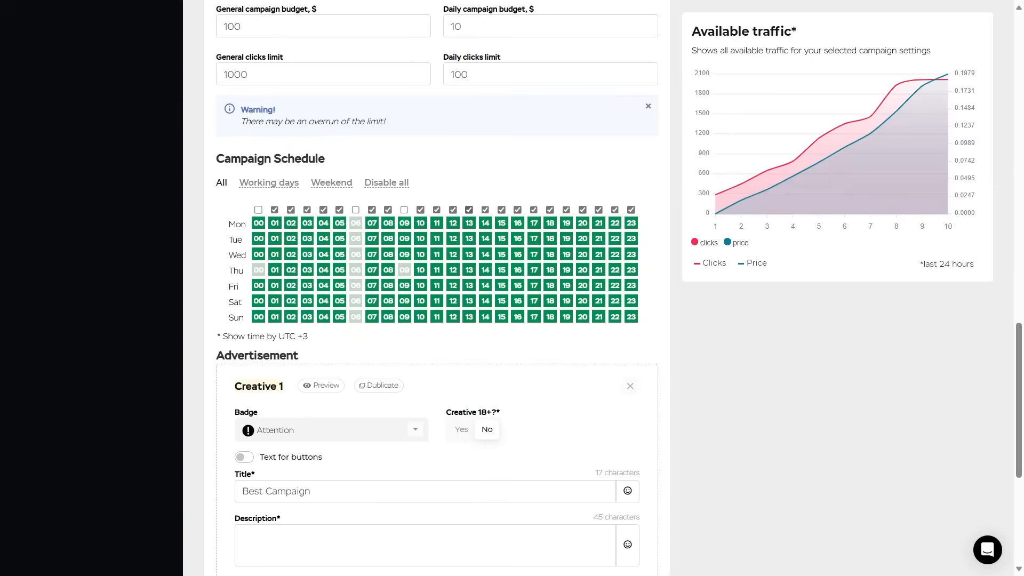
scroll("down", 3)
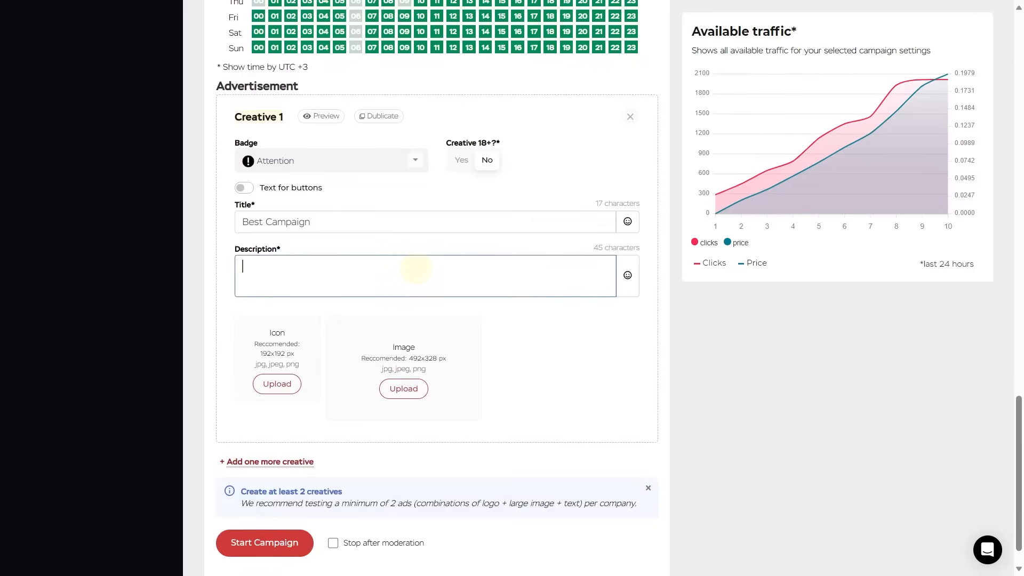
type("Best Campaign Eve")
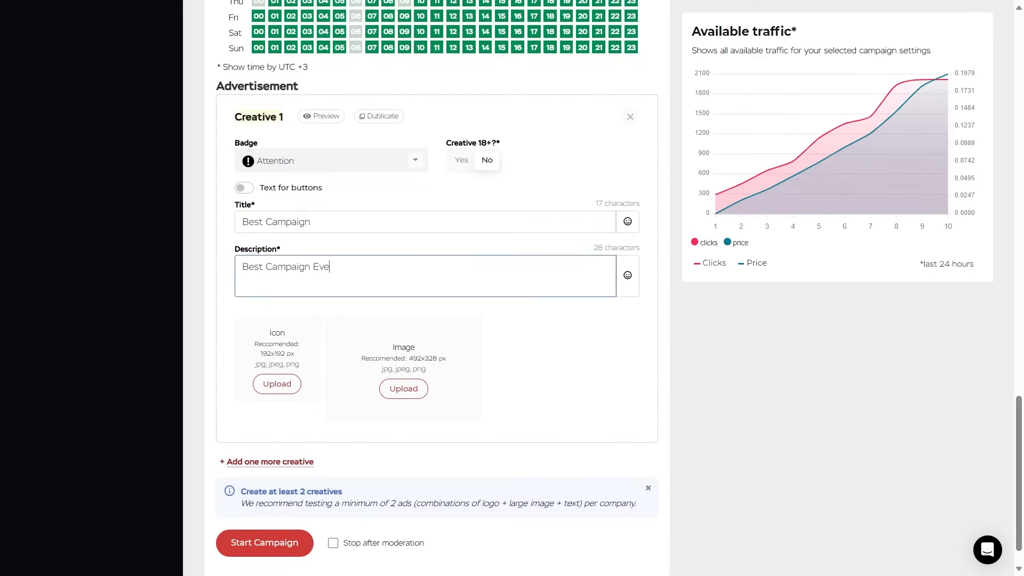
Upload the screenshot as the creative's icon and main image, saving both crops.
left_click(276, 383)
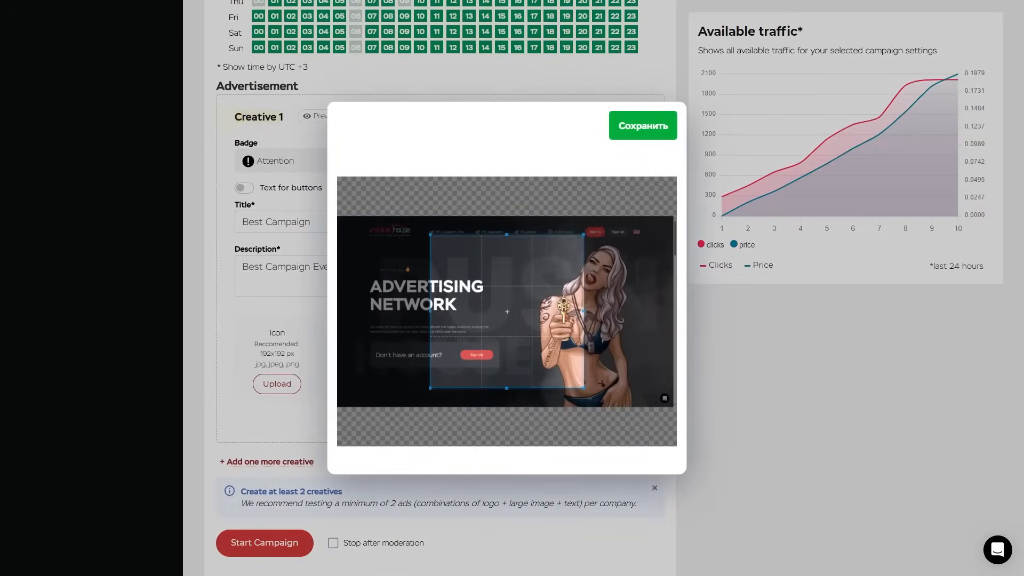
left_click(641, 125)
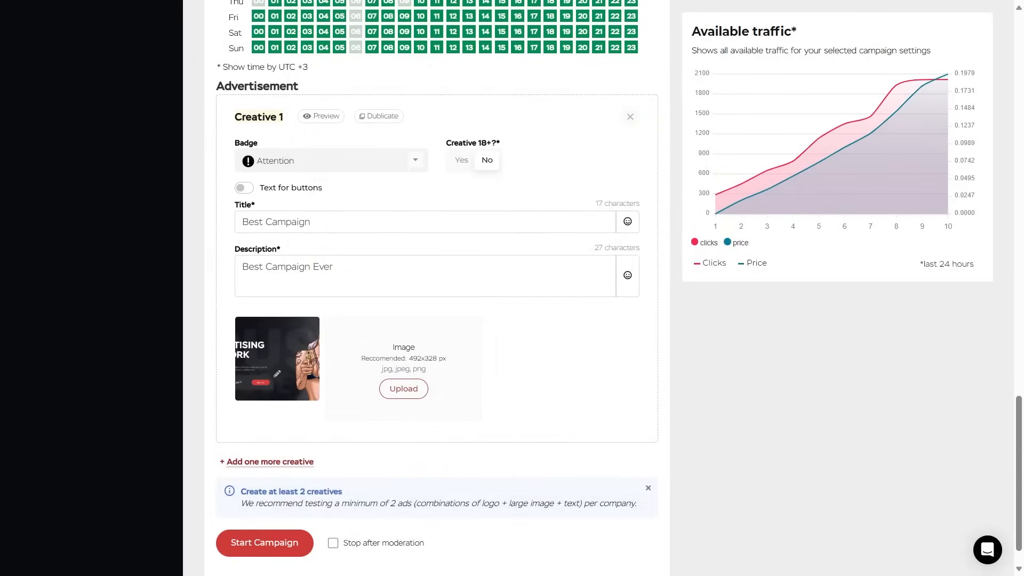
left_click(404, 388)
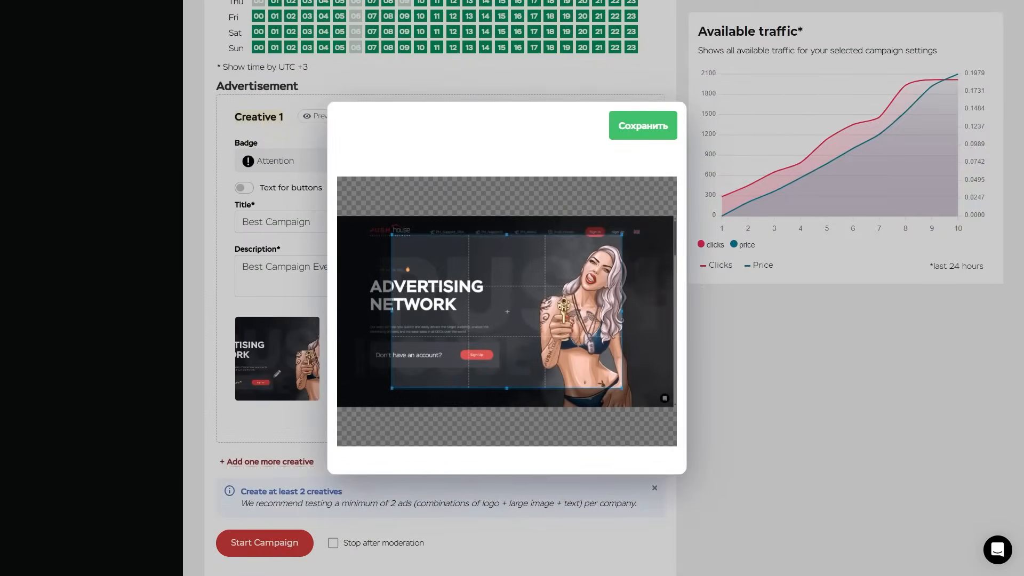
left_click(642, 126)
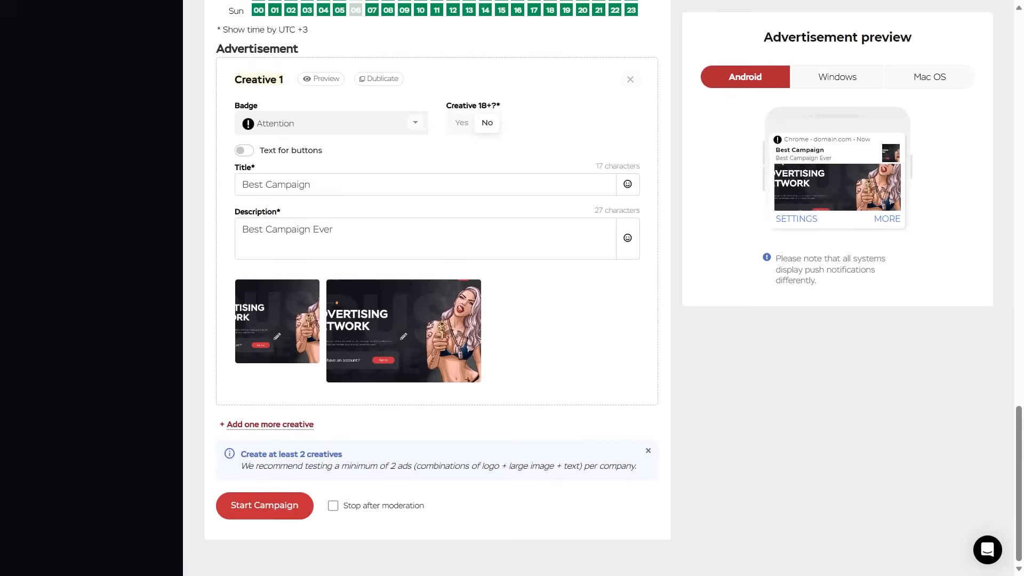
Preview the notification on Windows and Mac OS, then tick Stop after moderation.
left_click(836, 76)
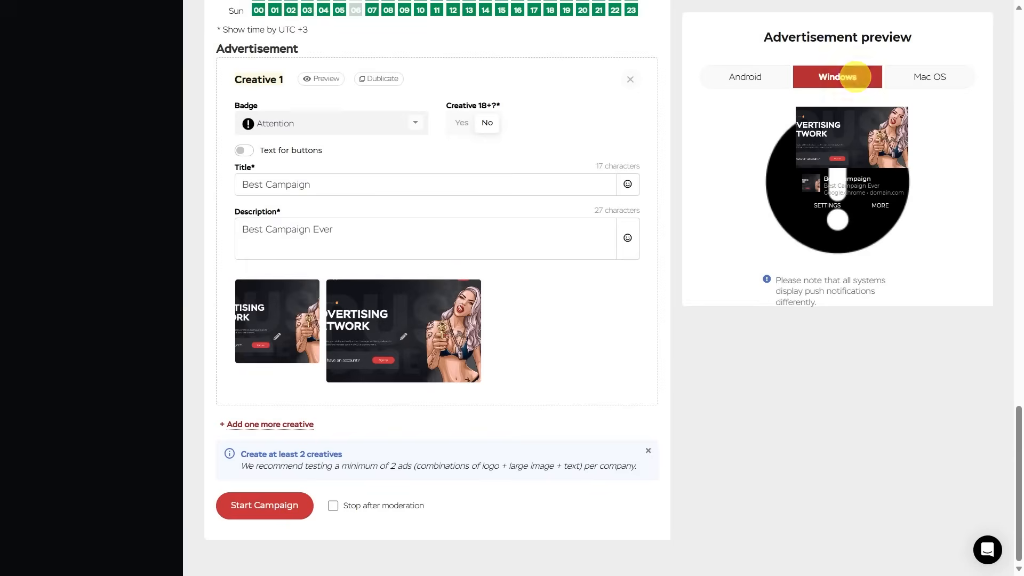
left_click(928, 77)
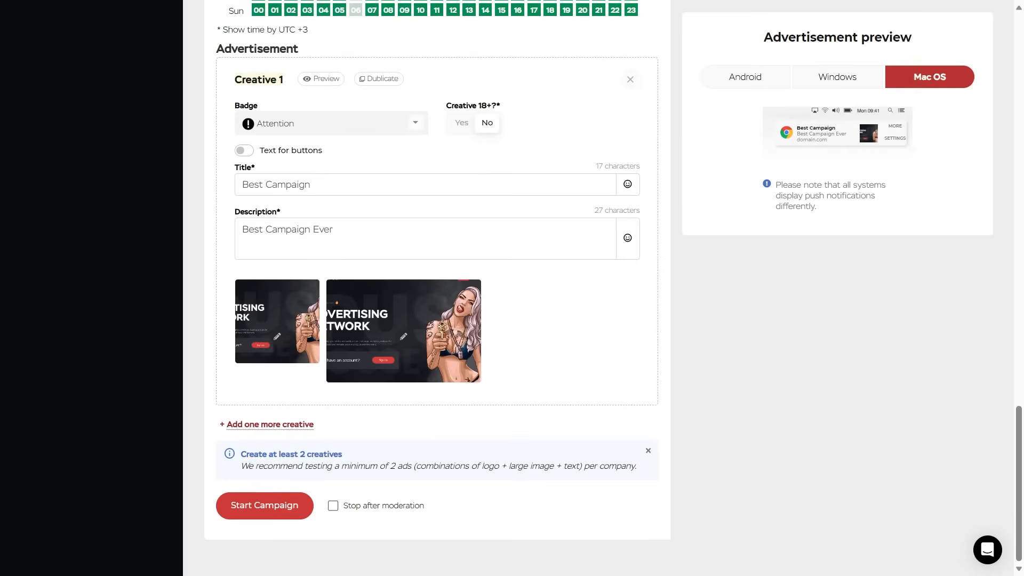
left_click(333, 506)
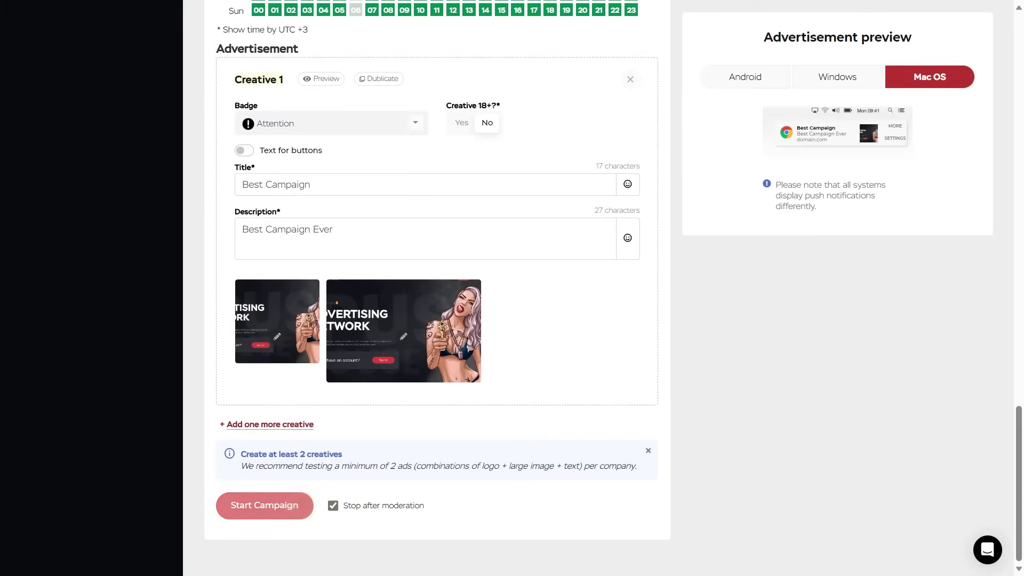
Submit the campaign with Start Campaign, landing on the campaign list.
left_click(263, 504)
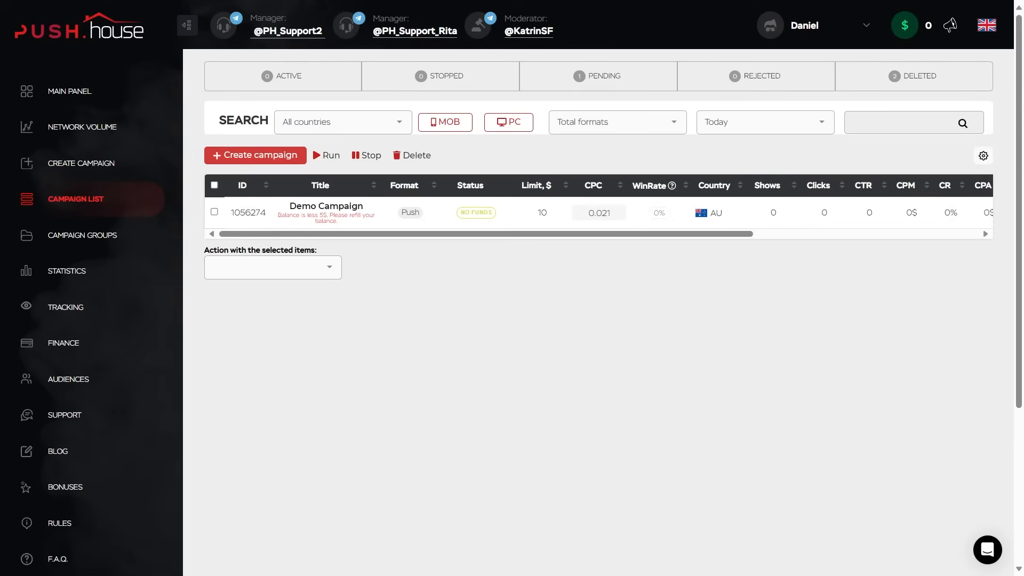
mouse_move(64, 415)
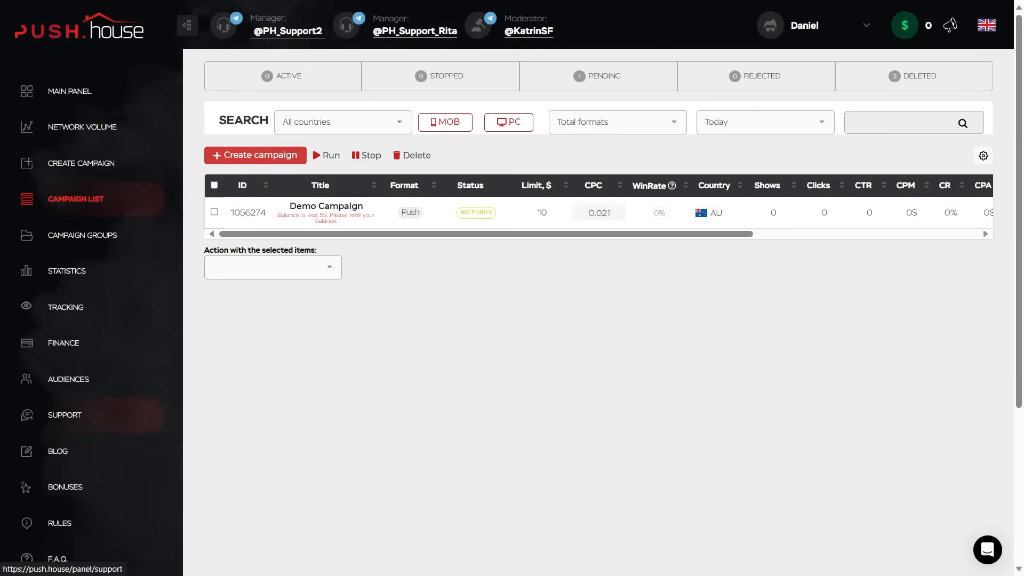
Visit Support, start a new ticket and close it unsent.
left_click(64, 415)
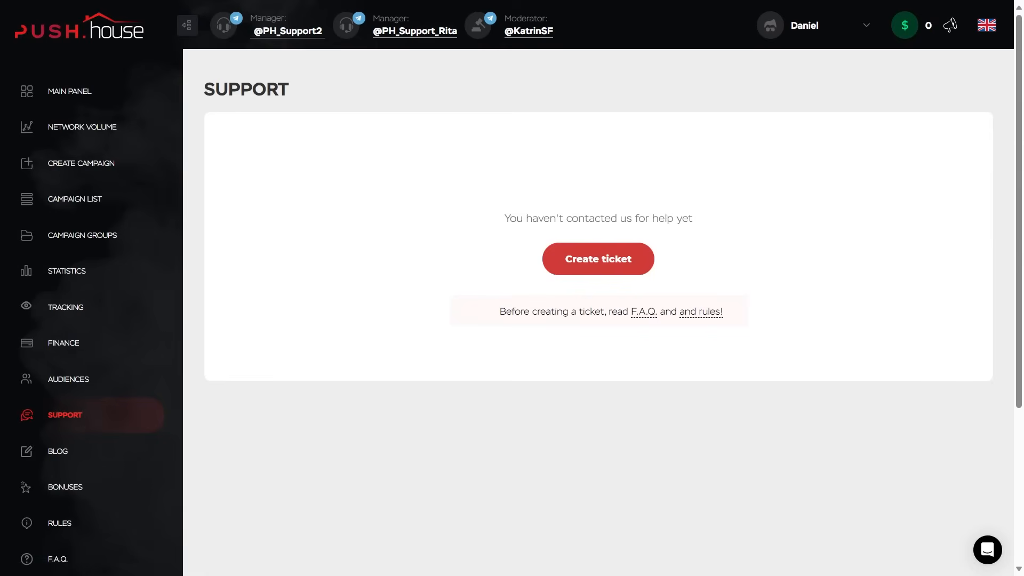
left_click(597, 258)
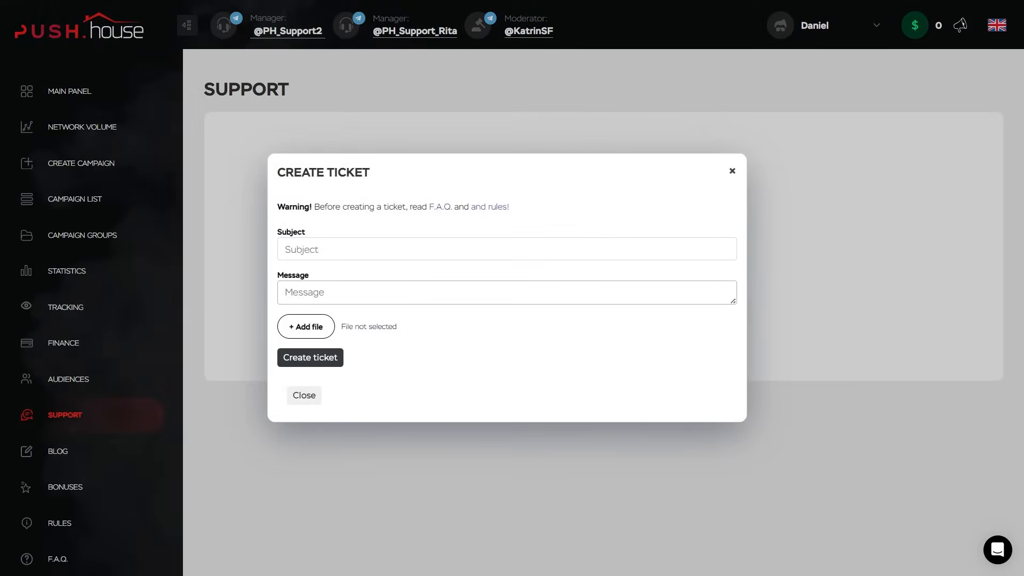
left_click(303, 395)
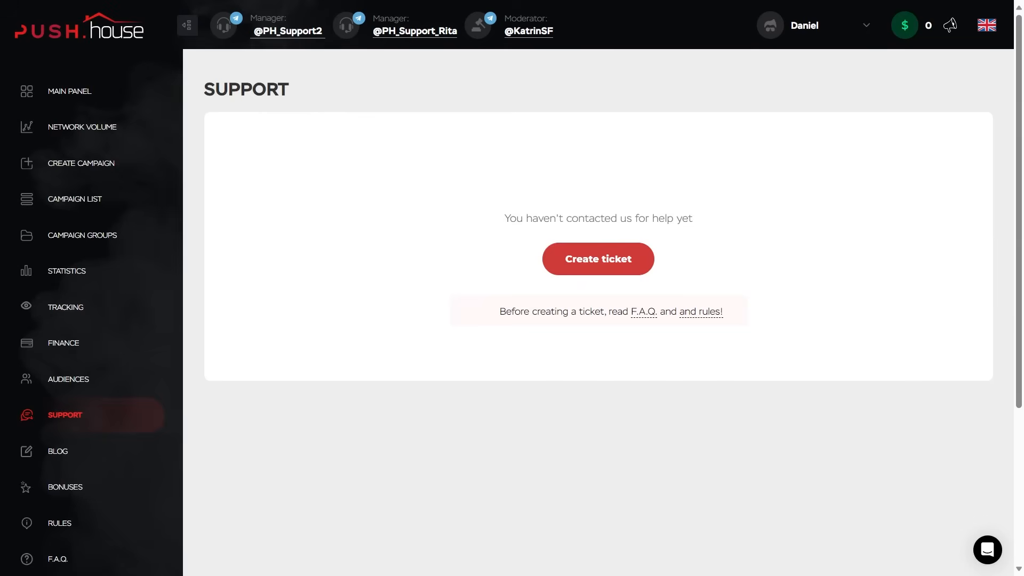
mouse_move(57, 450)
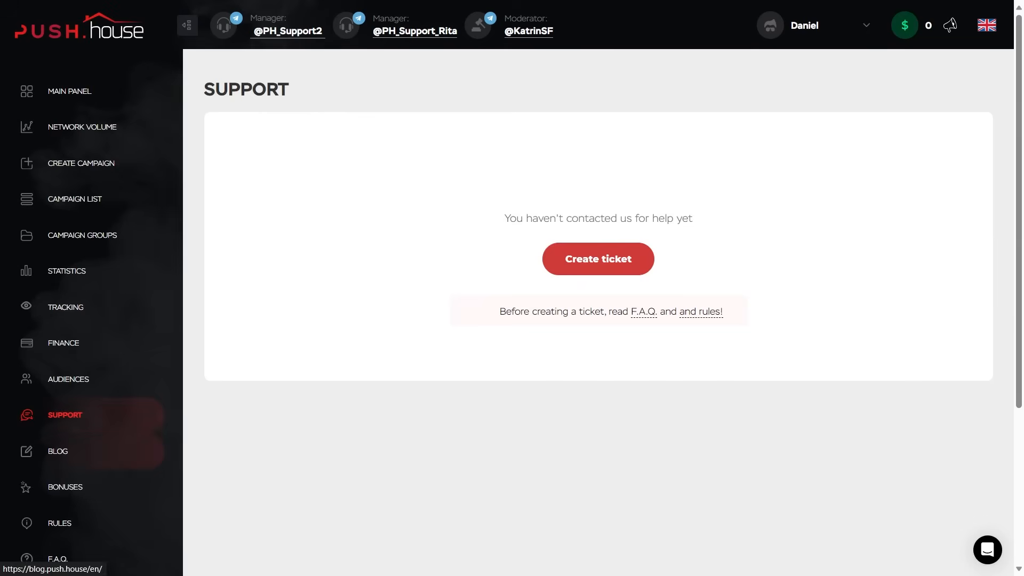
Browse the Push.House Blog home page down through News and Guides.
left_click(57, 450)
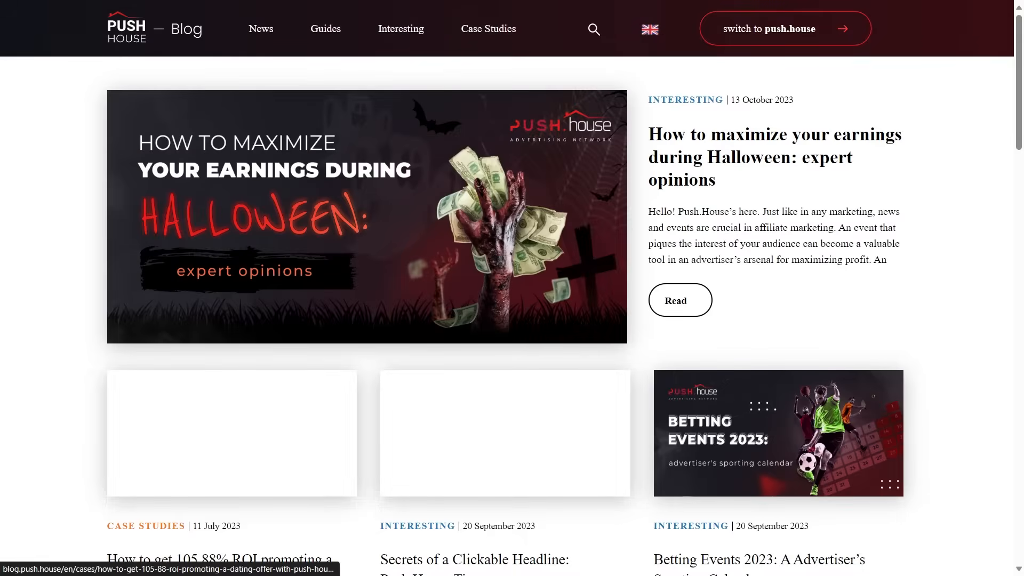
scroll("down", 3)
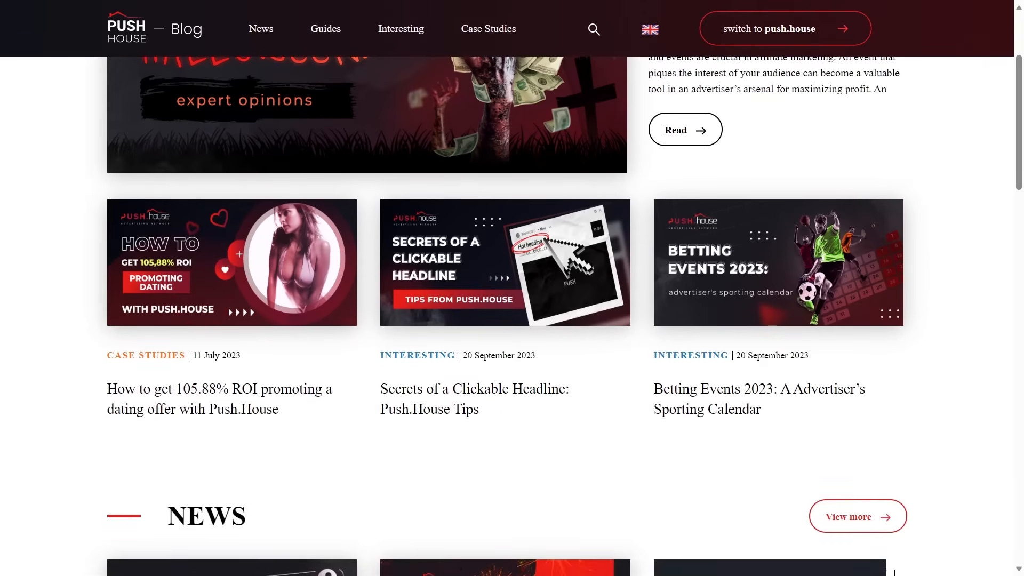
scroll("down", 3)
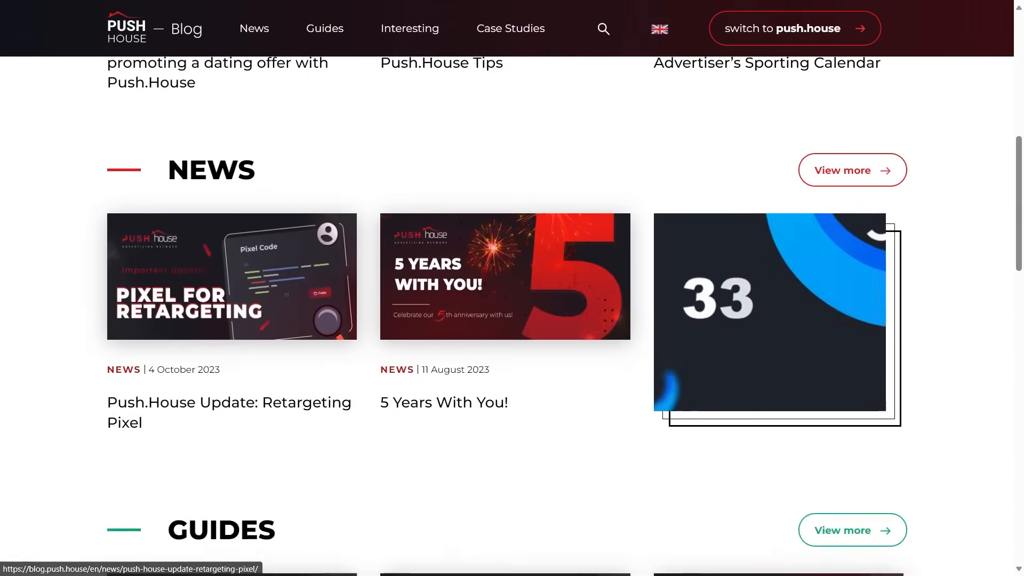
scroll("down", 3)
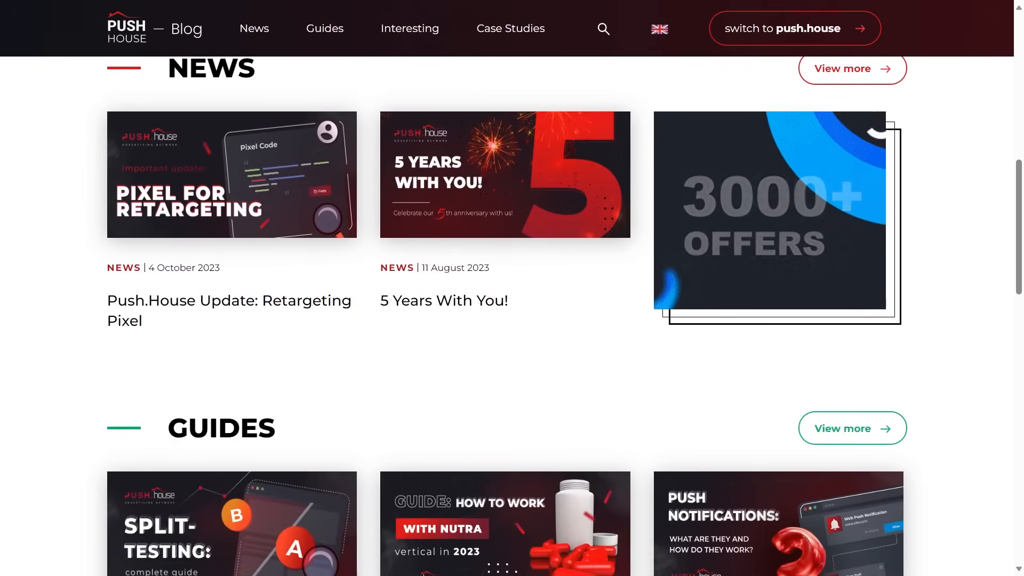